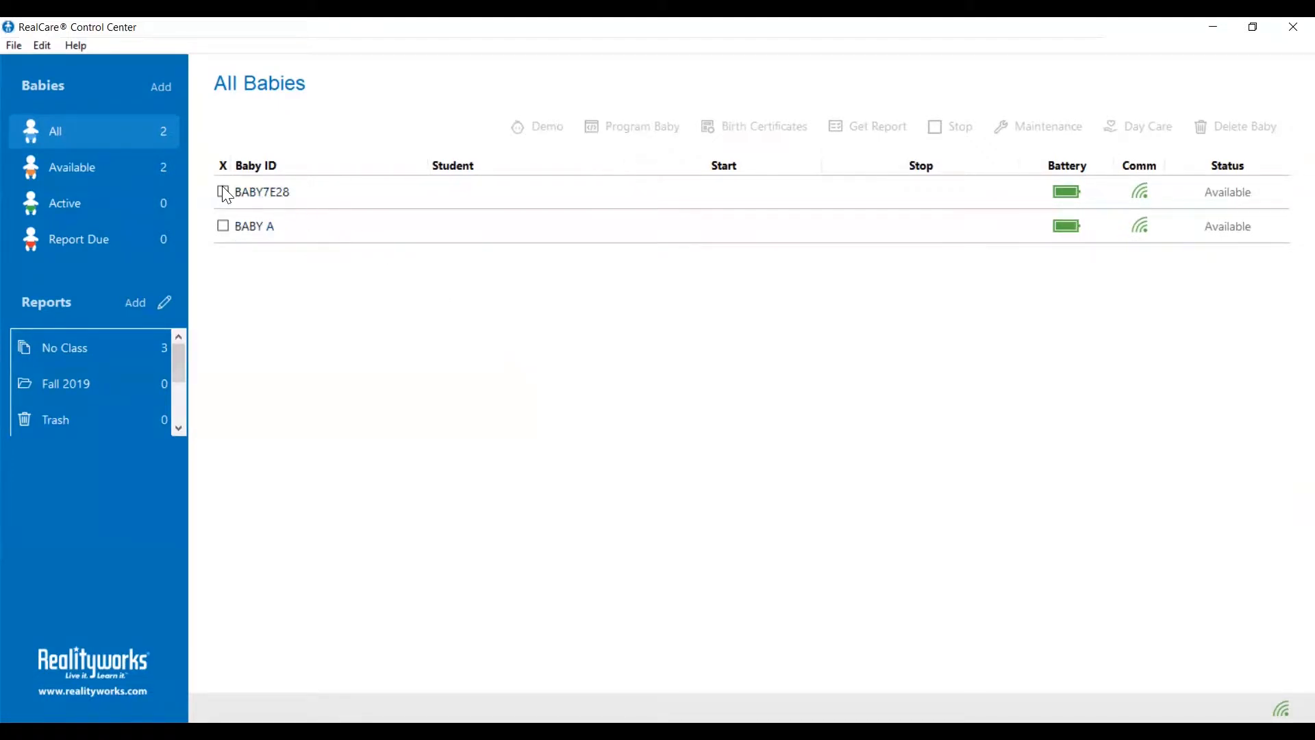
Tick BABY7E28 in the All Babies list
click(223, 191)
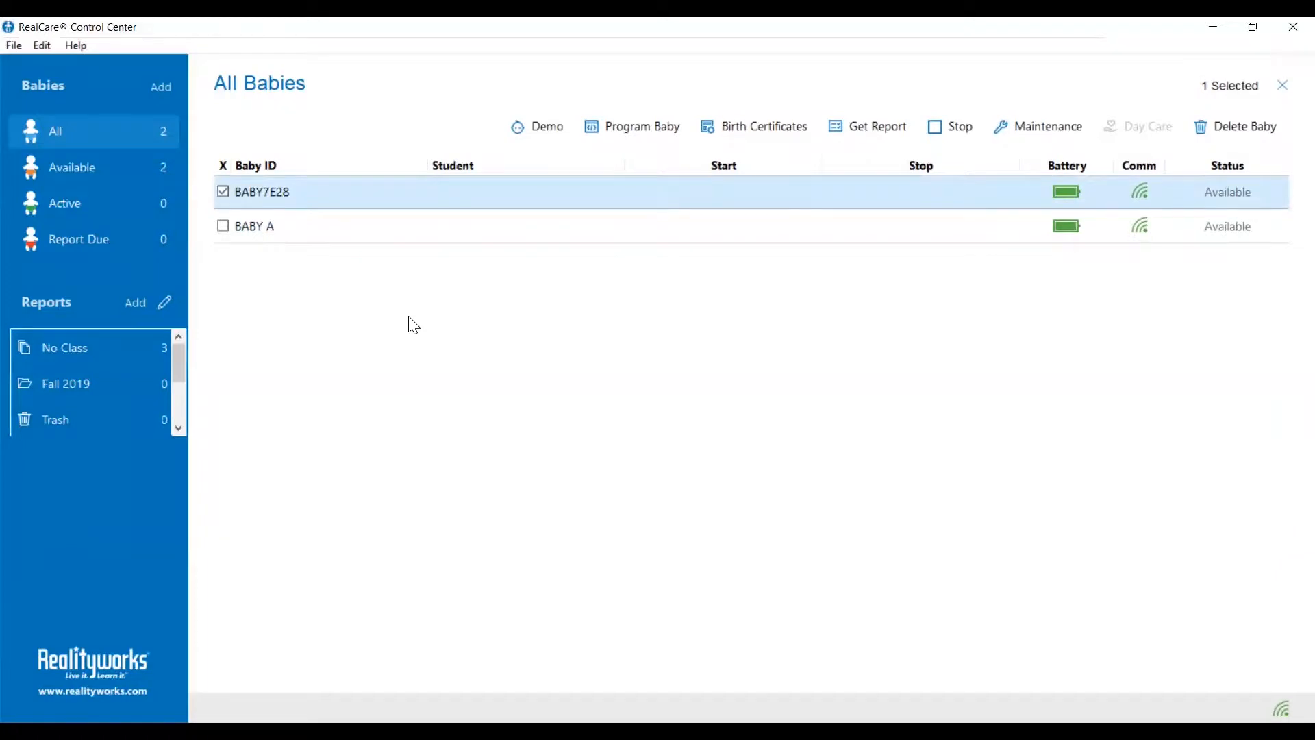
mouse_move(514, 325)
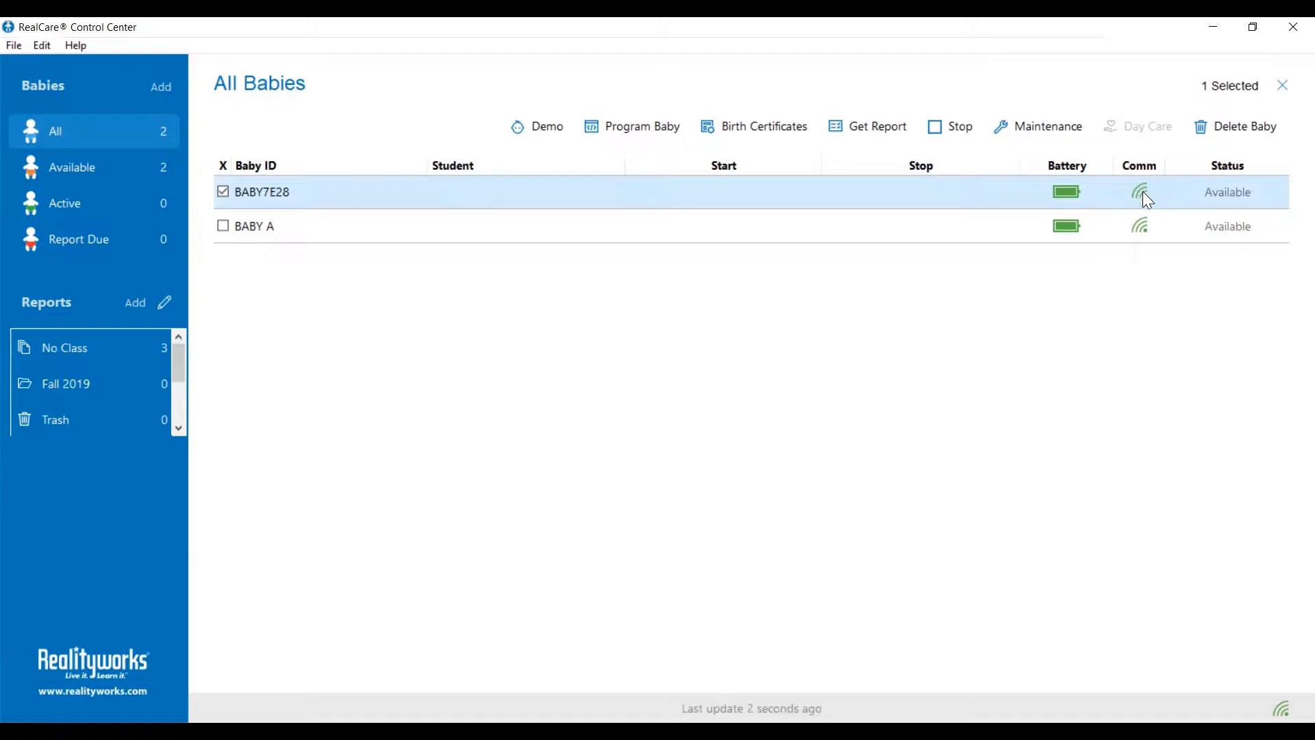
mouse_move(1229, 206)
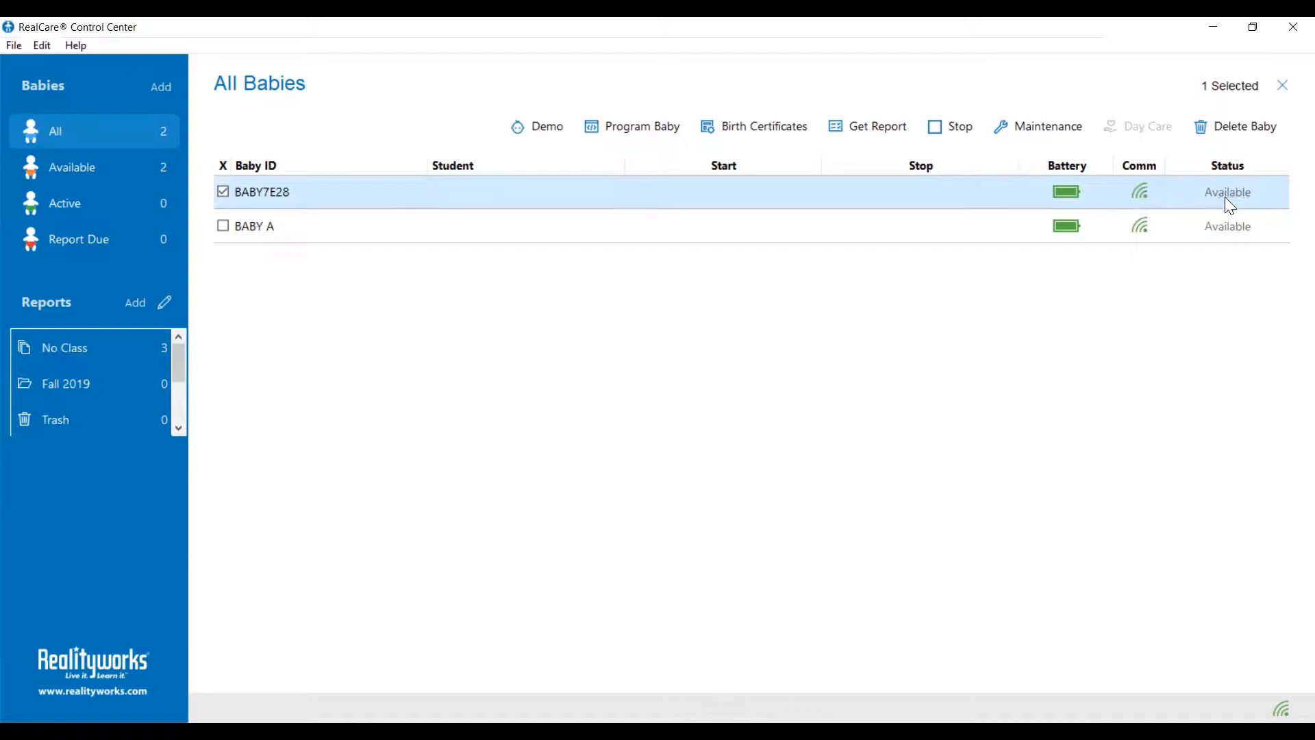
mouse_move(1241, 199)
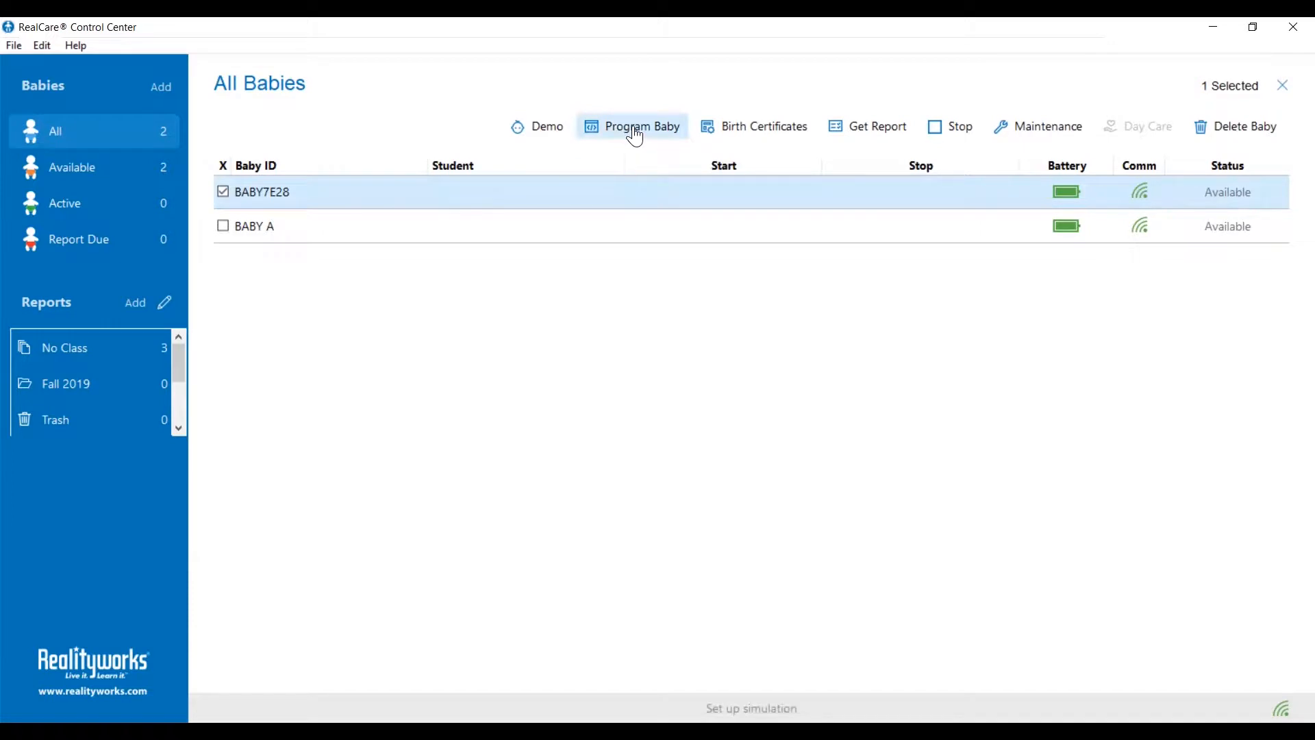
Start programming BABY7E28 and assign it to a new class named Period 3
click(642, 126)
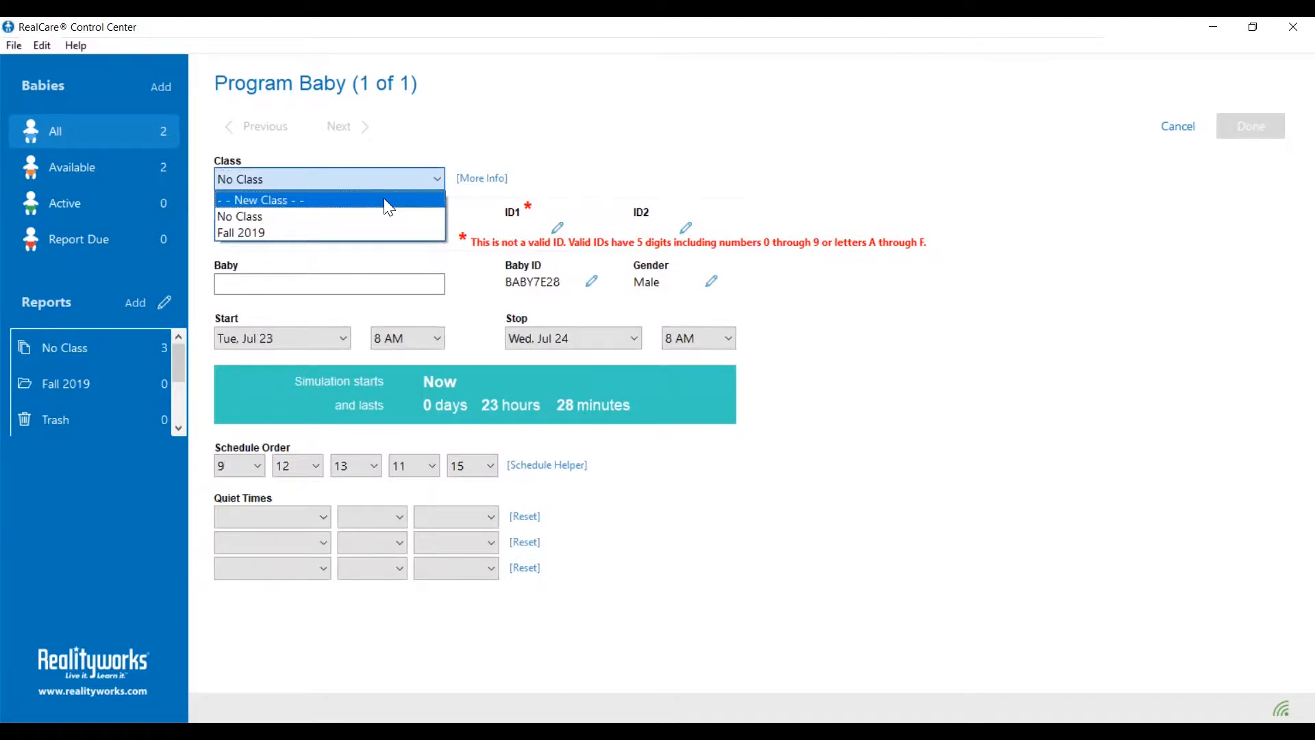
click(261, 200)
text(Period 3)
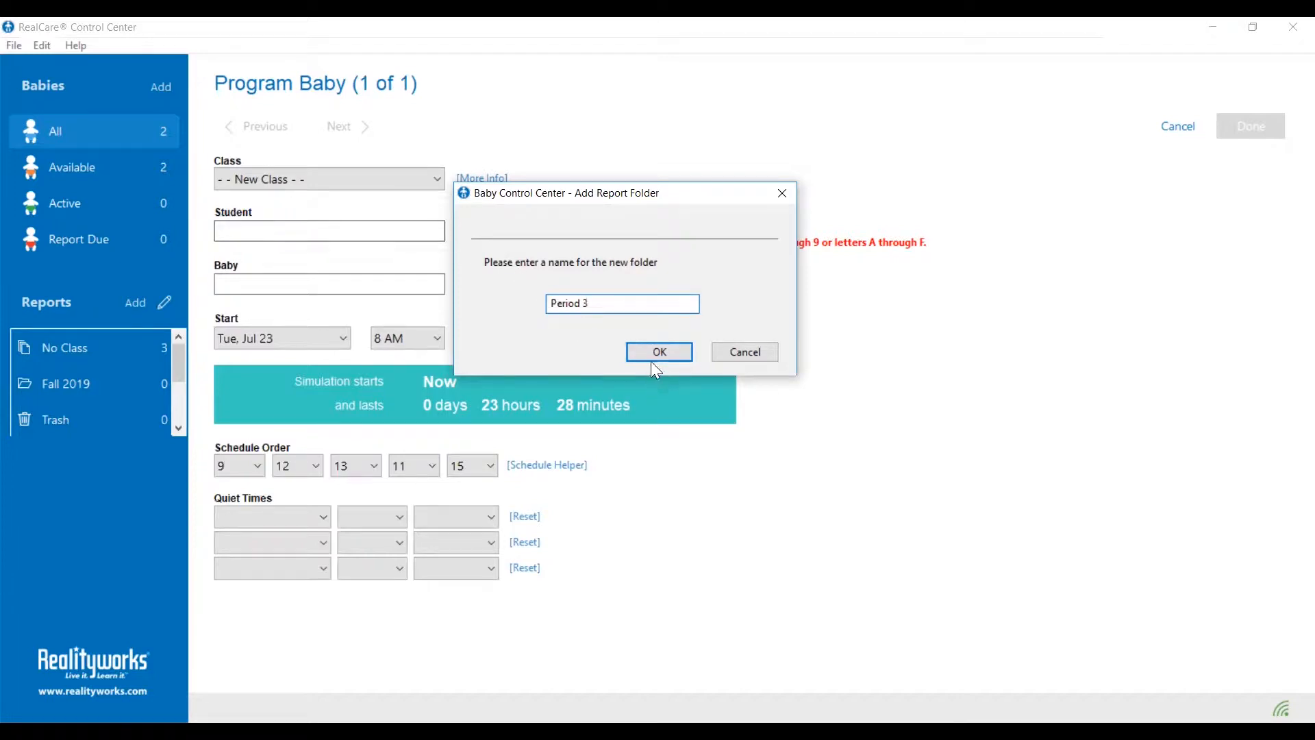
click(658, 352)
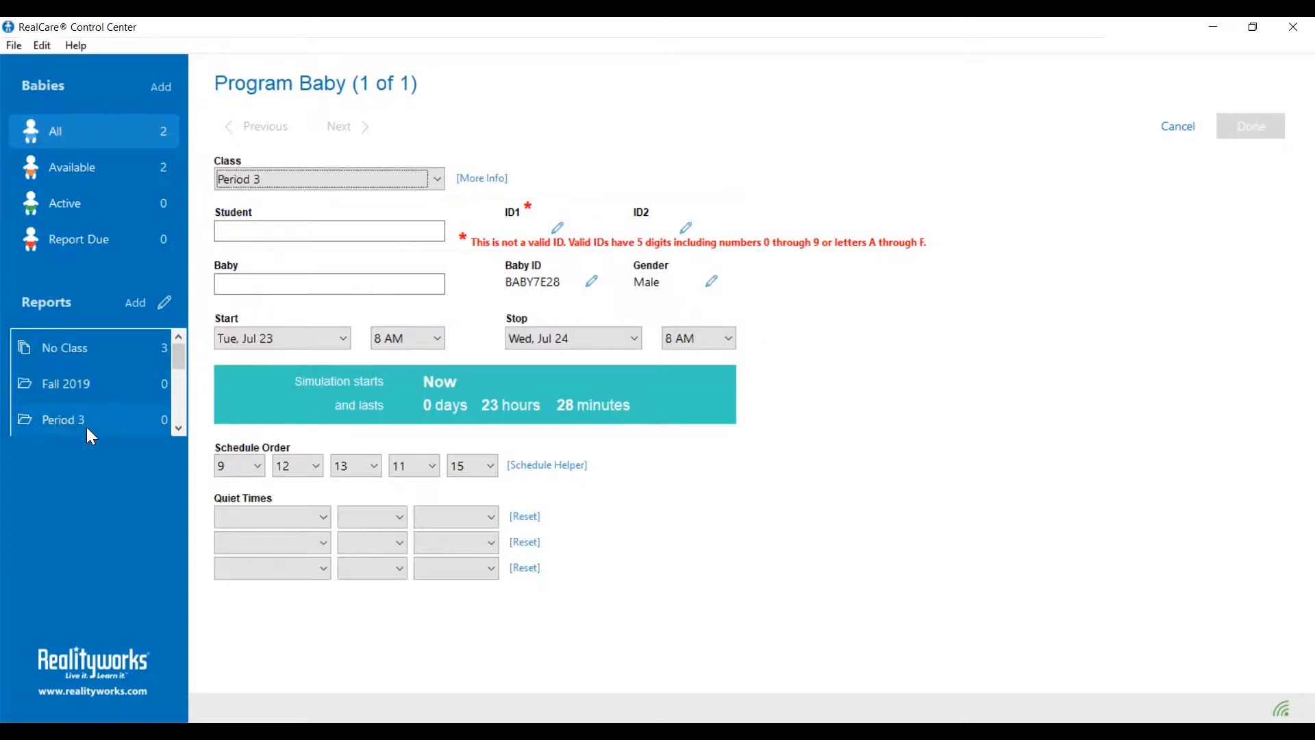
mouse_move(164, 433)
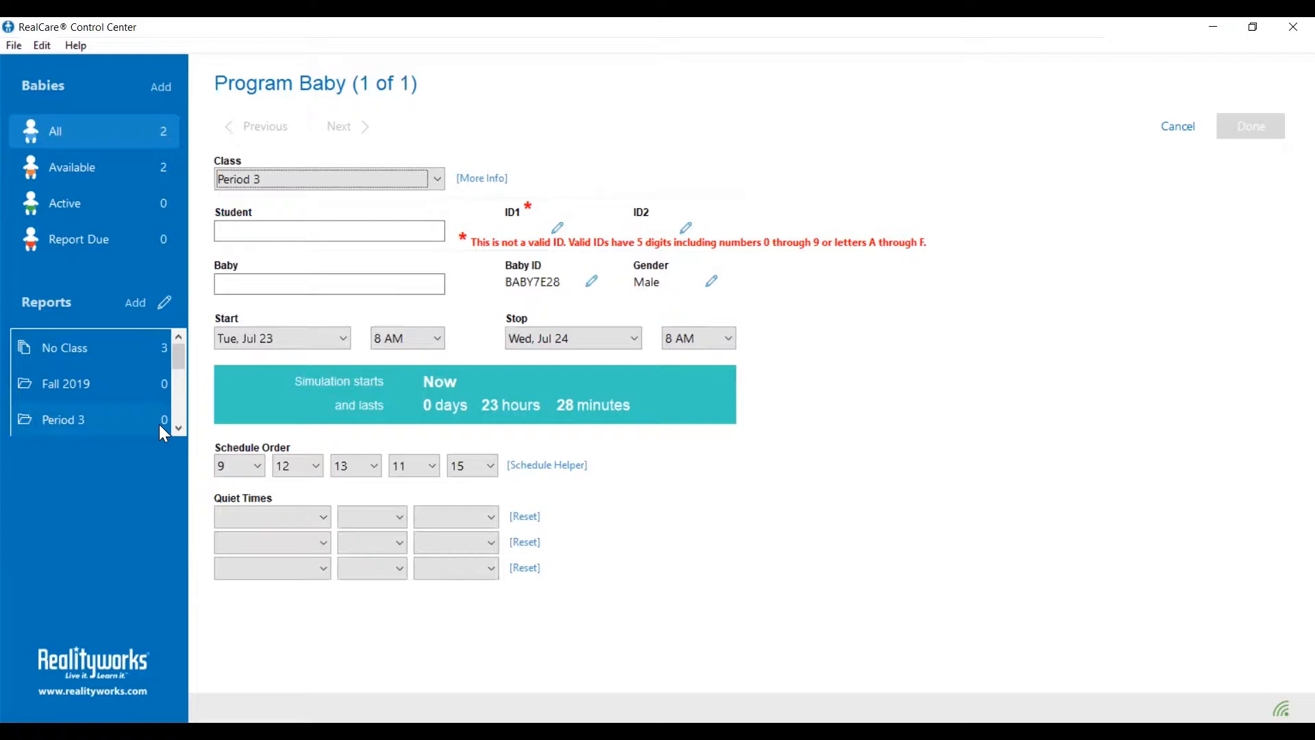
click(329, 231)
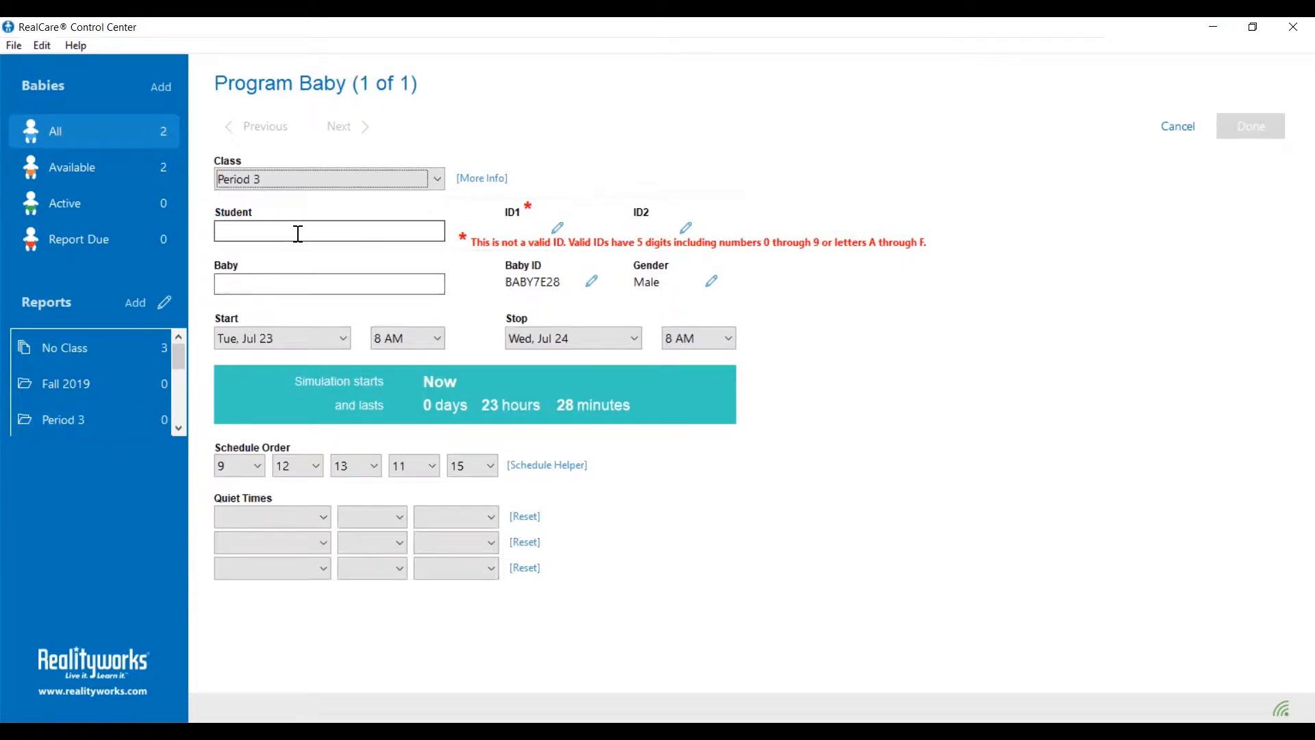
click(329, 230)
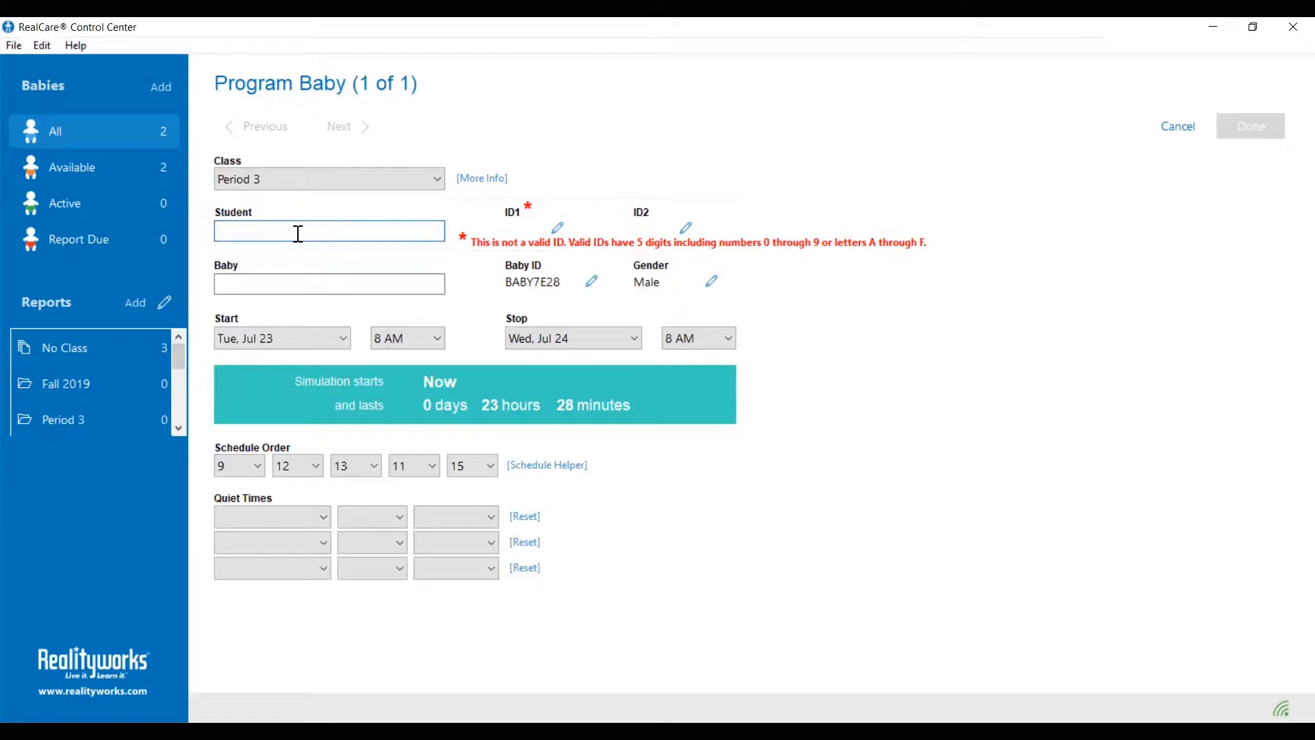
click(329, 230)
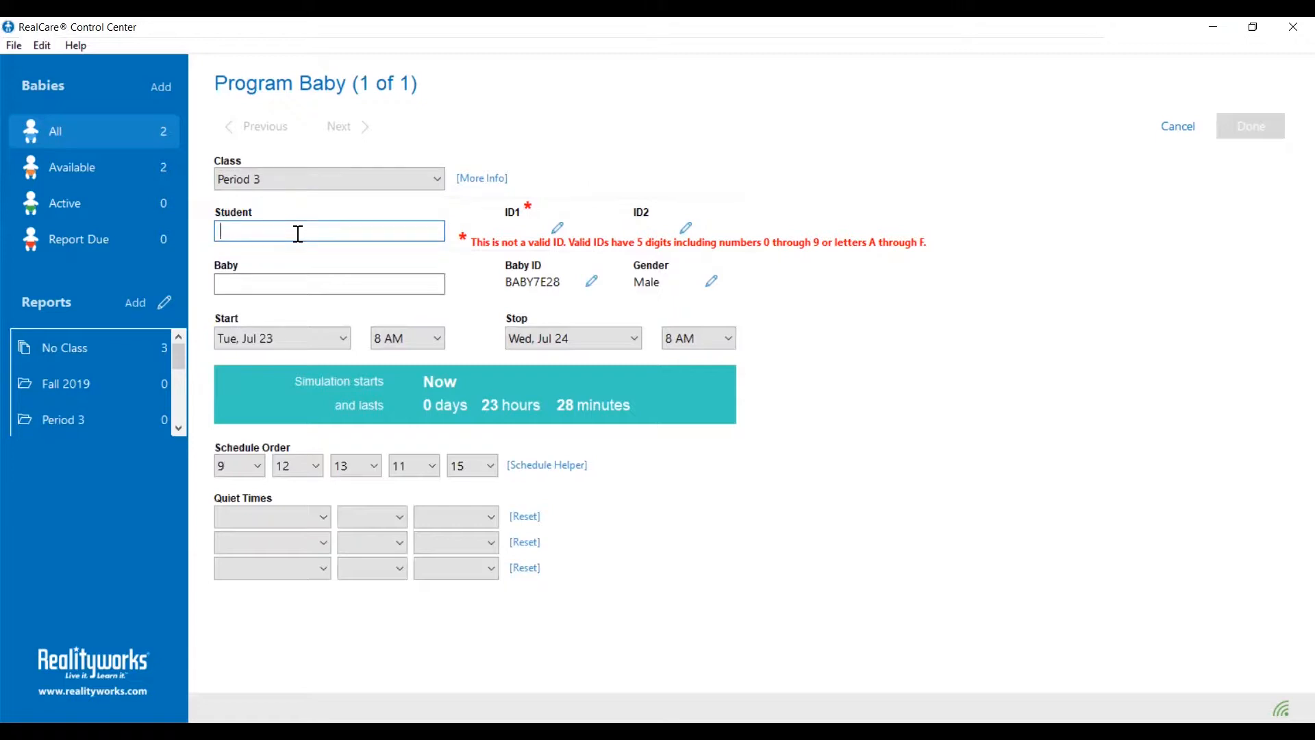
text(Jessica Mar)
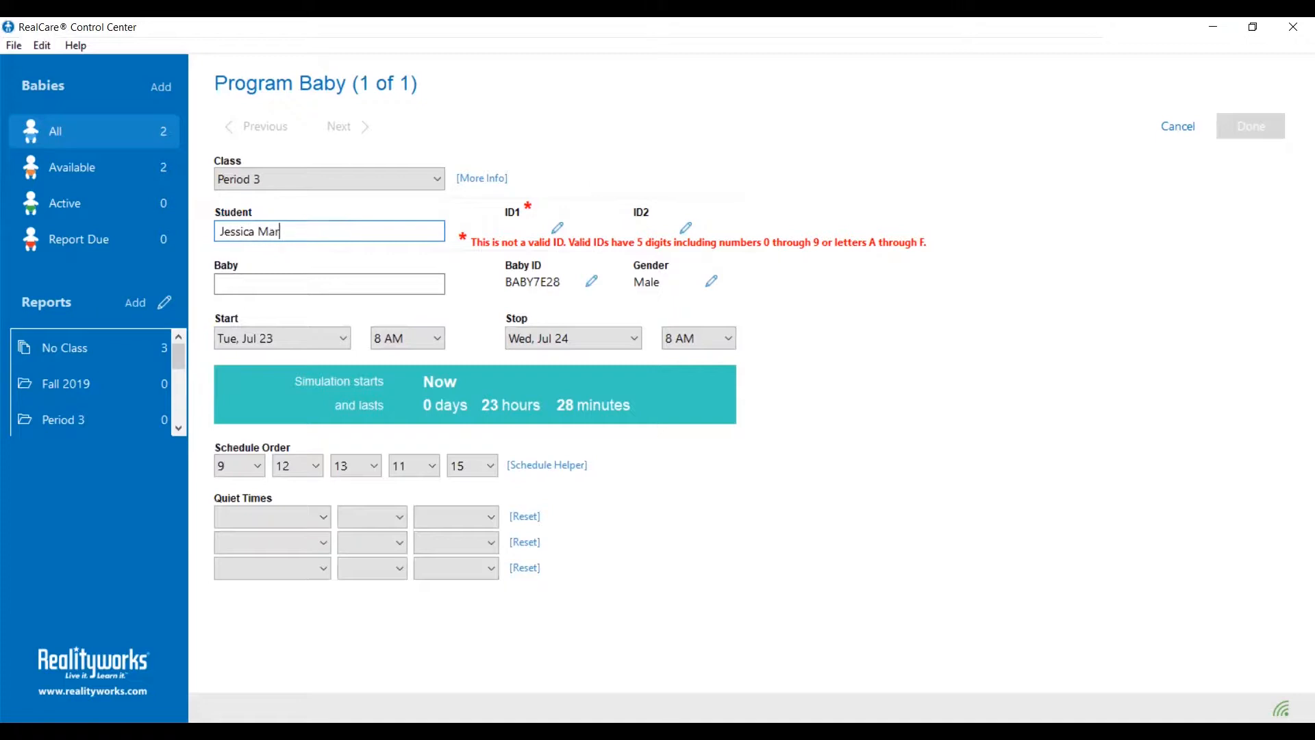
text(tin)
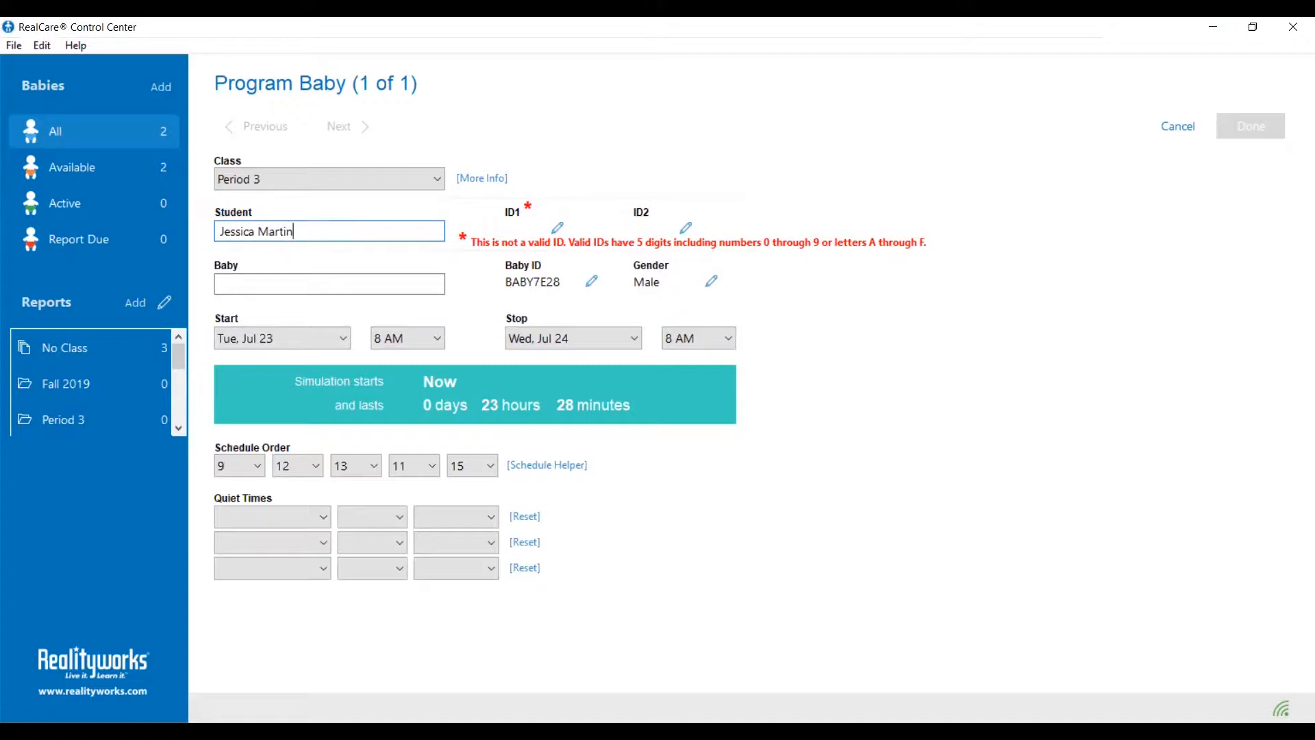
mouse_move(367, 250)
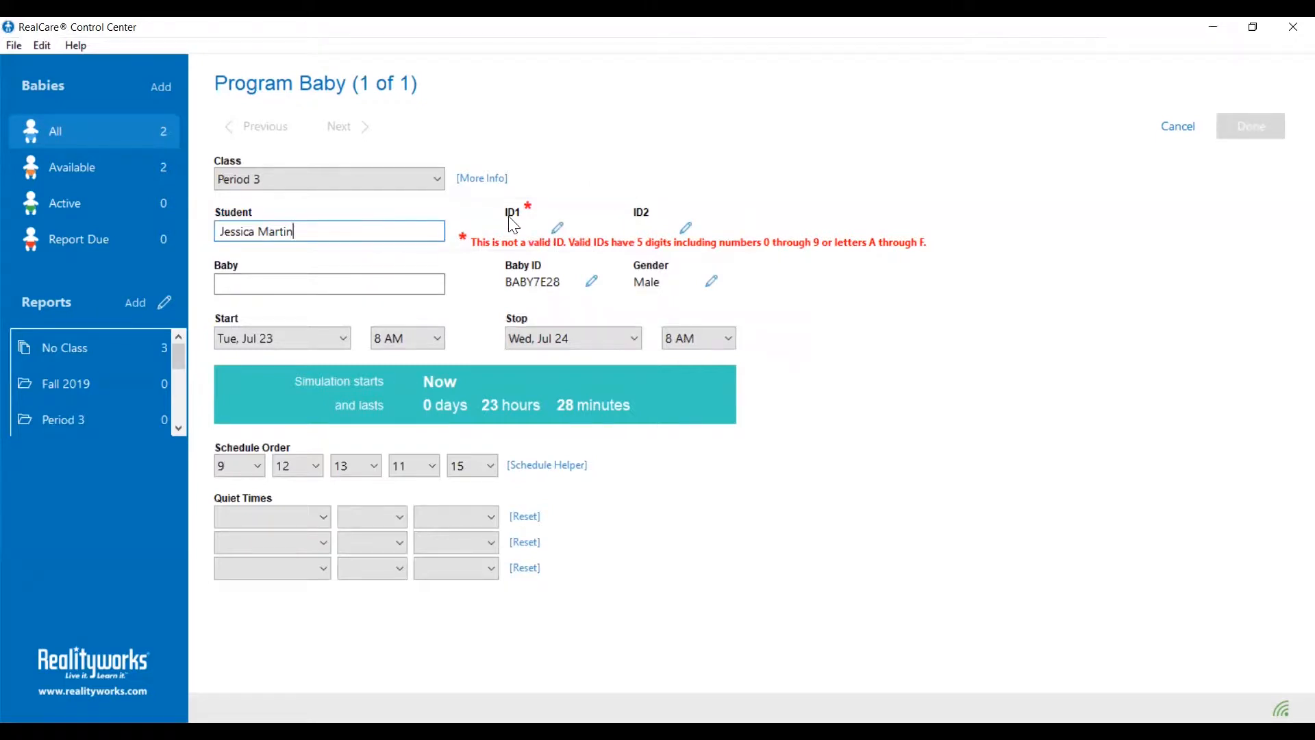
mouse_move(643, 224)
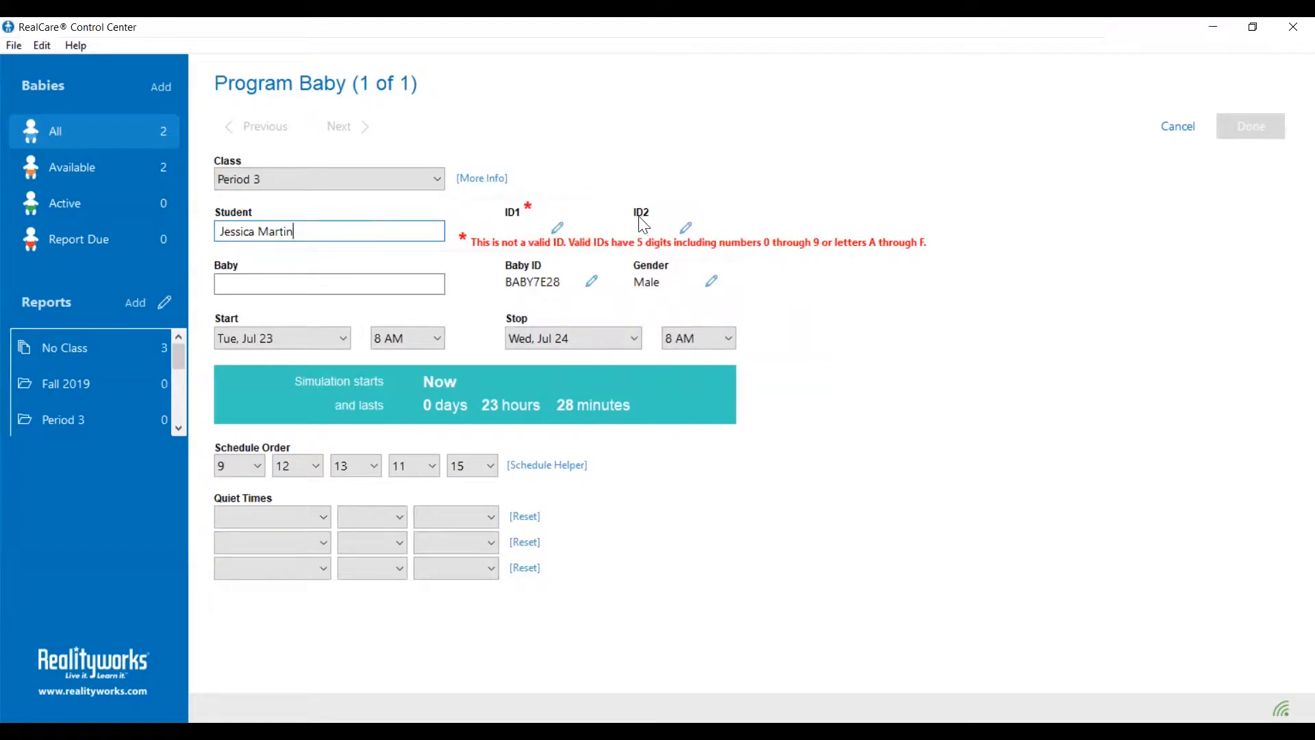
mouse_move(516, 235)
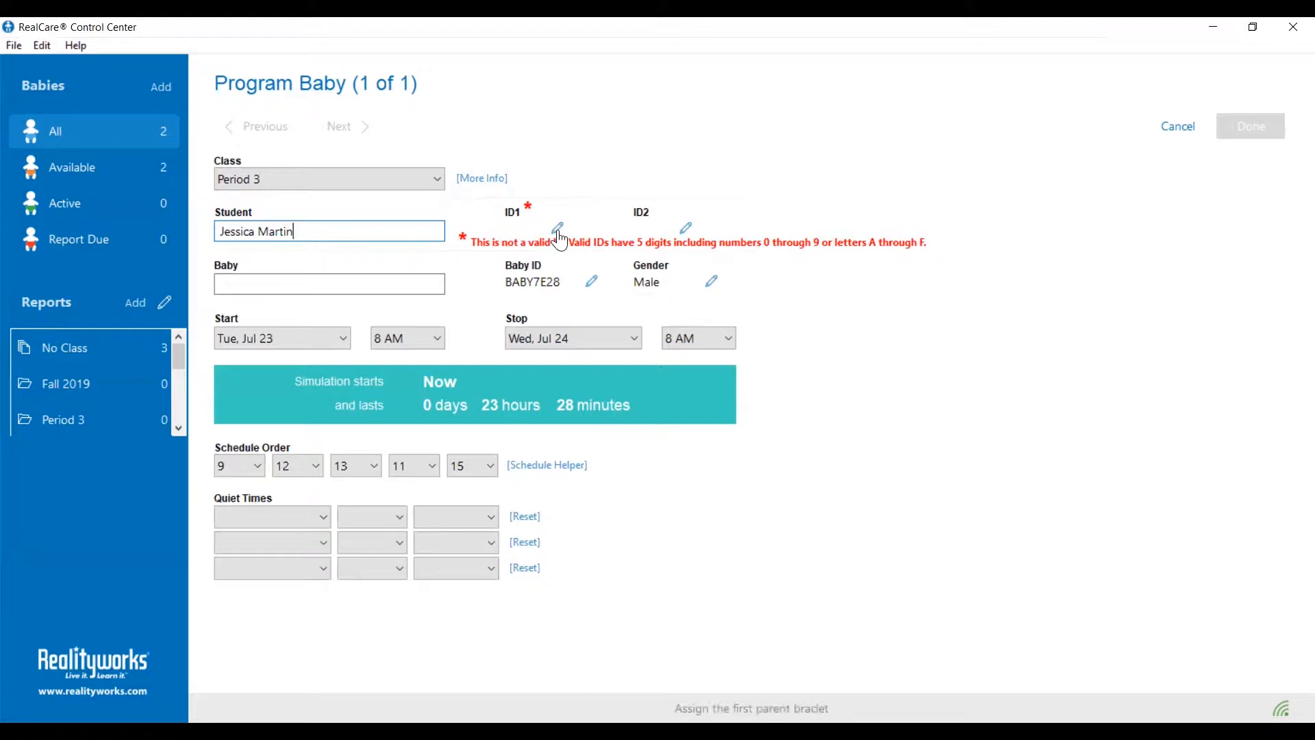
Set the ID1 parent bracelet ID to 7E82A
click(559, 228)
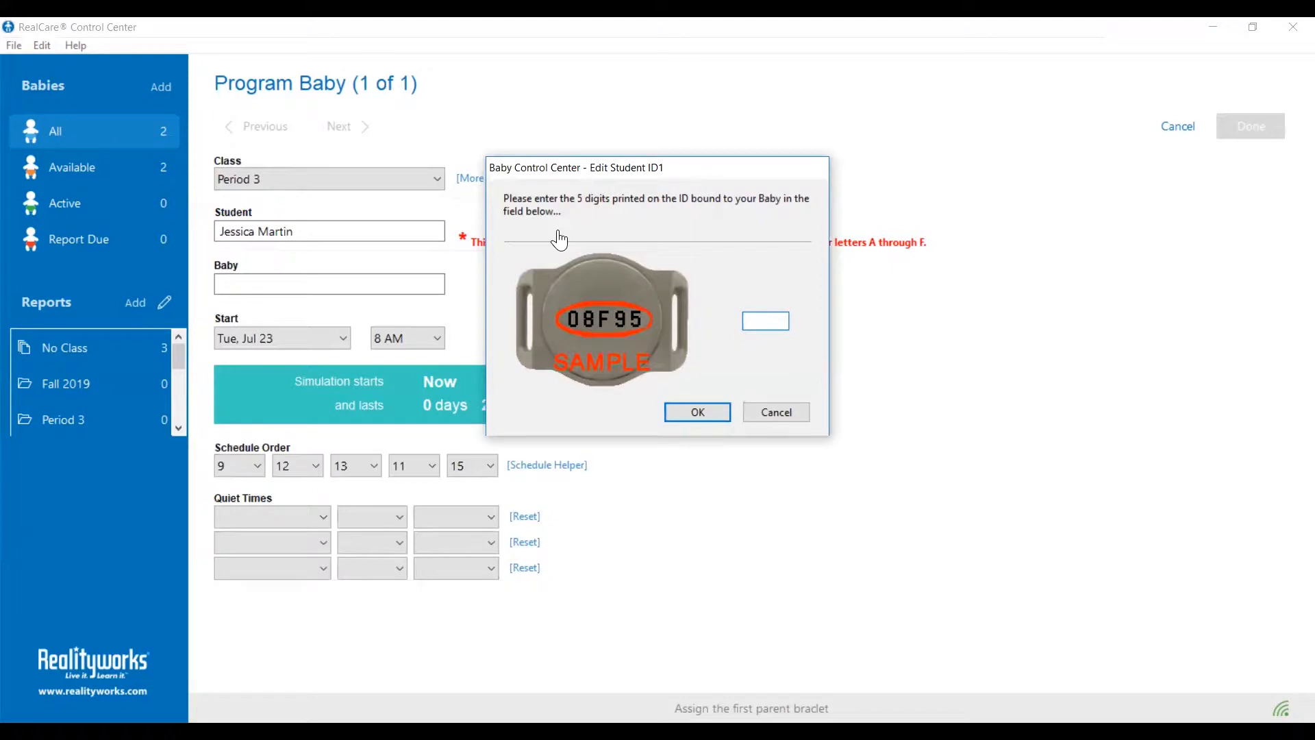
click(765, 321)
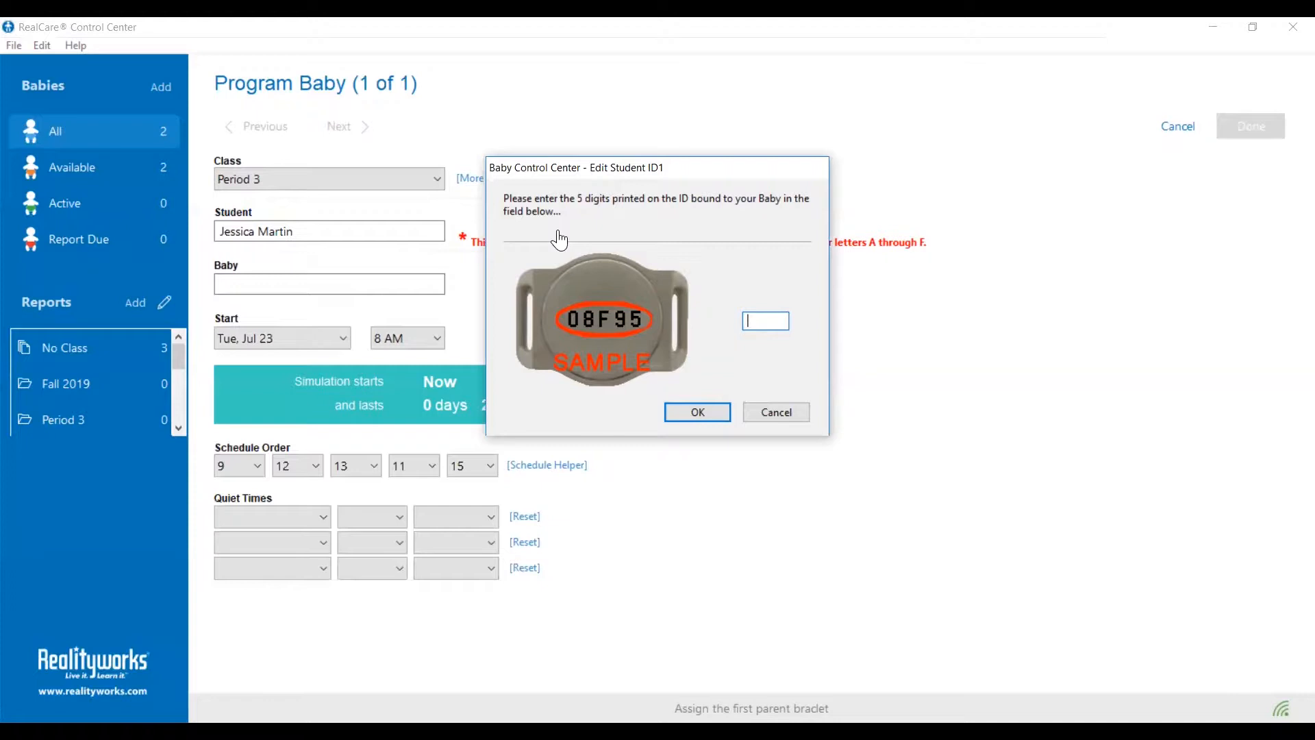
text(7)
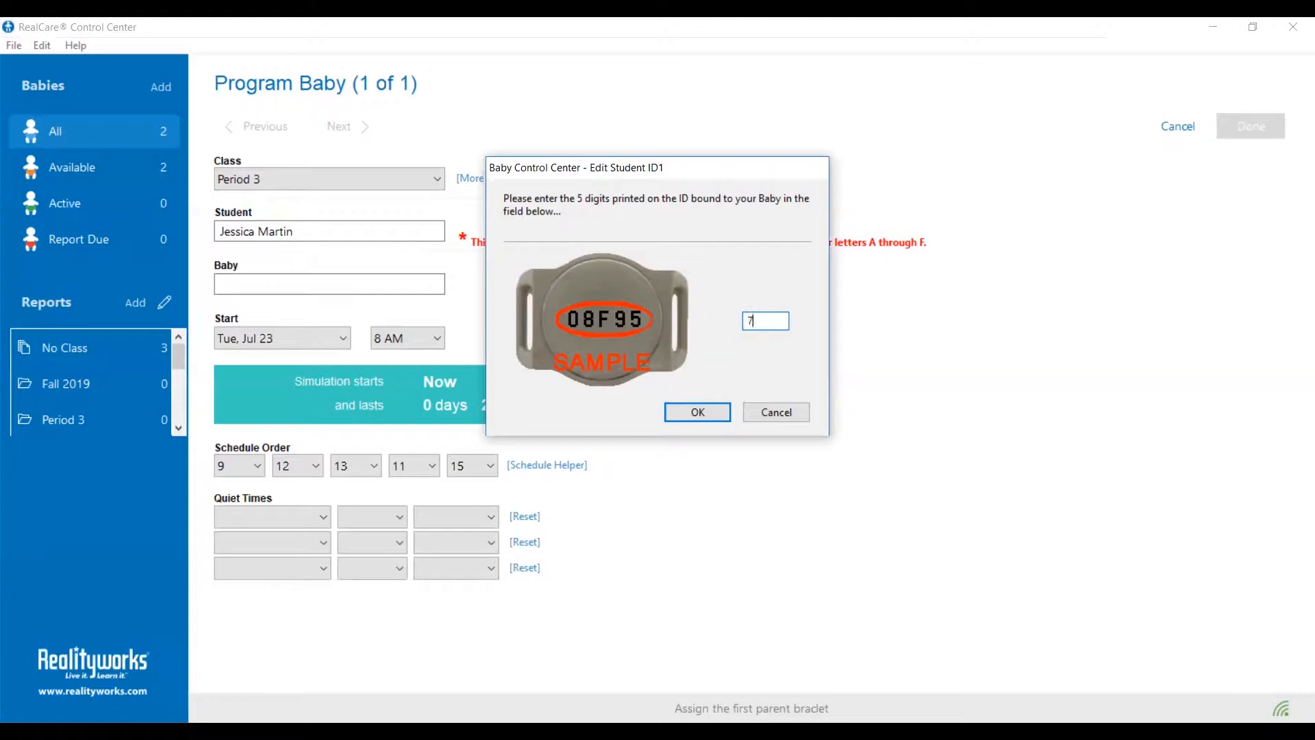
text(E8)
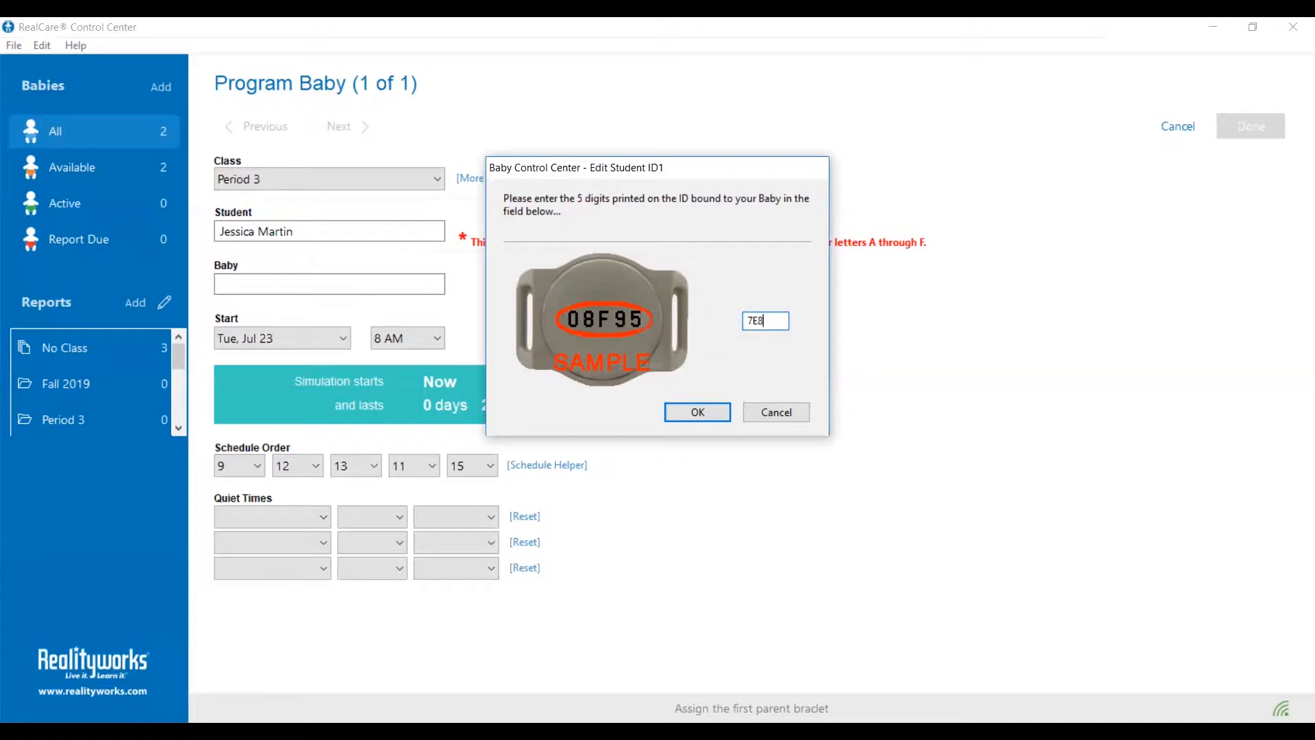
text(2)
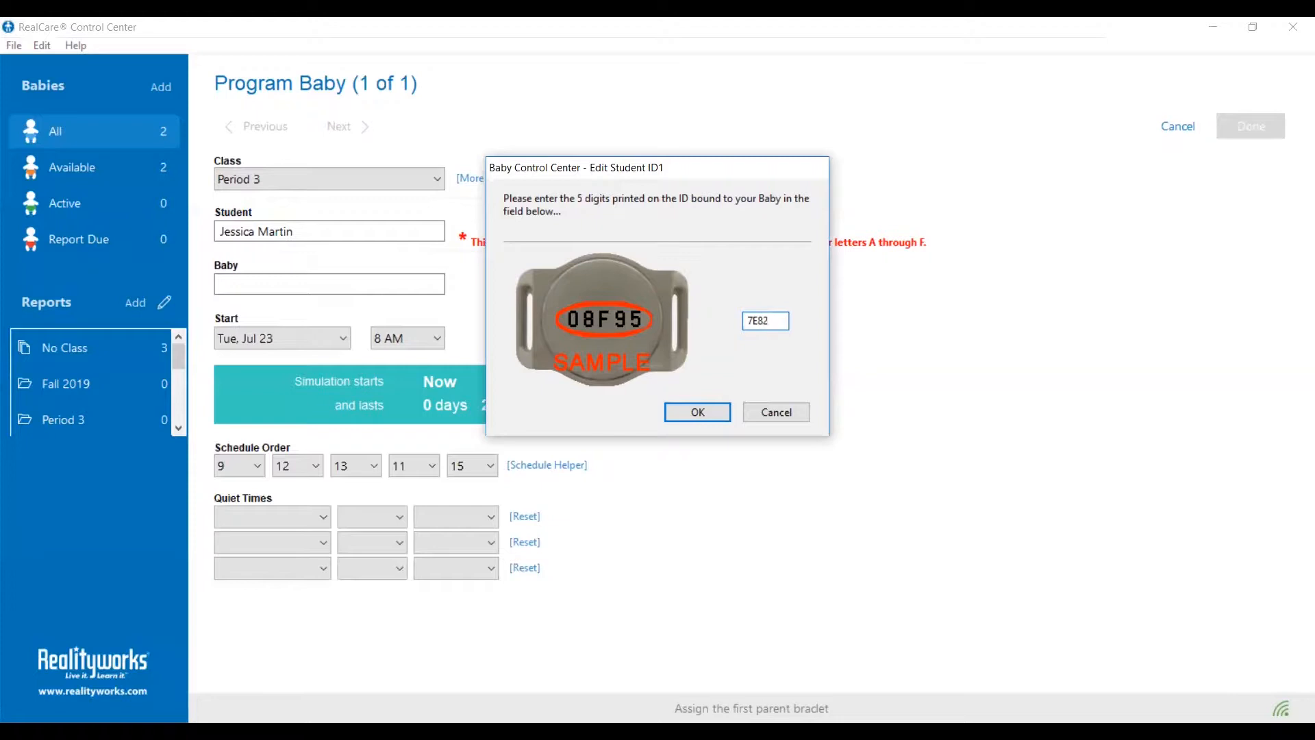
text(A)
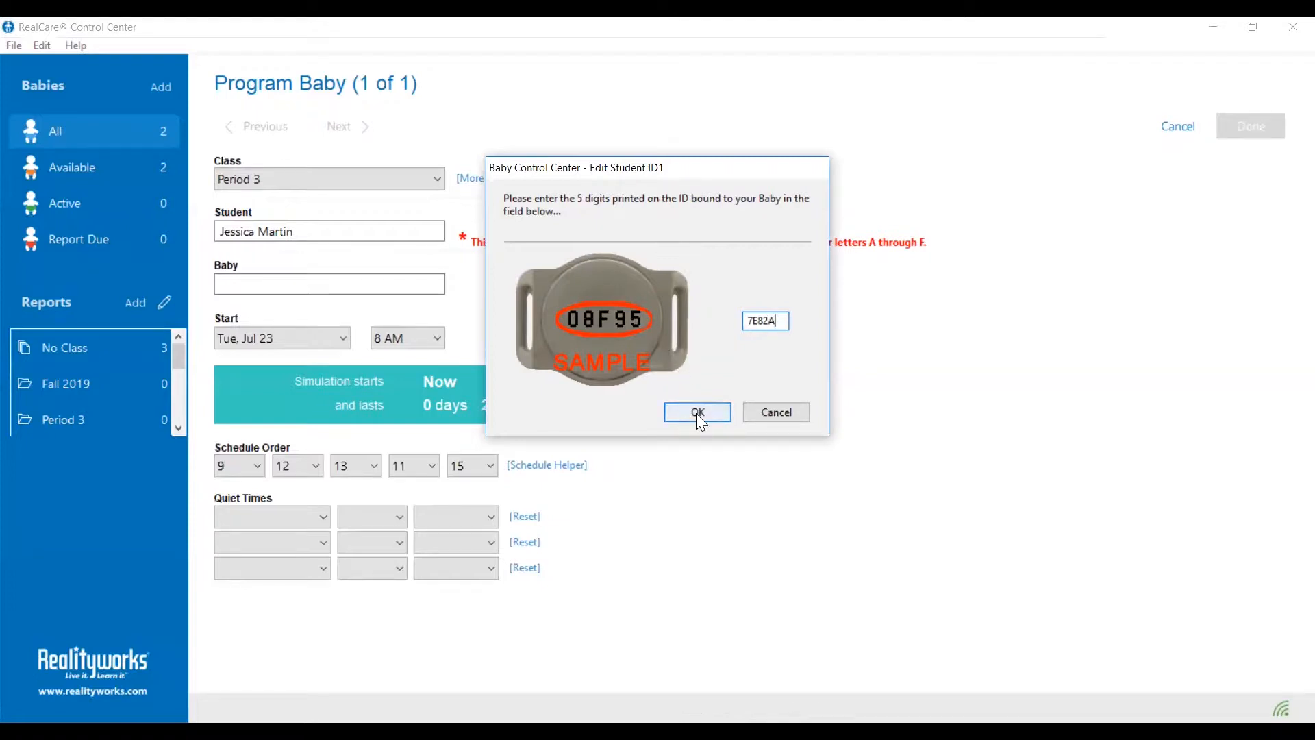
click(698, 411)
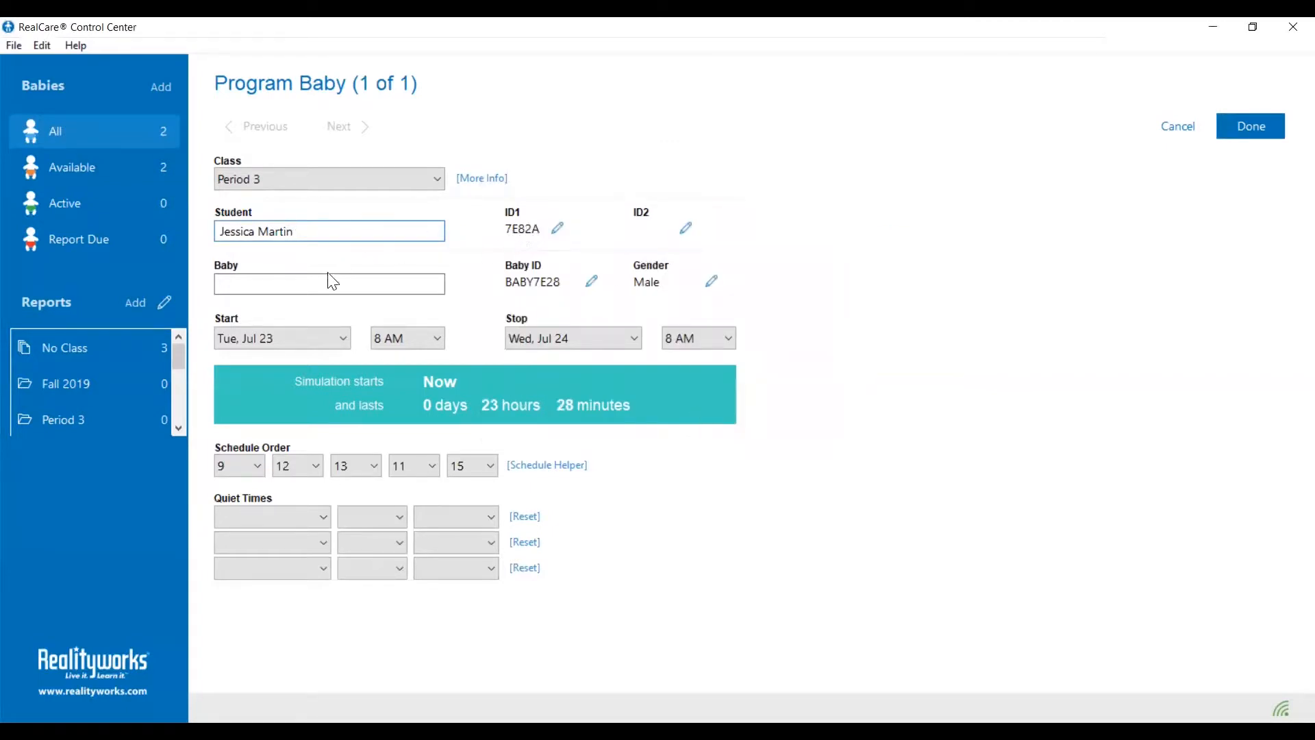
Enter 'Nick Martin' in the Baby name field
click(329, 283)
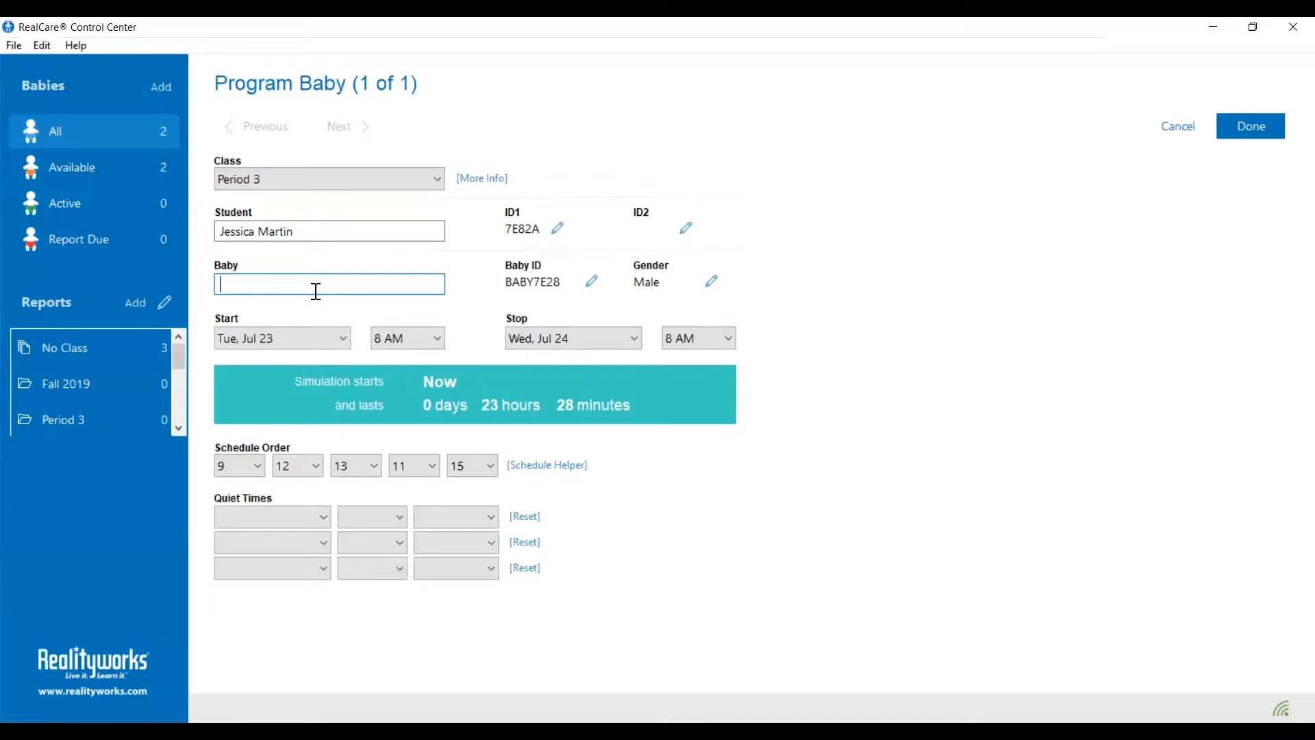
text(Ni)
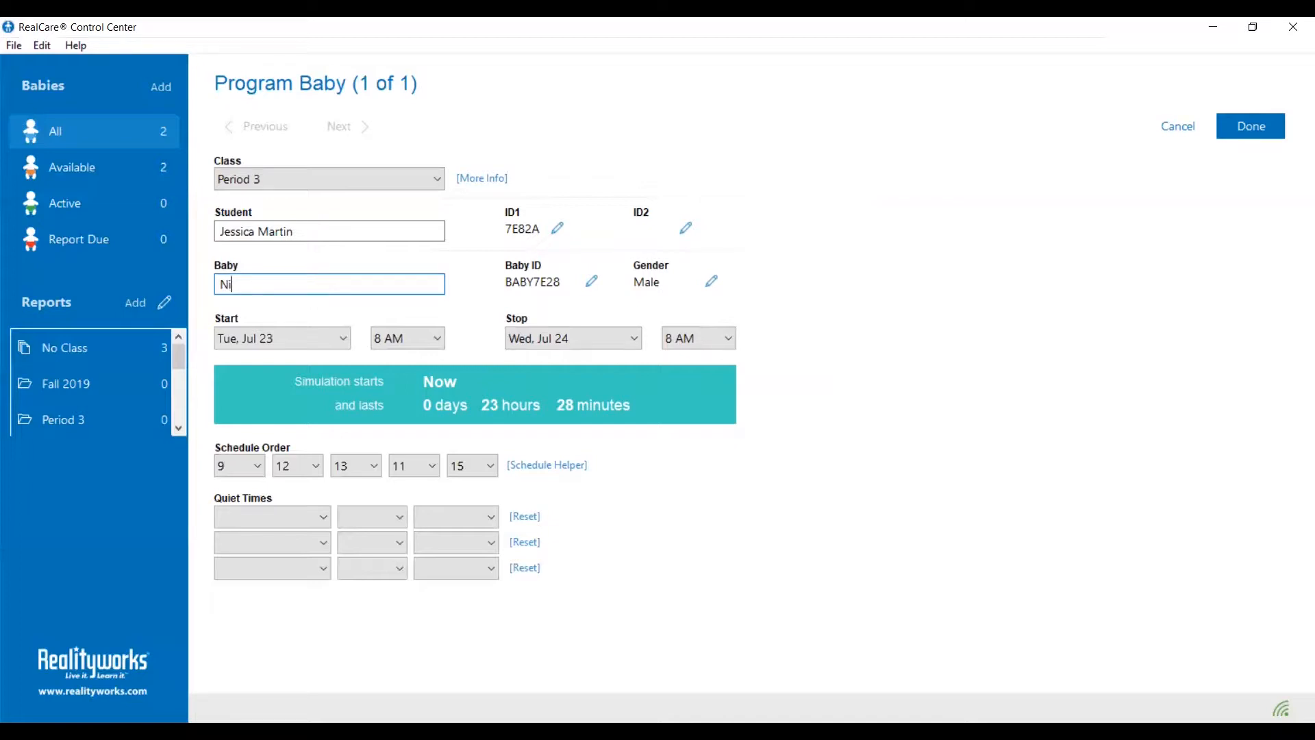
text(ck Mar)
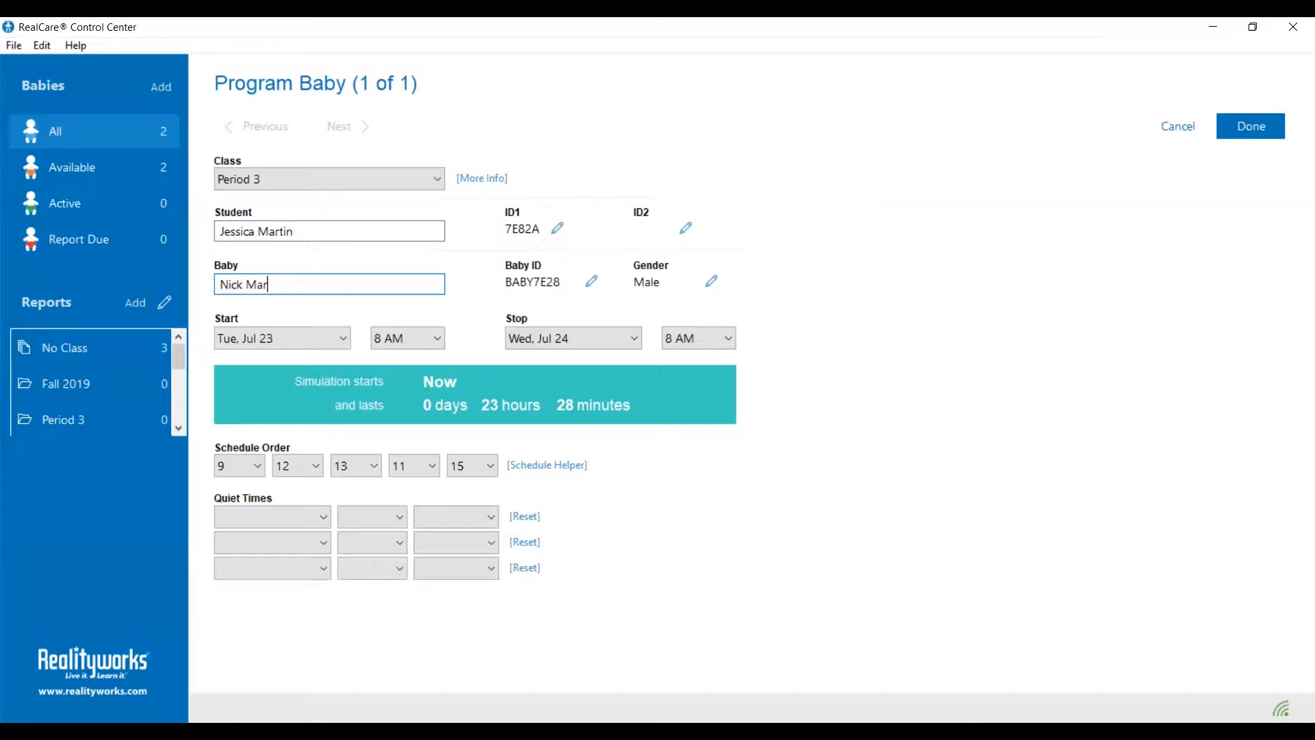
text(tin)
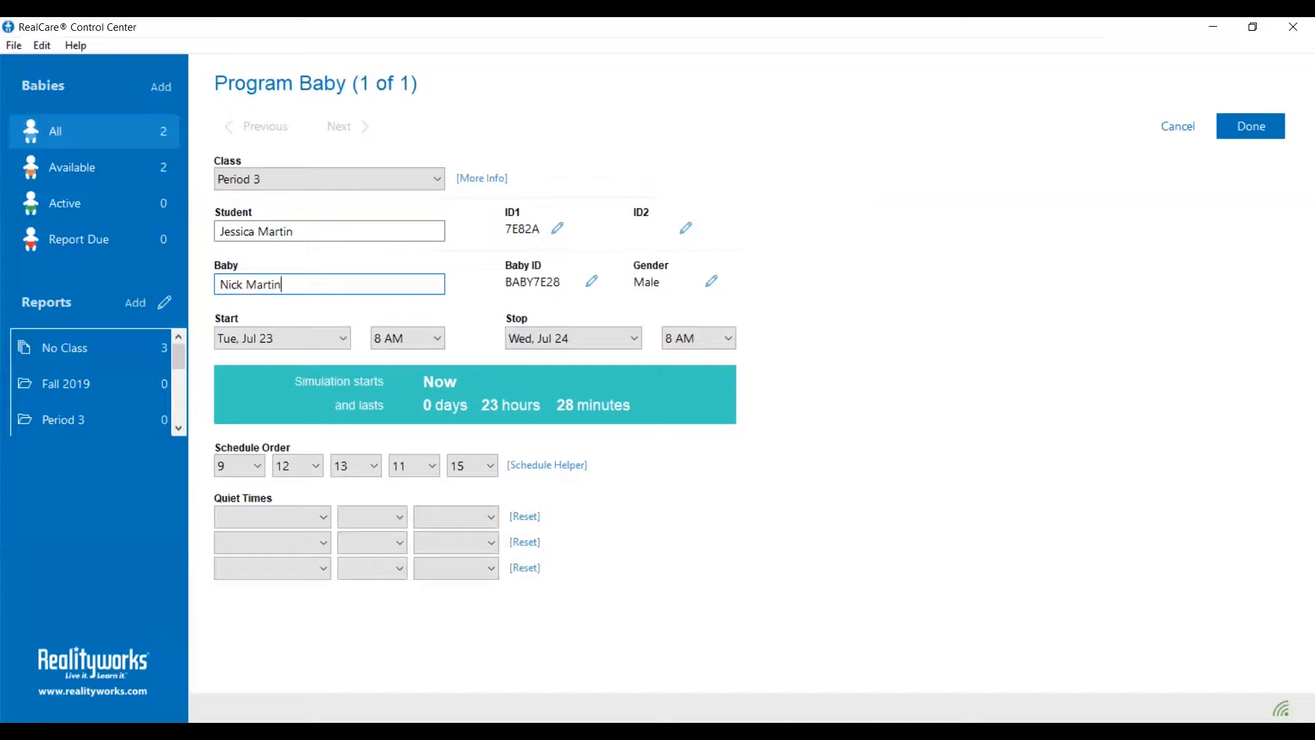
mouse_move(539, 292)
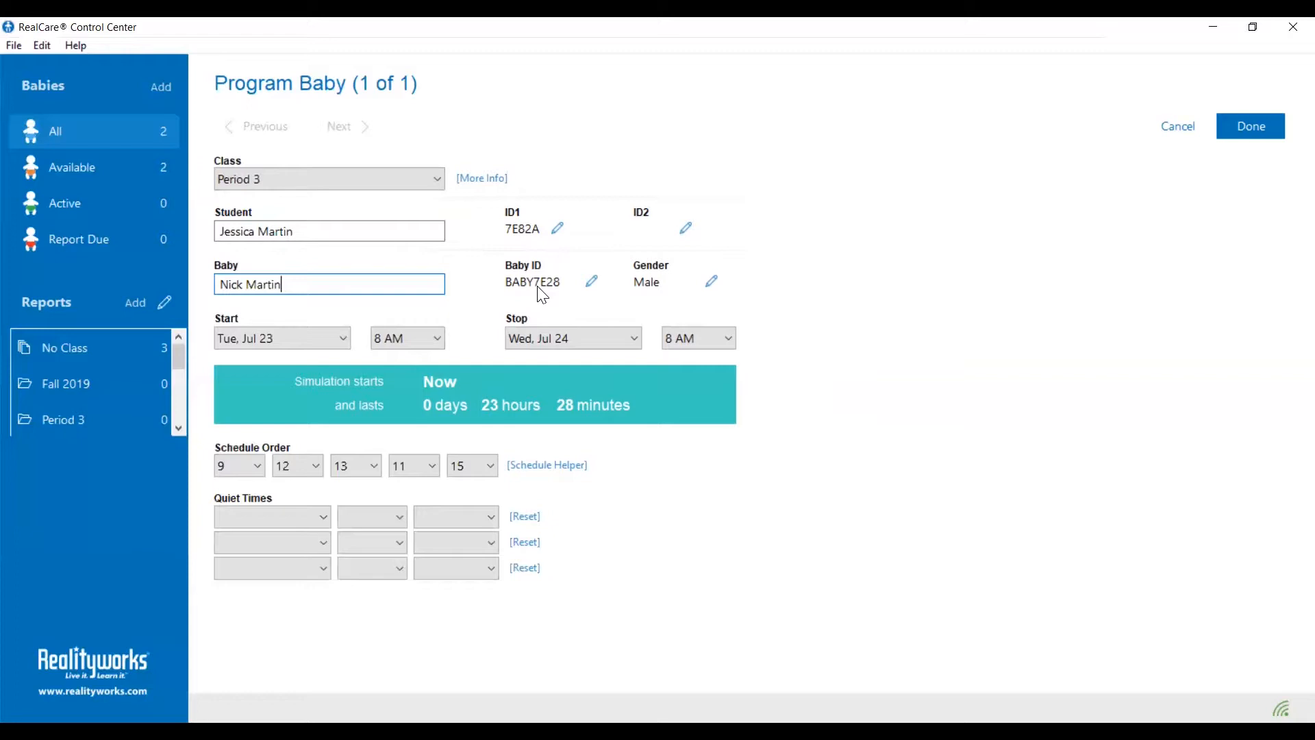
mouse_move(354, 337)
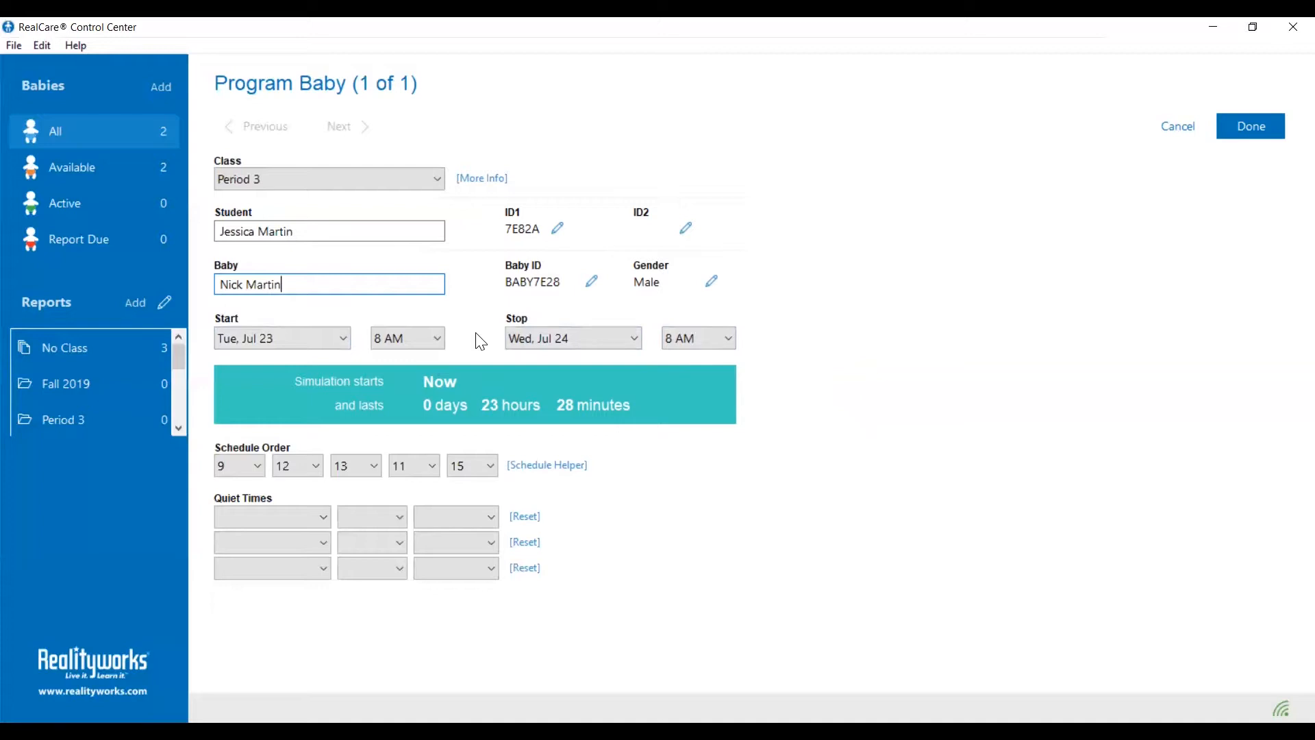
mouse_move(1069, 654)
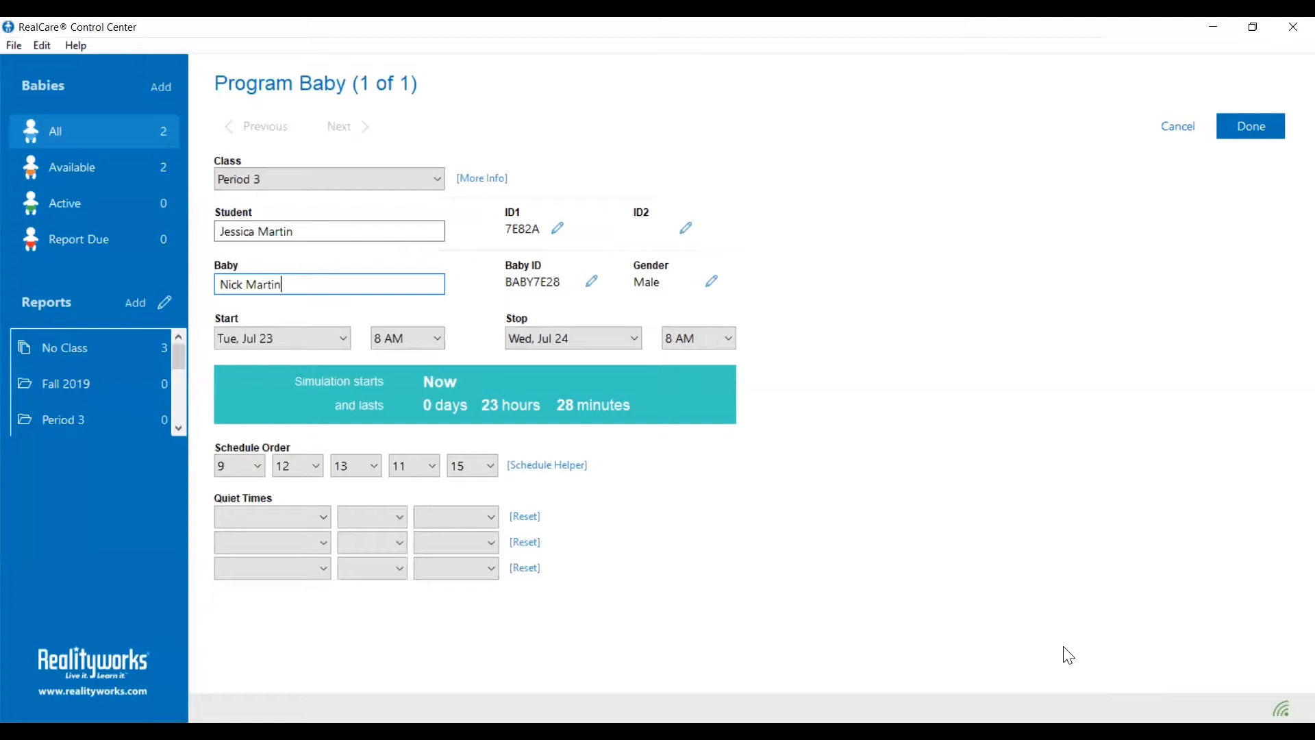
mouse_move(411, 384)
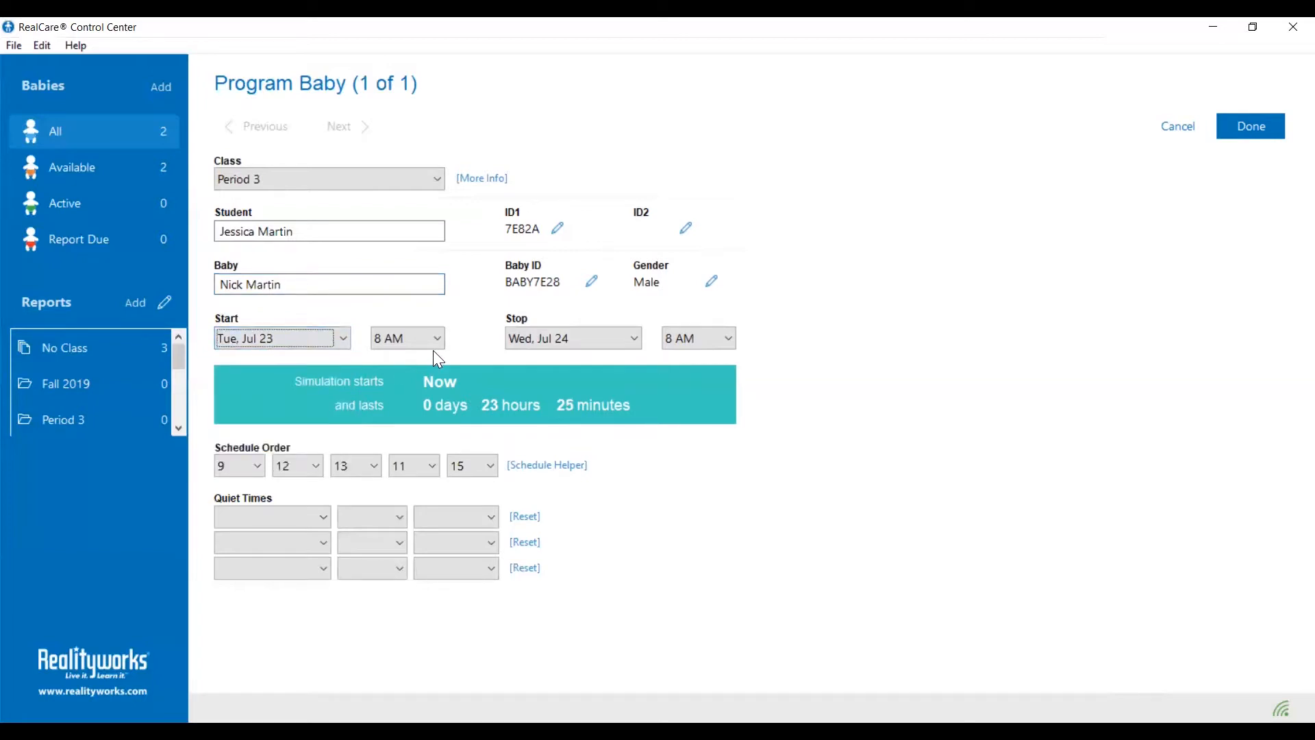
Set start time to 5 PM, stop date to Fri, Jul 26, stop time to 6 AM
click(407, 338)
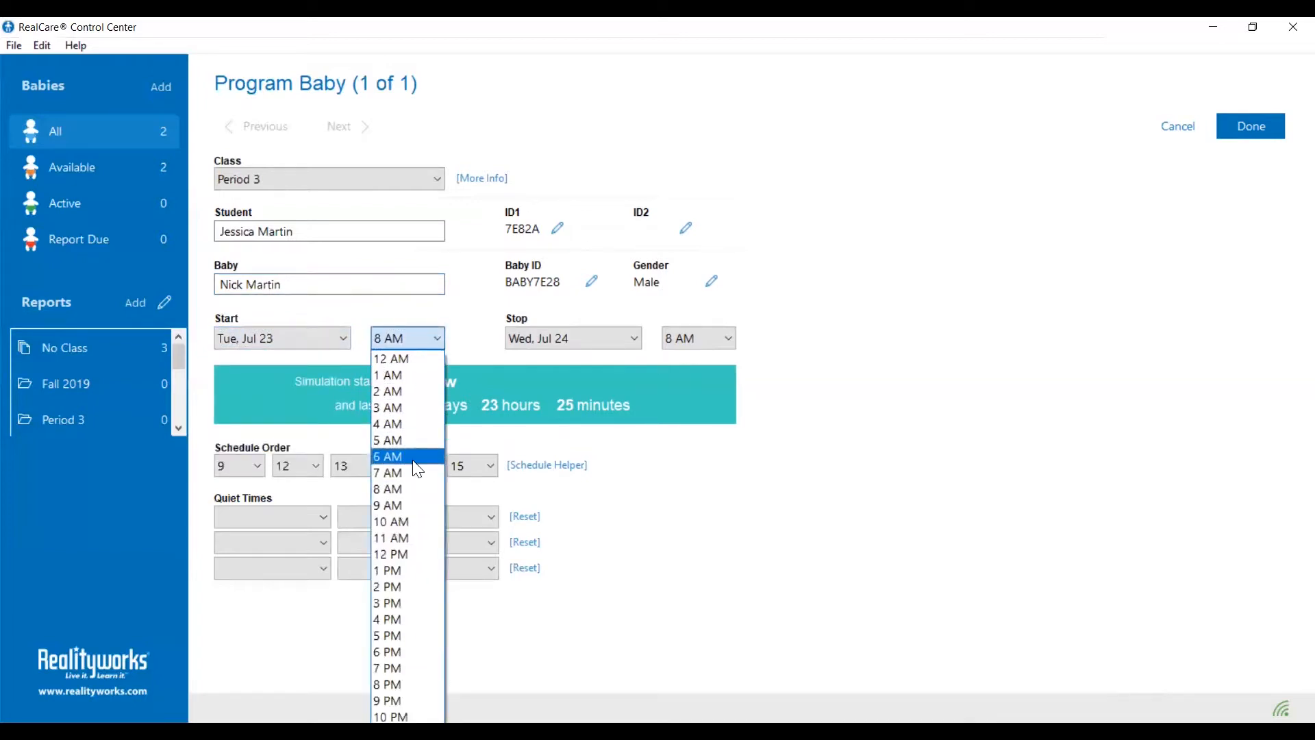
mouse_move(419, 635)
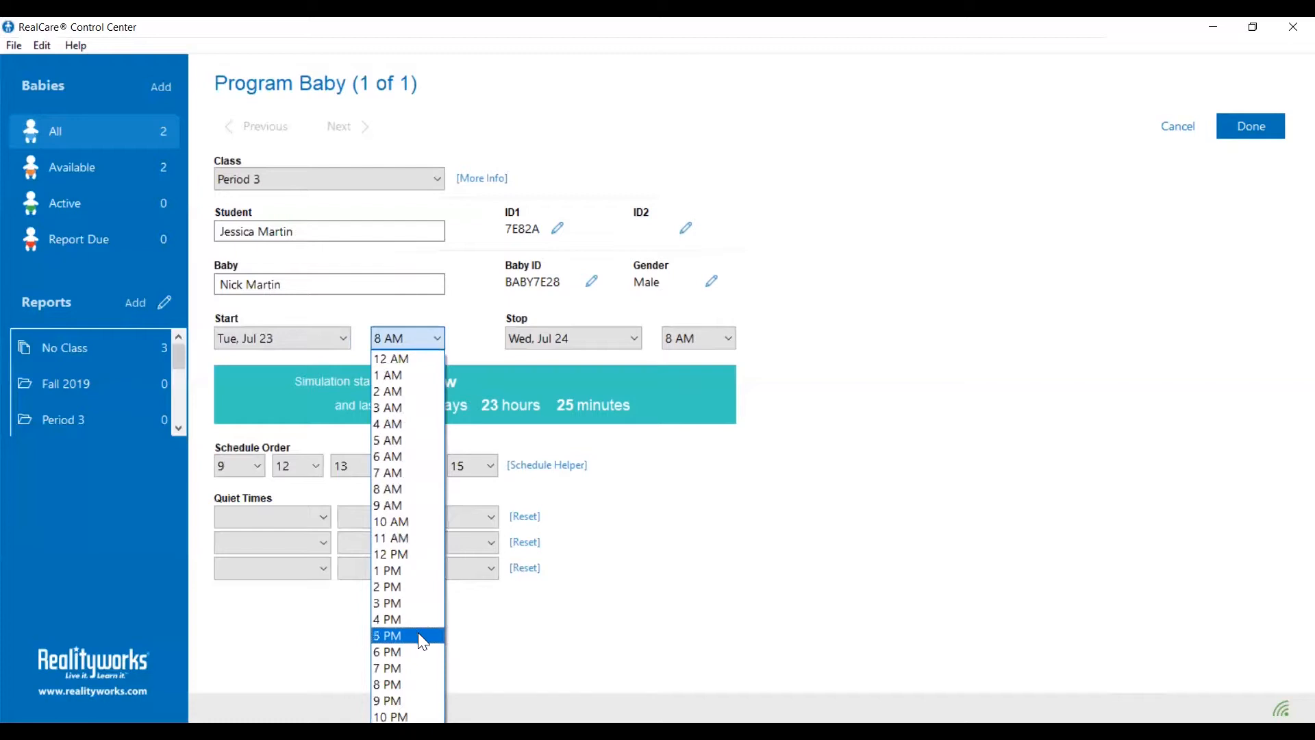
click(387, 635)
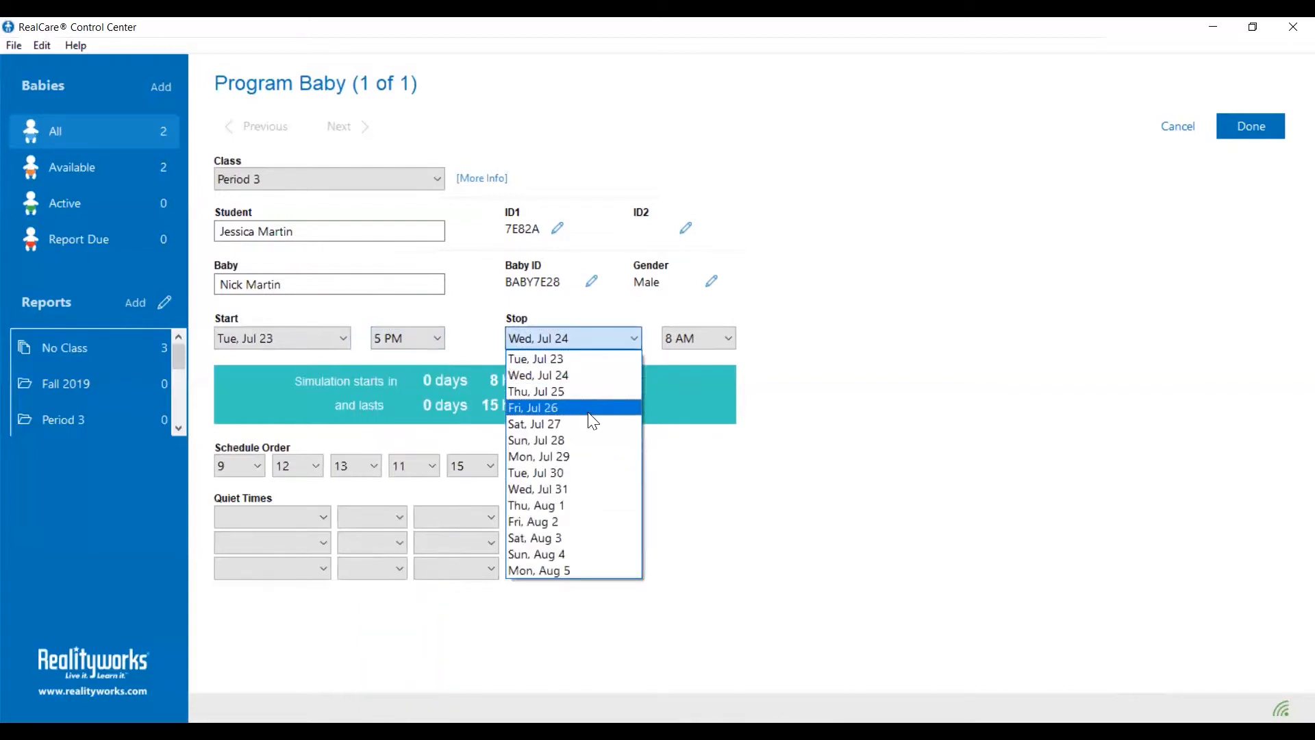
click(533, 407)
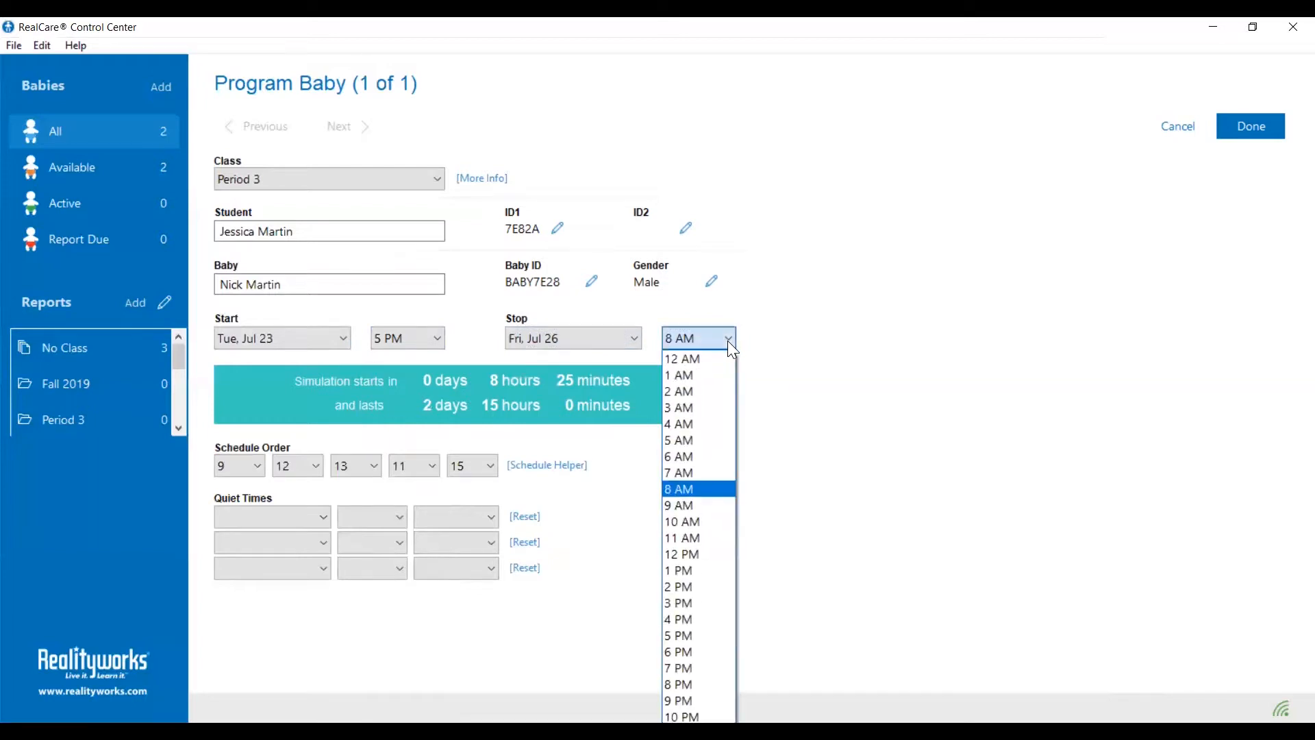
click(680, 456)
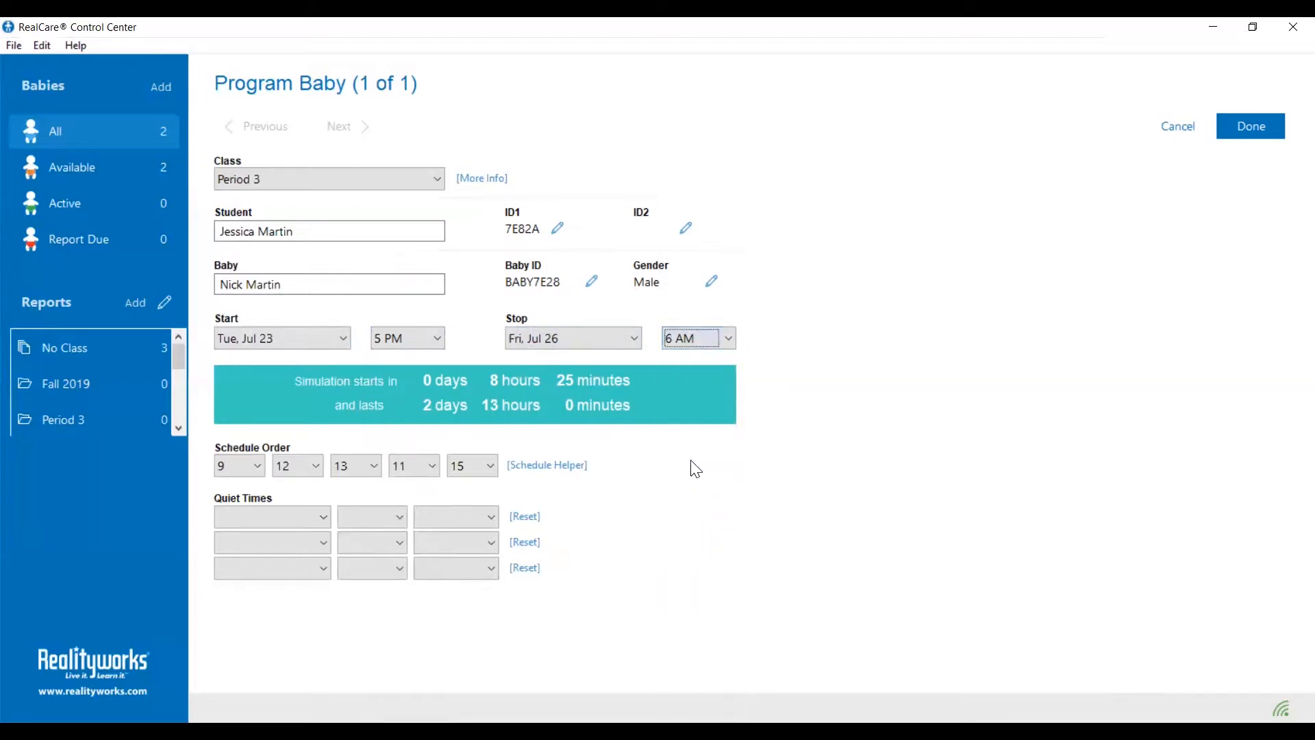
mouse_move(307, 387)
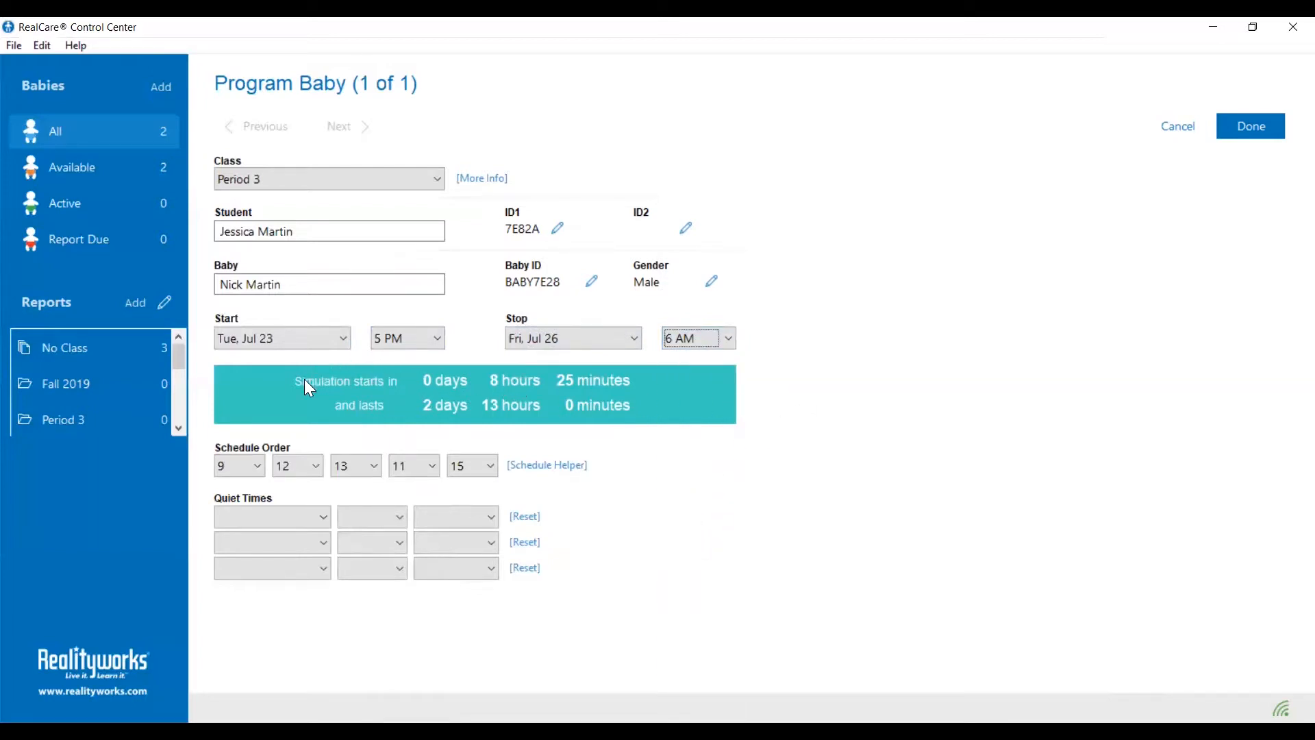
mouse_move(442, 391)
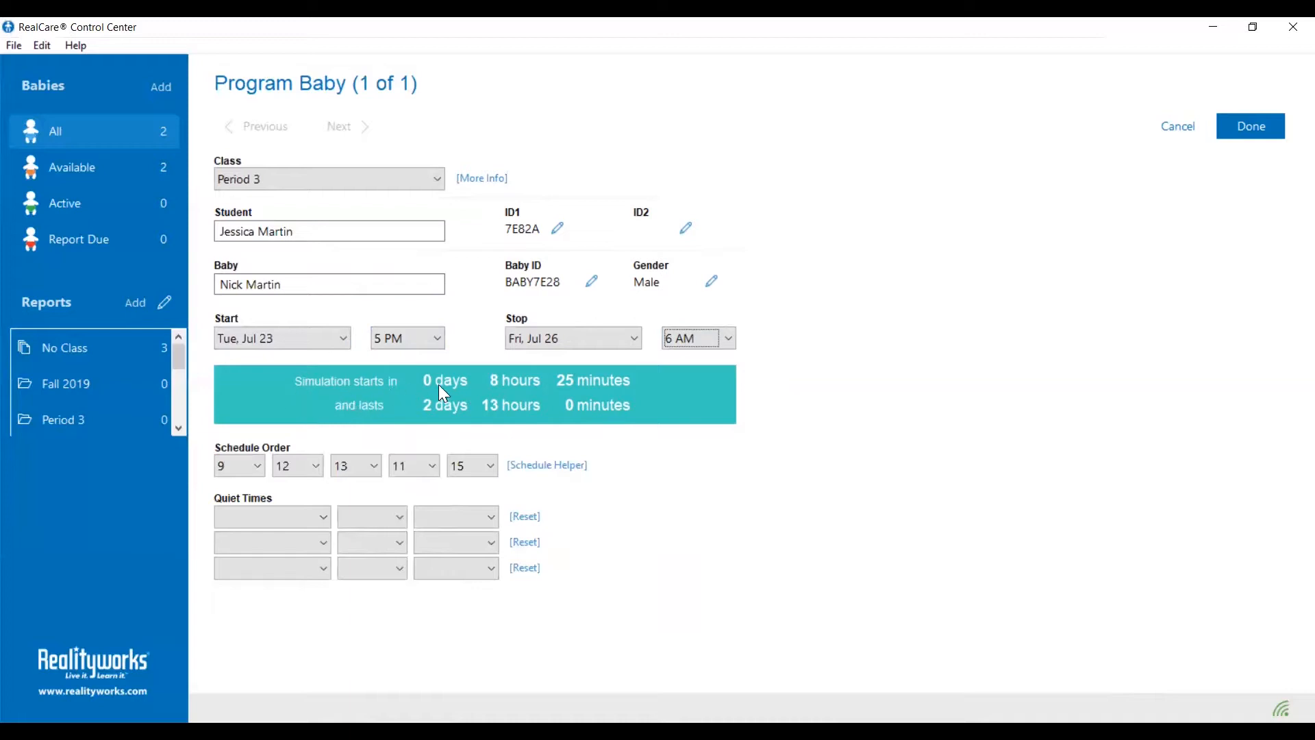
mouse_move(621, 398)
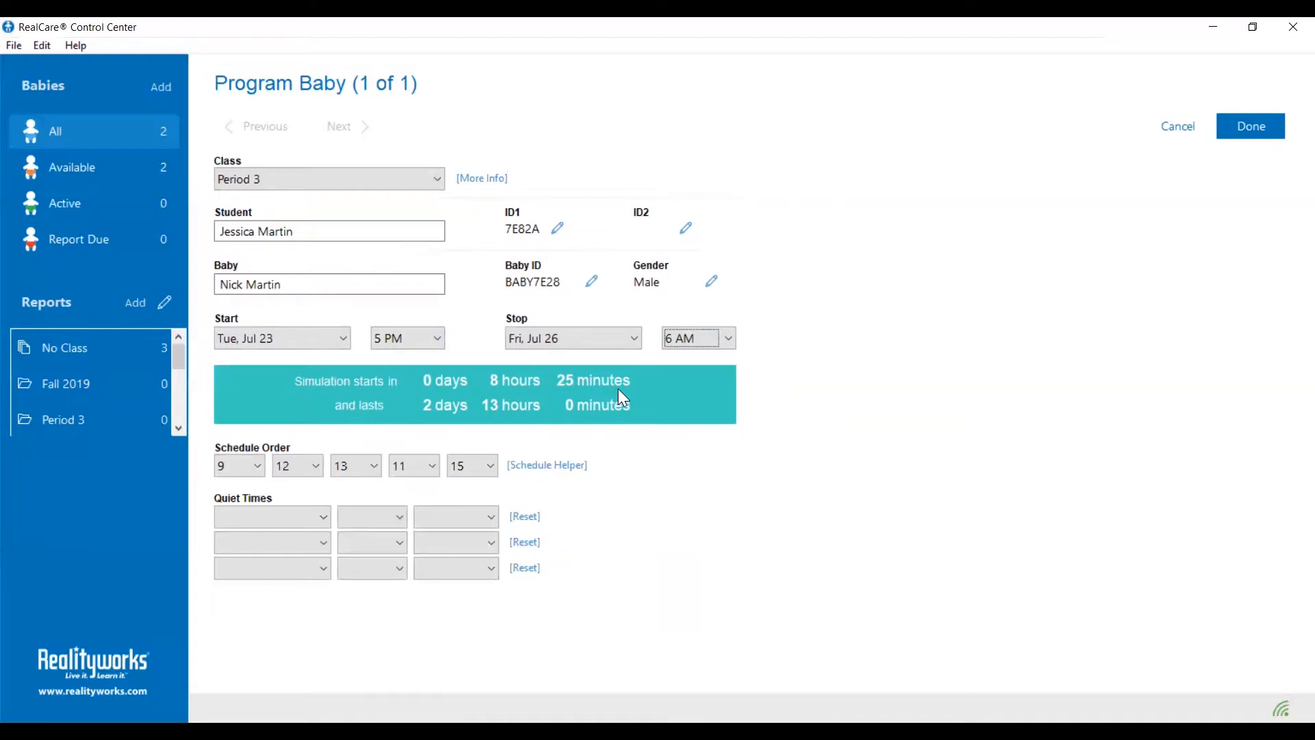
mouse_move(457, 419)
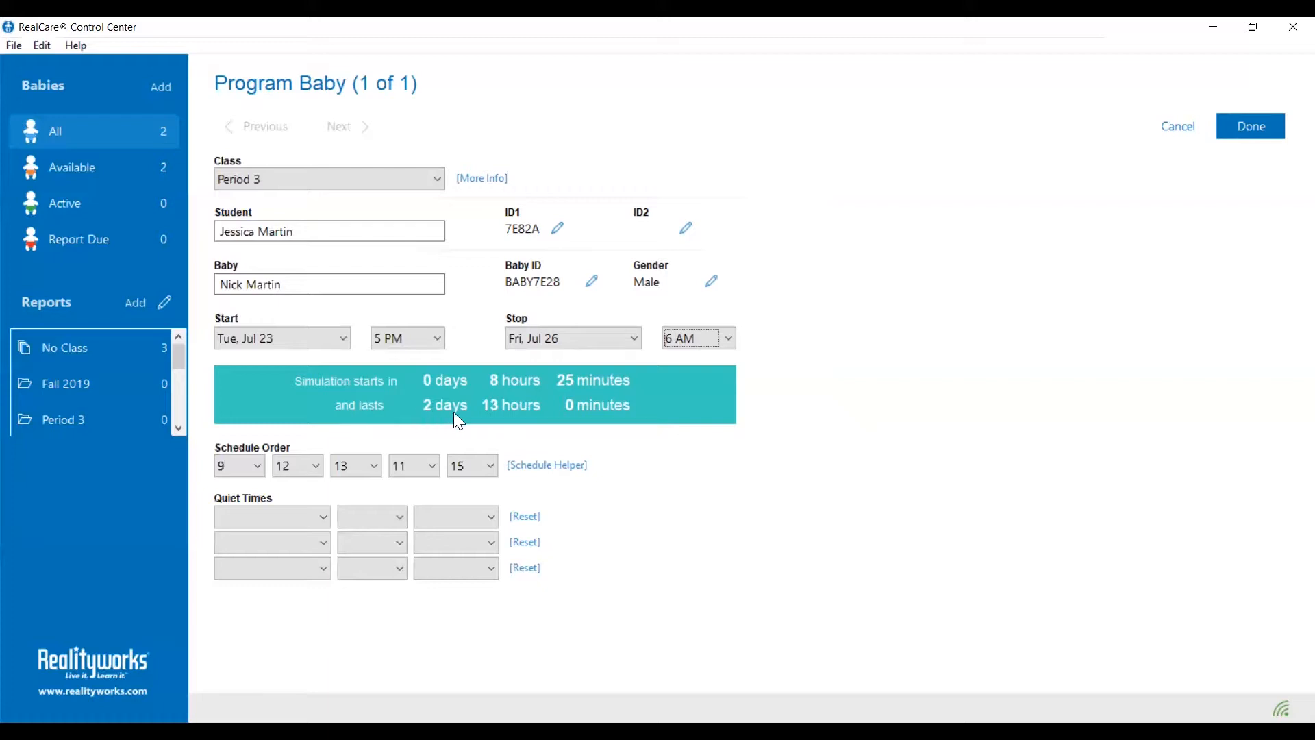
mouse_move(640, 426)
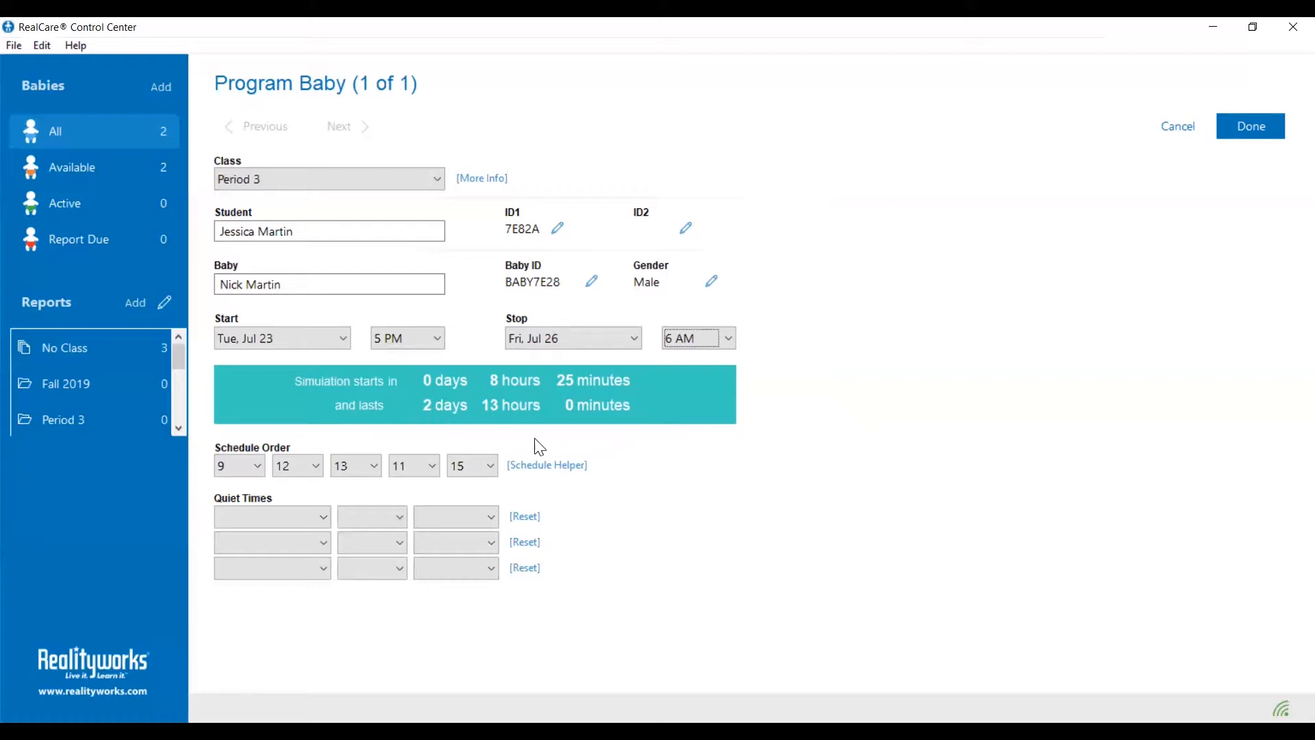
mouse_move(574, 461)
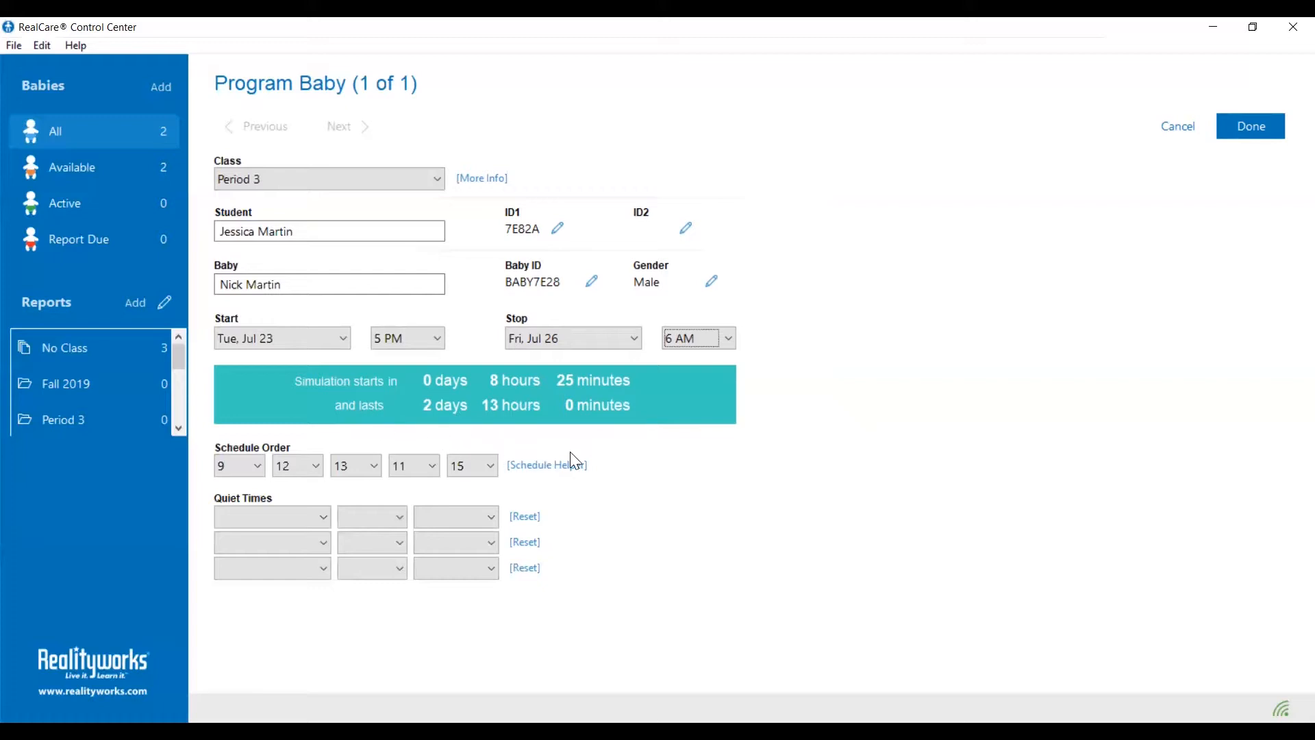
mouse_move(557, 470)
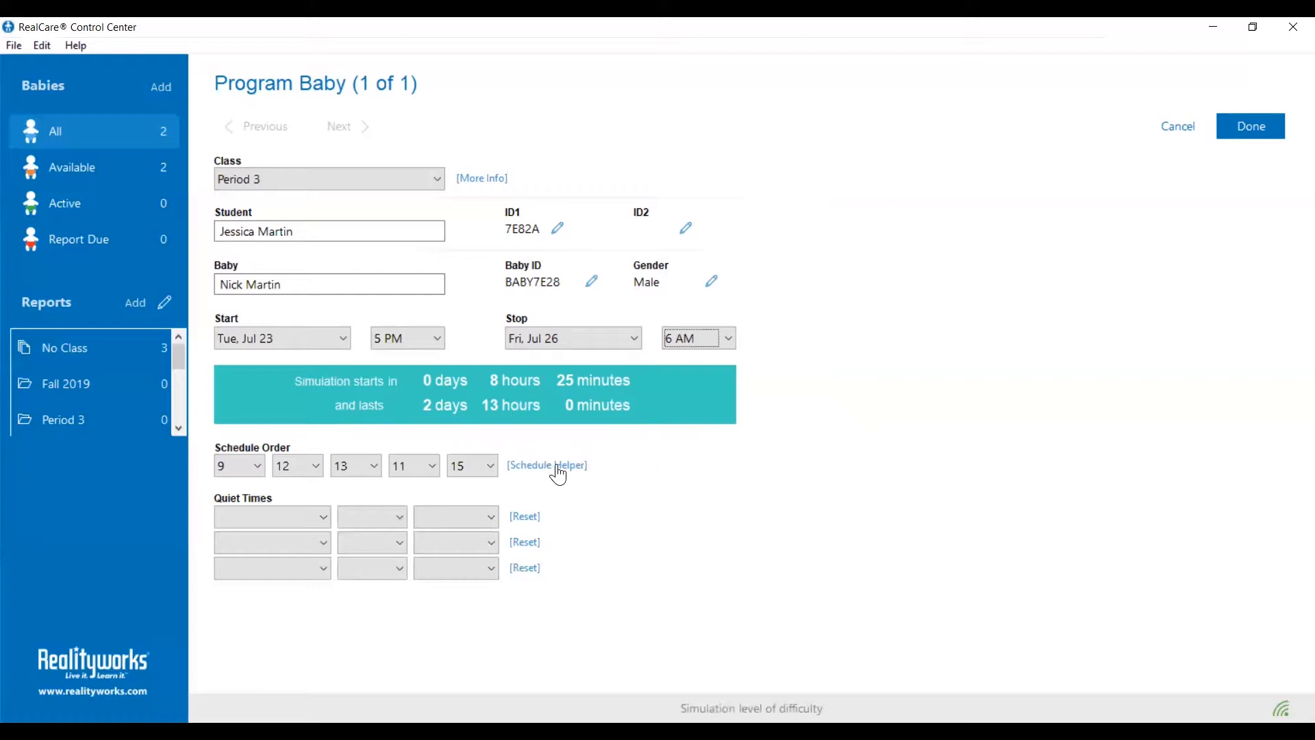
In Schedule Helper, set Day 2 and Day 3 to schedule 9
click(547, 464)
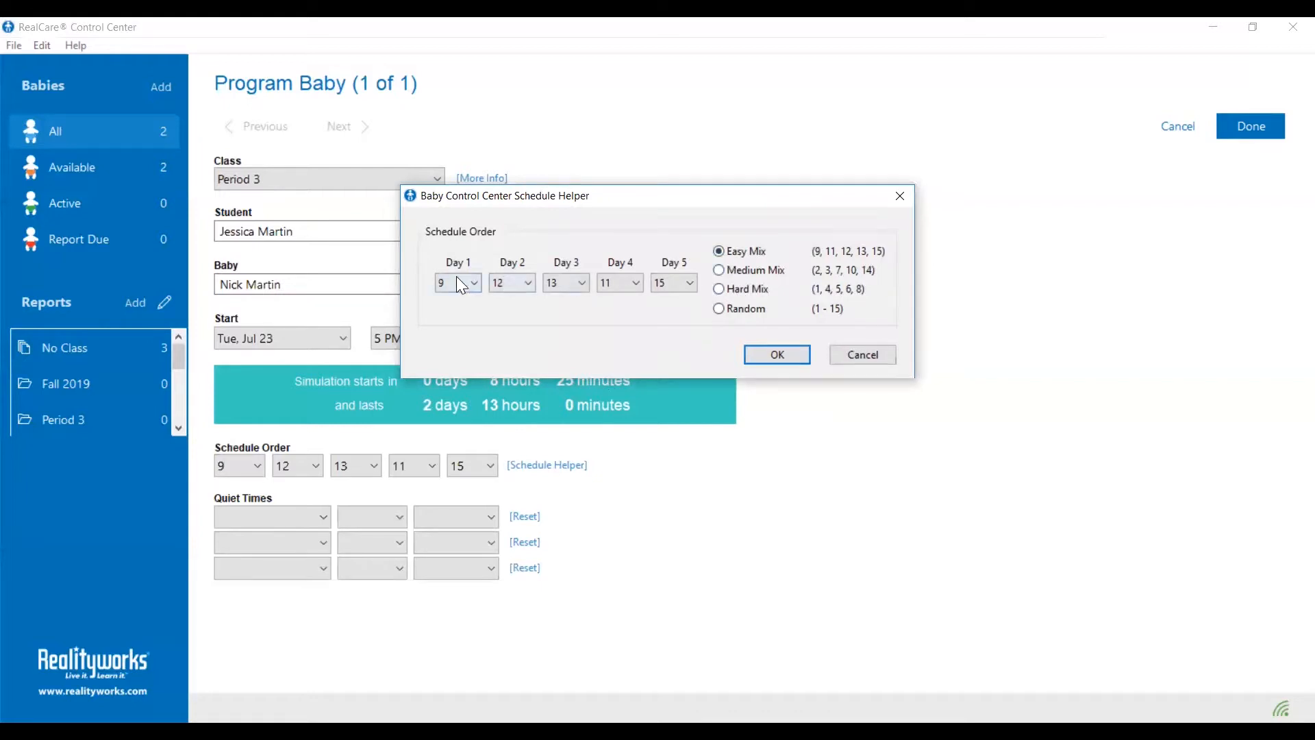
click(474, 281)
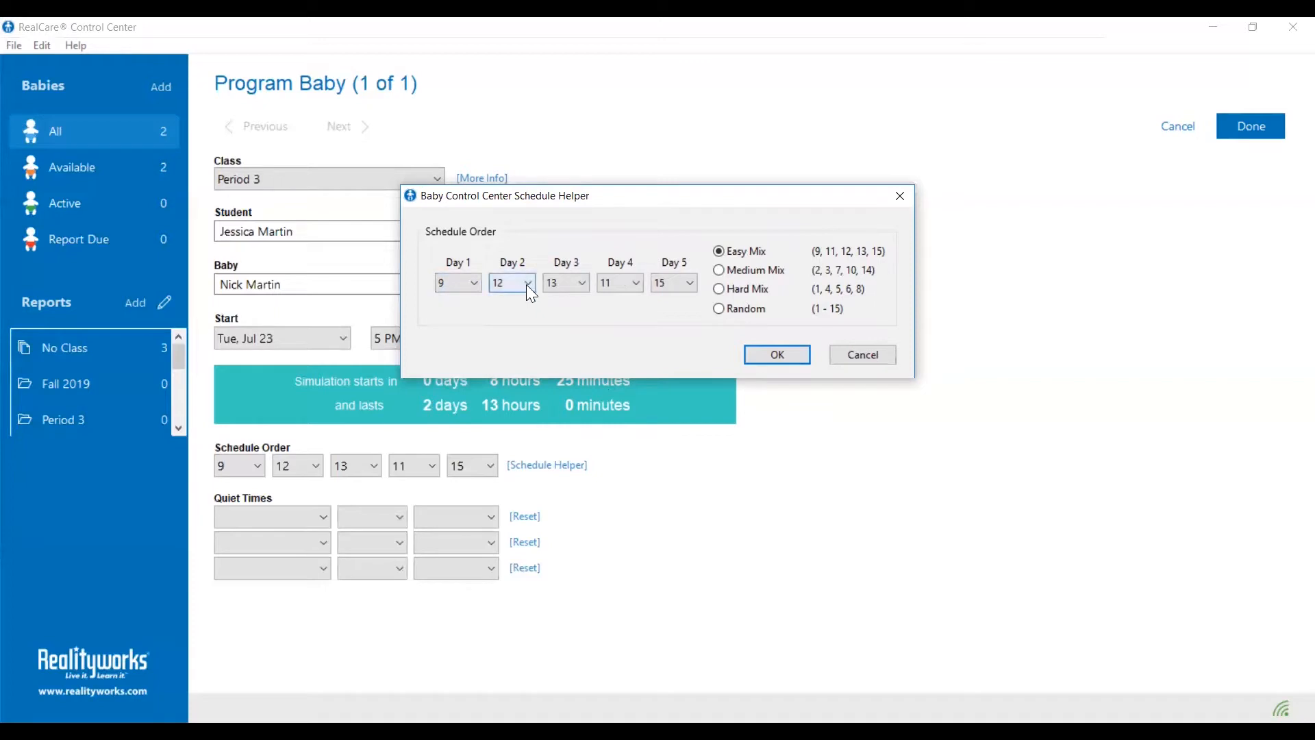
click(512, 281)
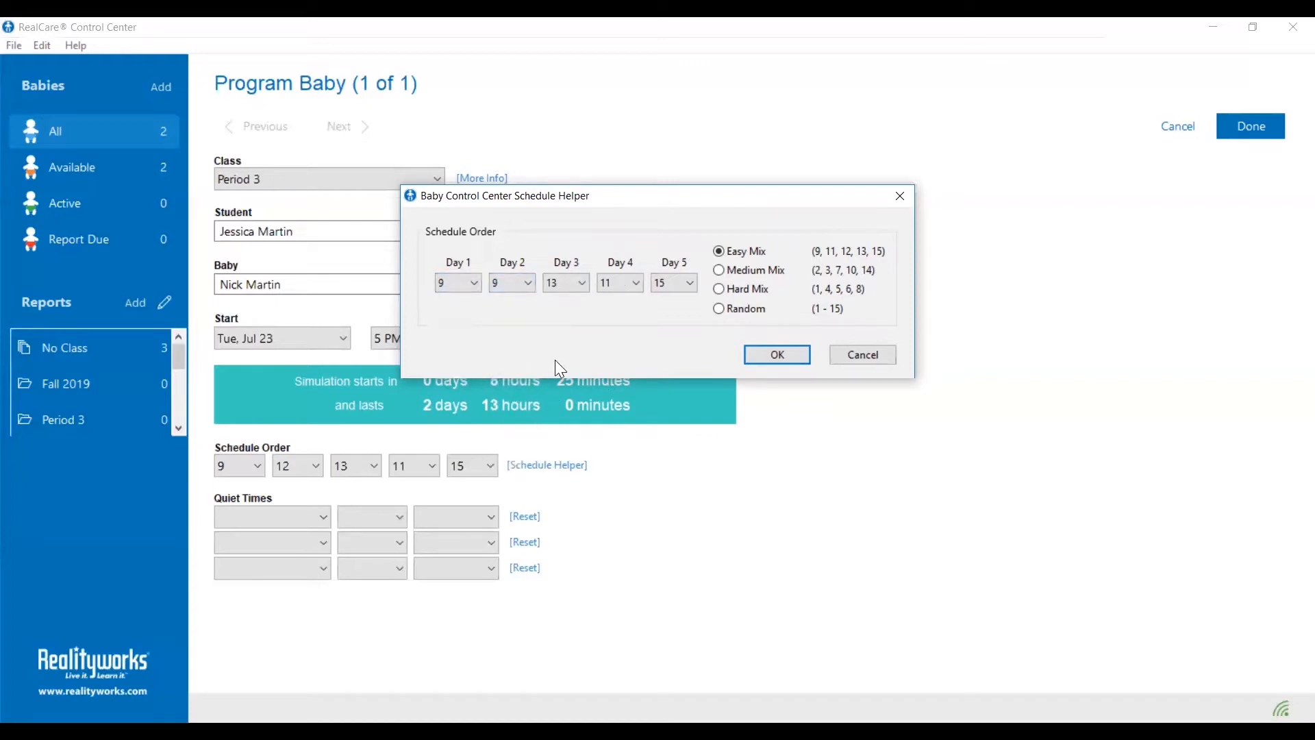
click(582, 282)
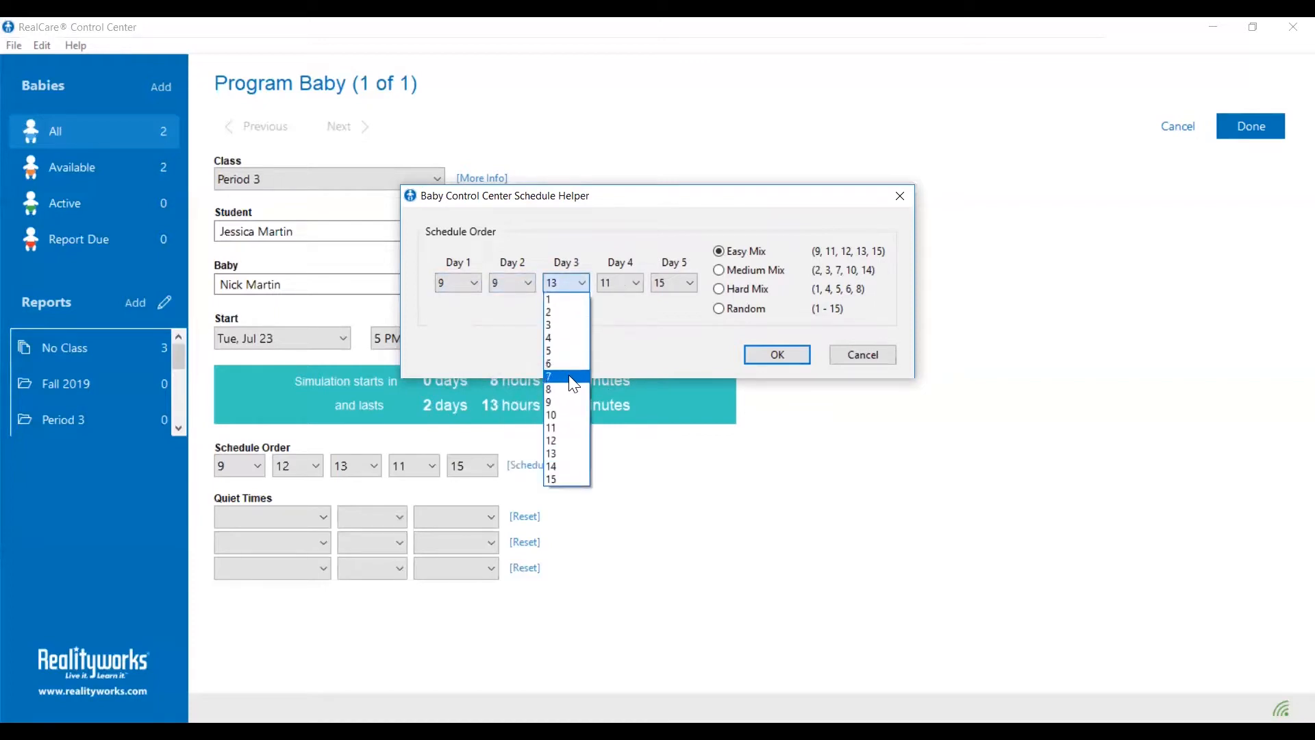
click(550, 402)
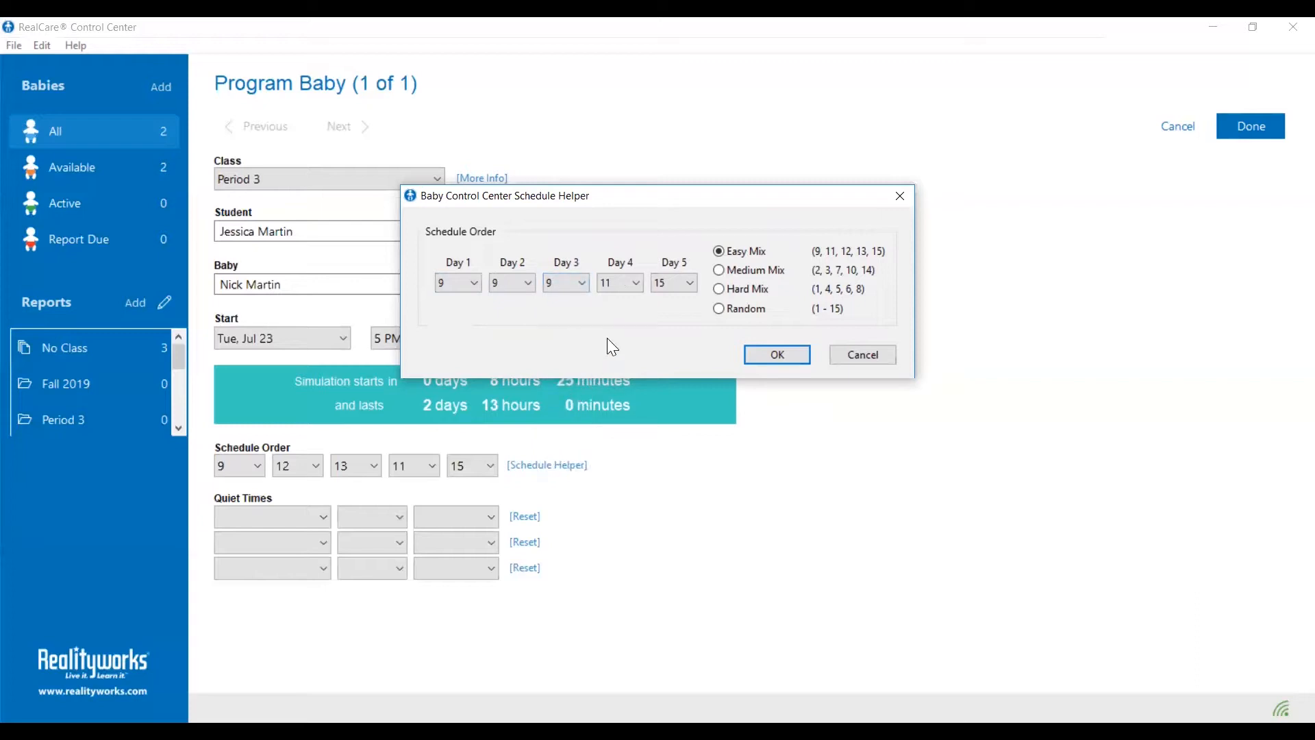
mouse_move(741, 264)
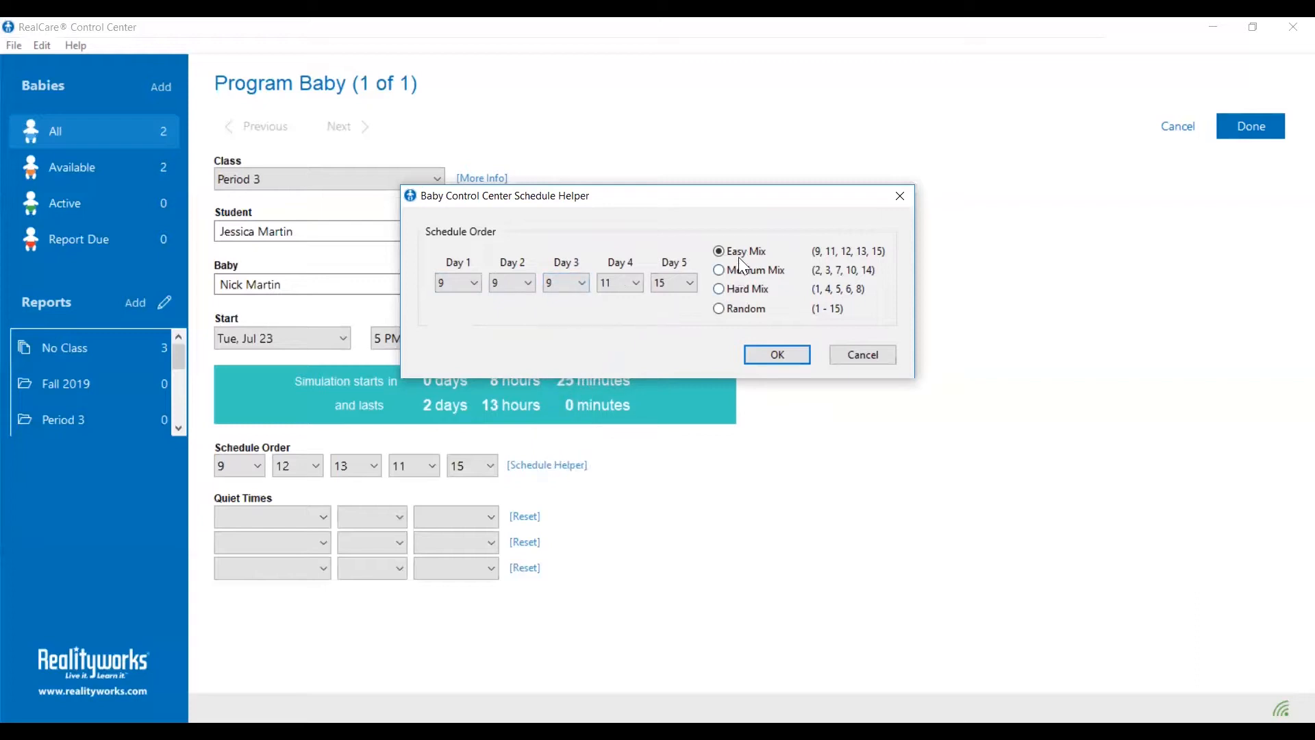
Try Easy Mix, then Medium Mix, and settle on Easy Mix (15, 13, 12, 9, 11)
click(718, 251)
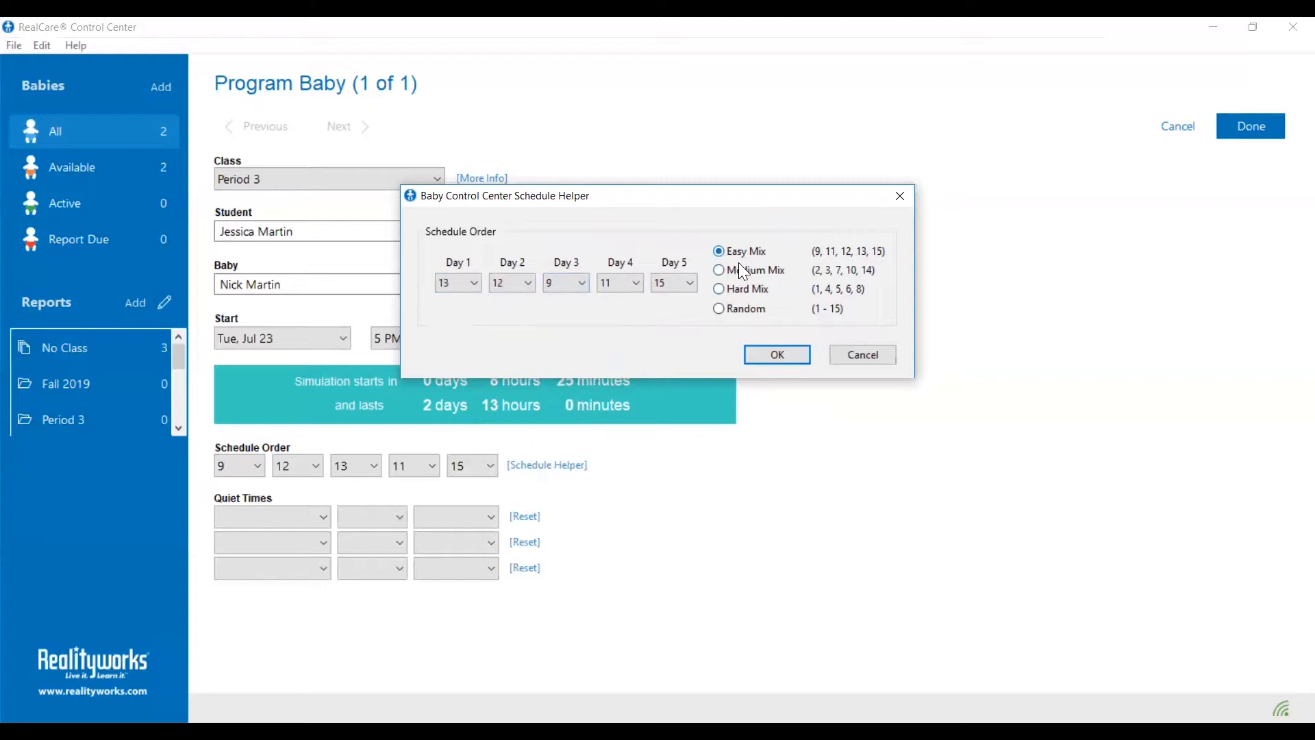
click(719, 269)
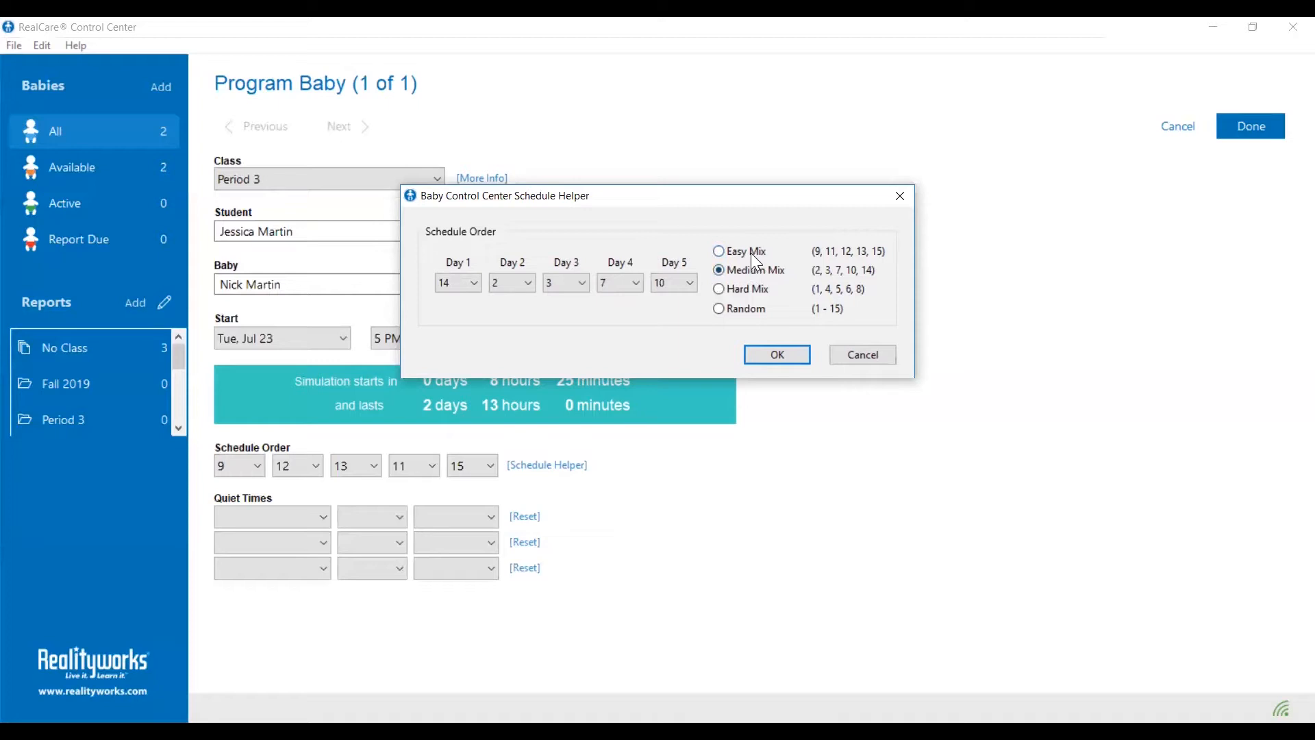
click(719, 251)
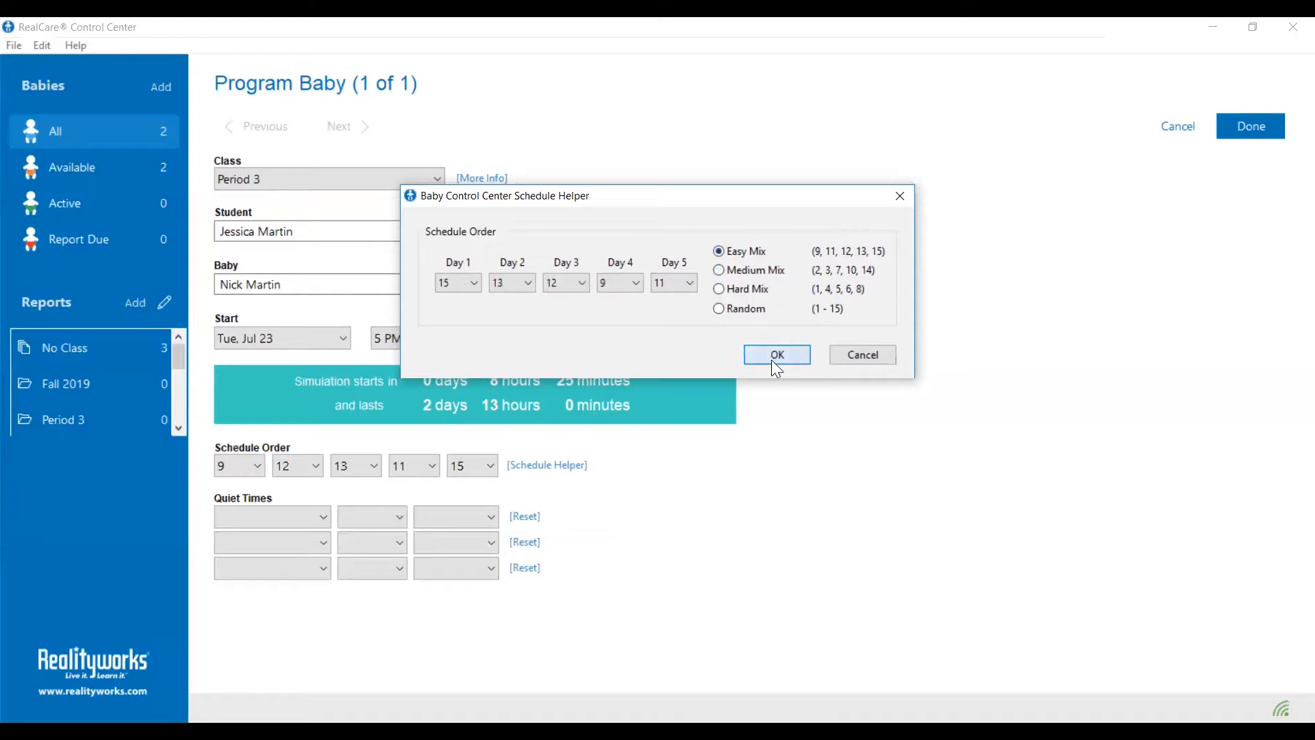
click(776, 354)
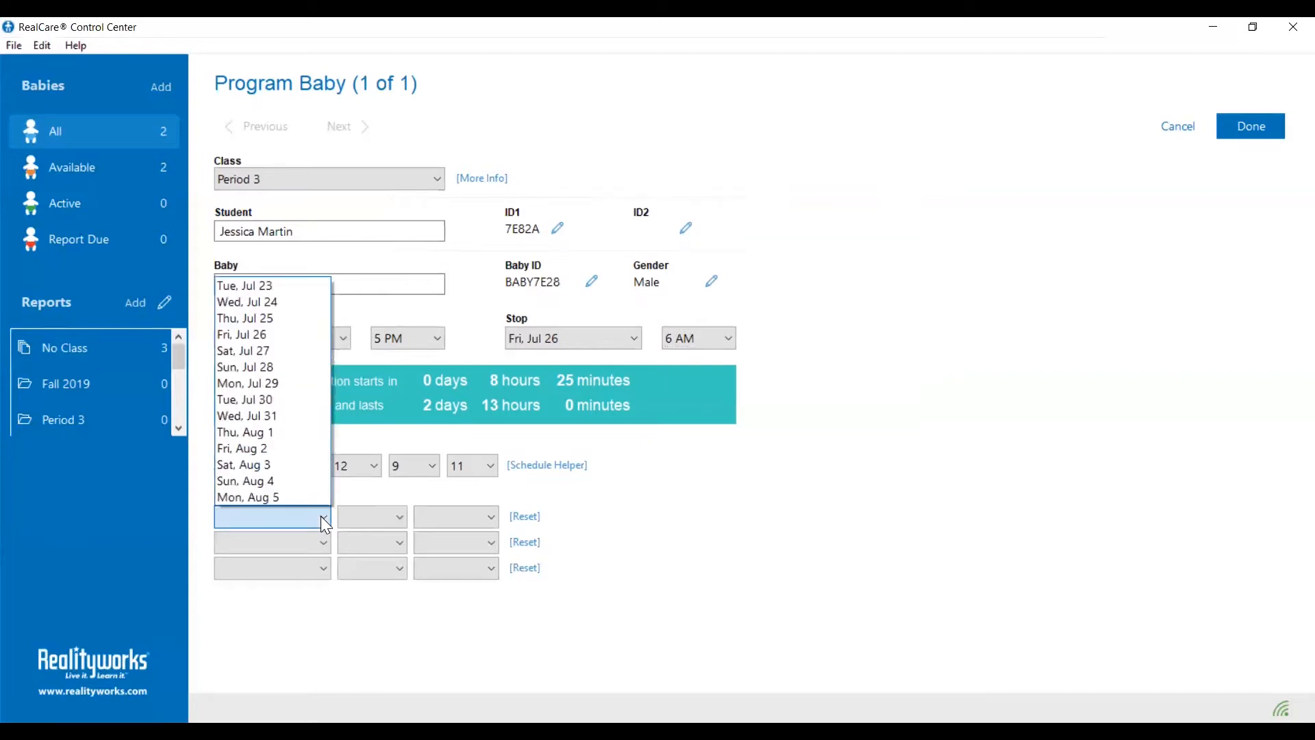
mouse_move(247, 302)
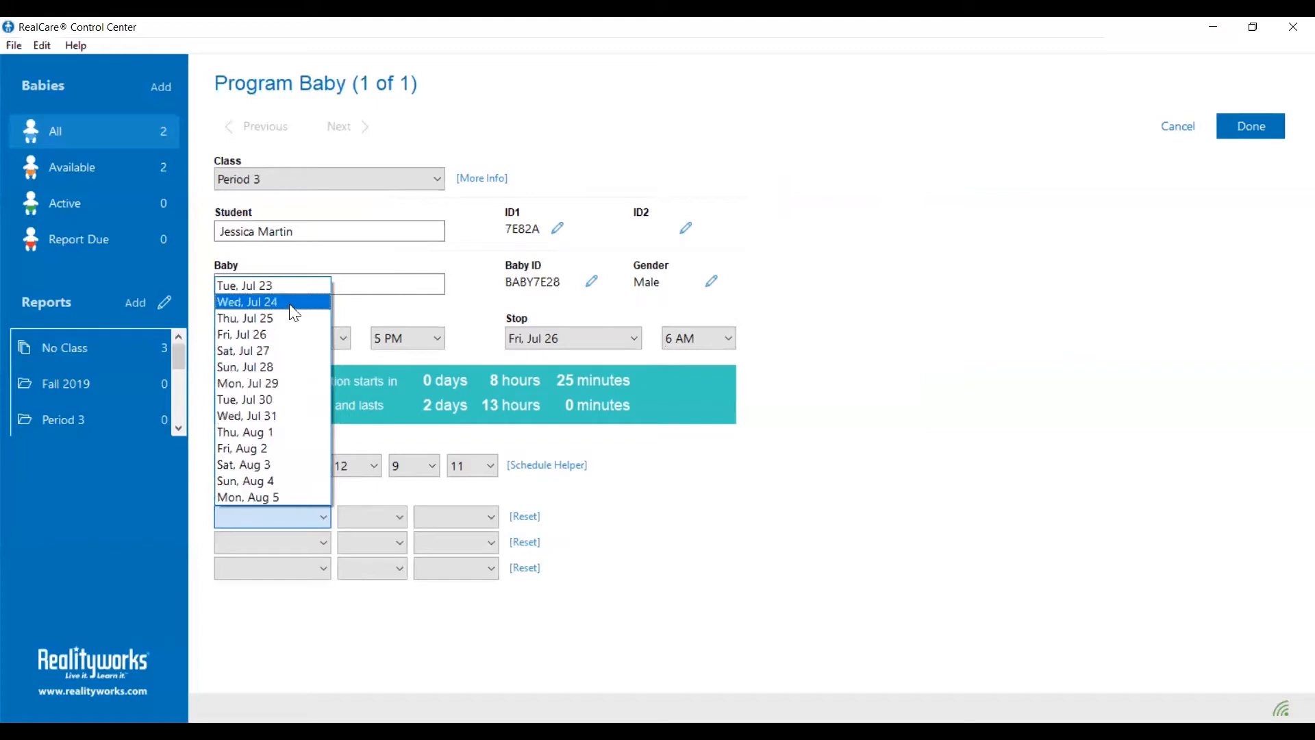
Choose Wed, Jul 24, 5 PM and a 5-hour duration in Quiet Times
click(246, 301)
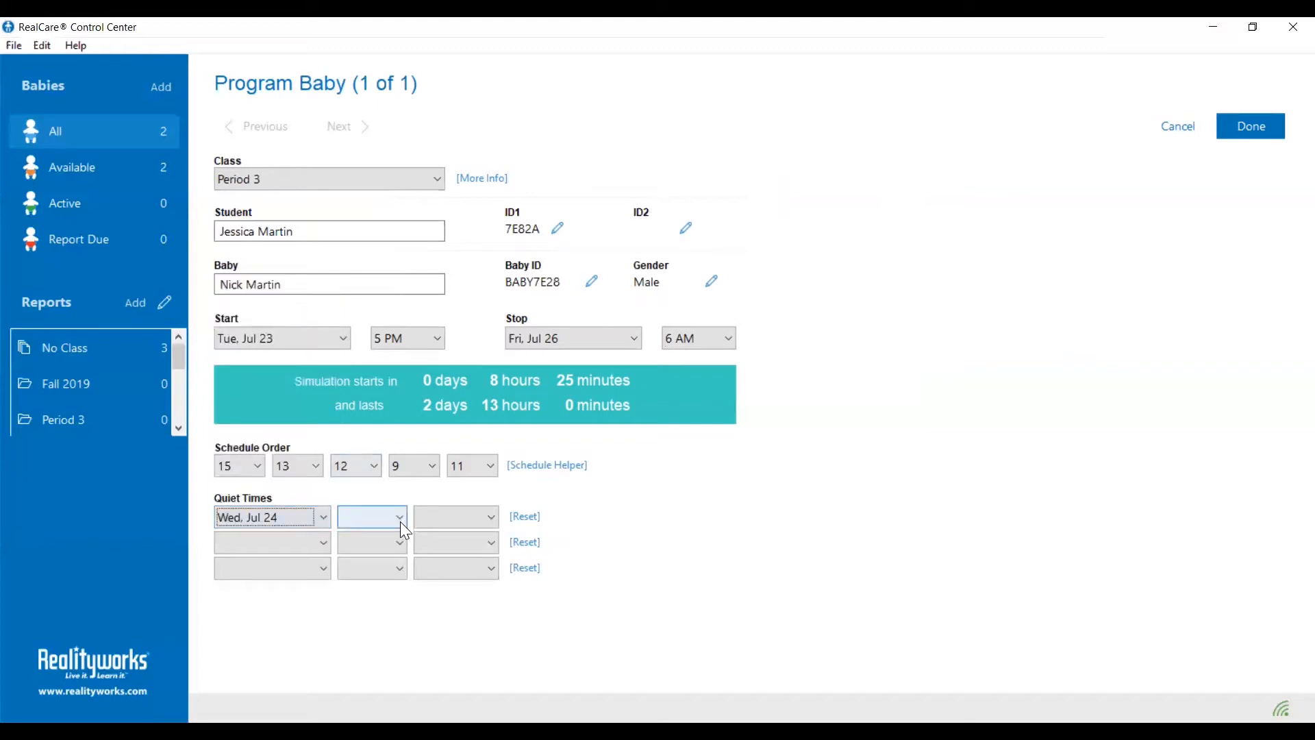
click(372, 516)
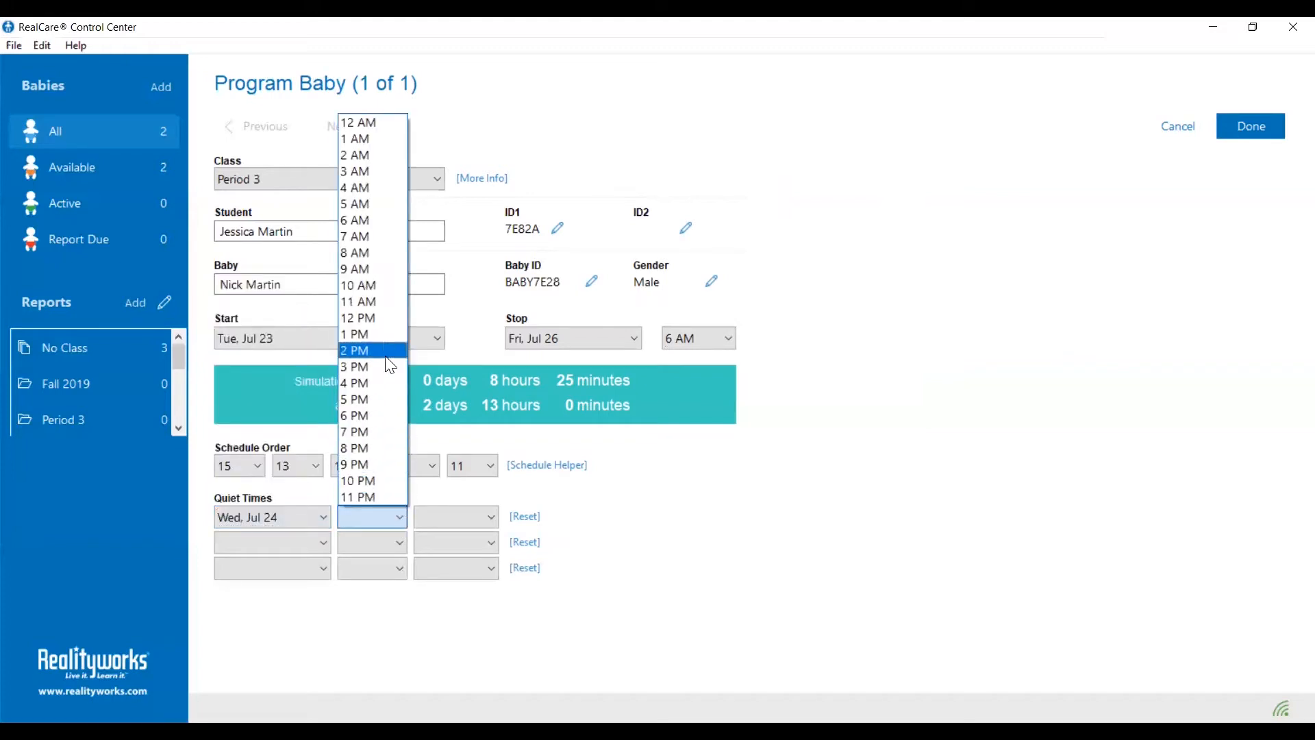
click(354, 399)
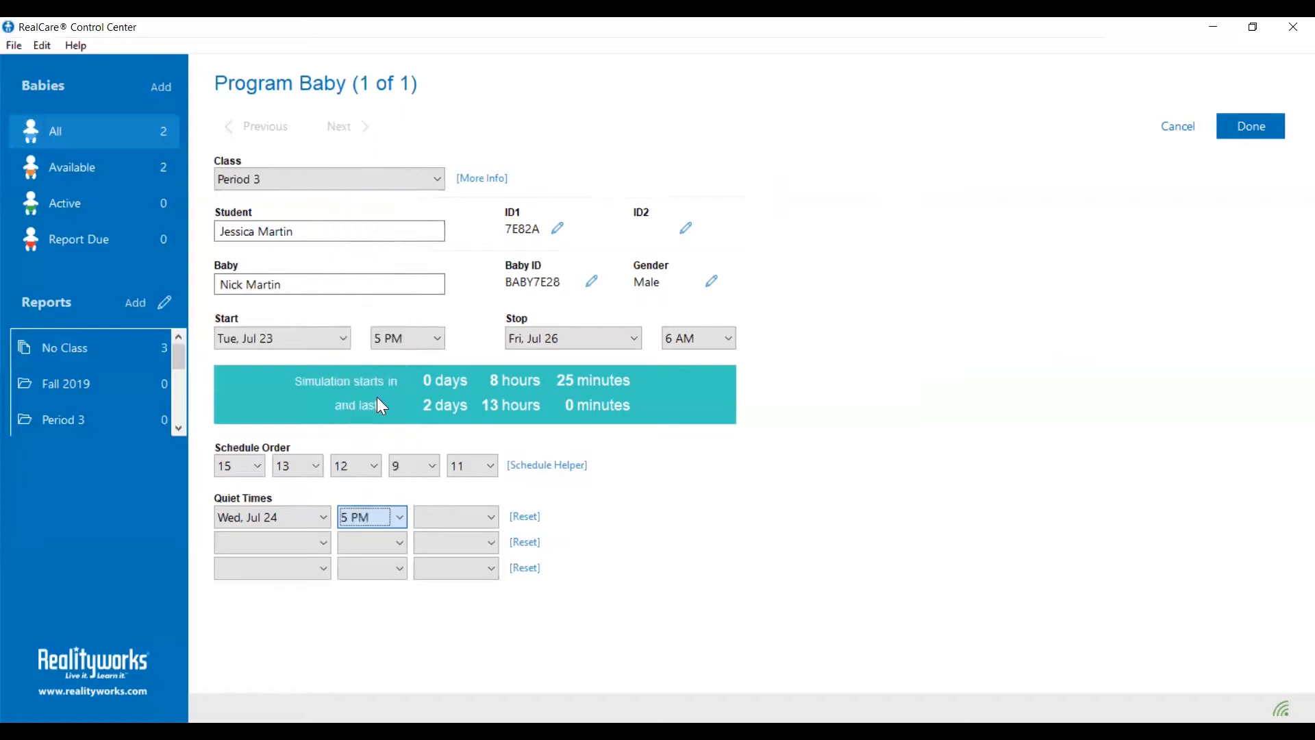
click(455, 516)
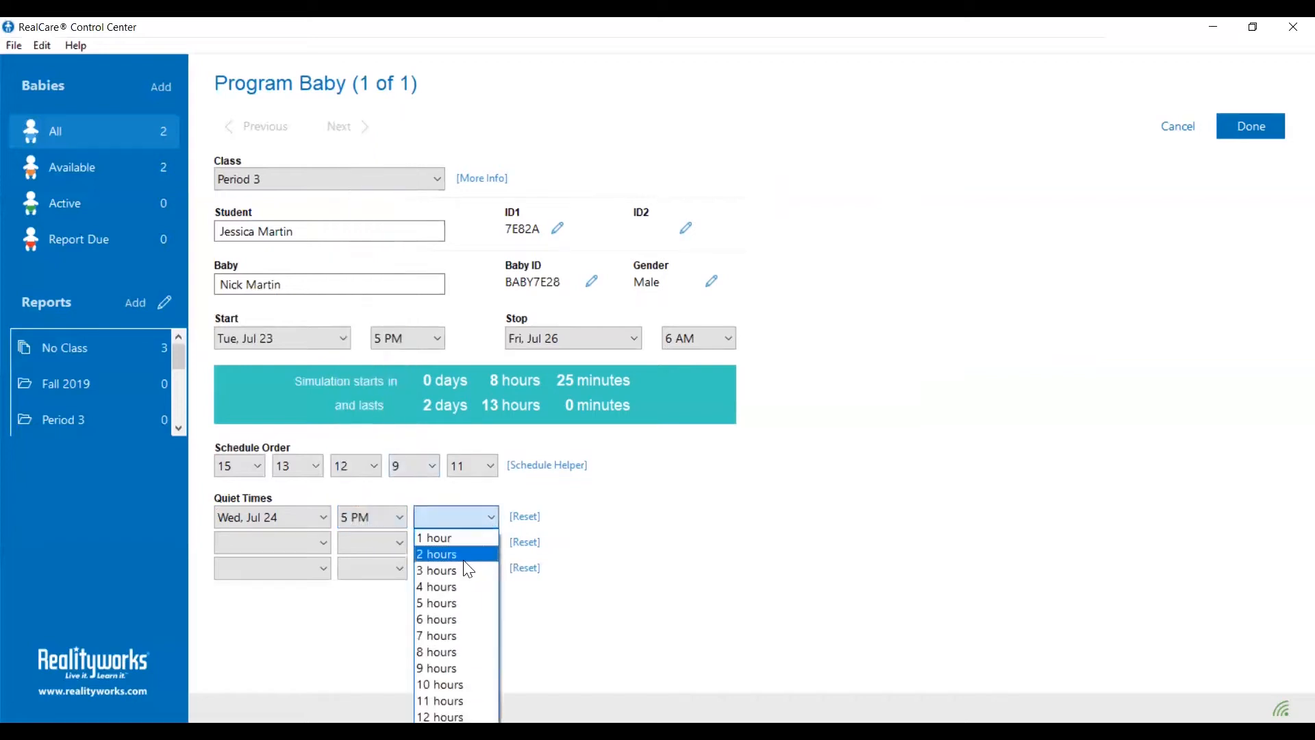
click(436, 602)
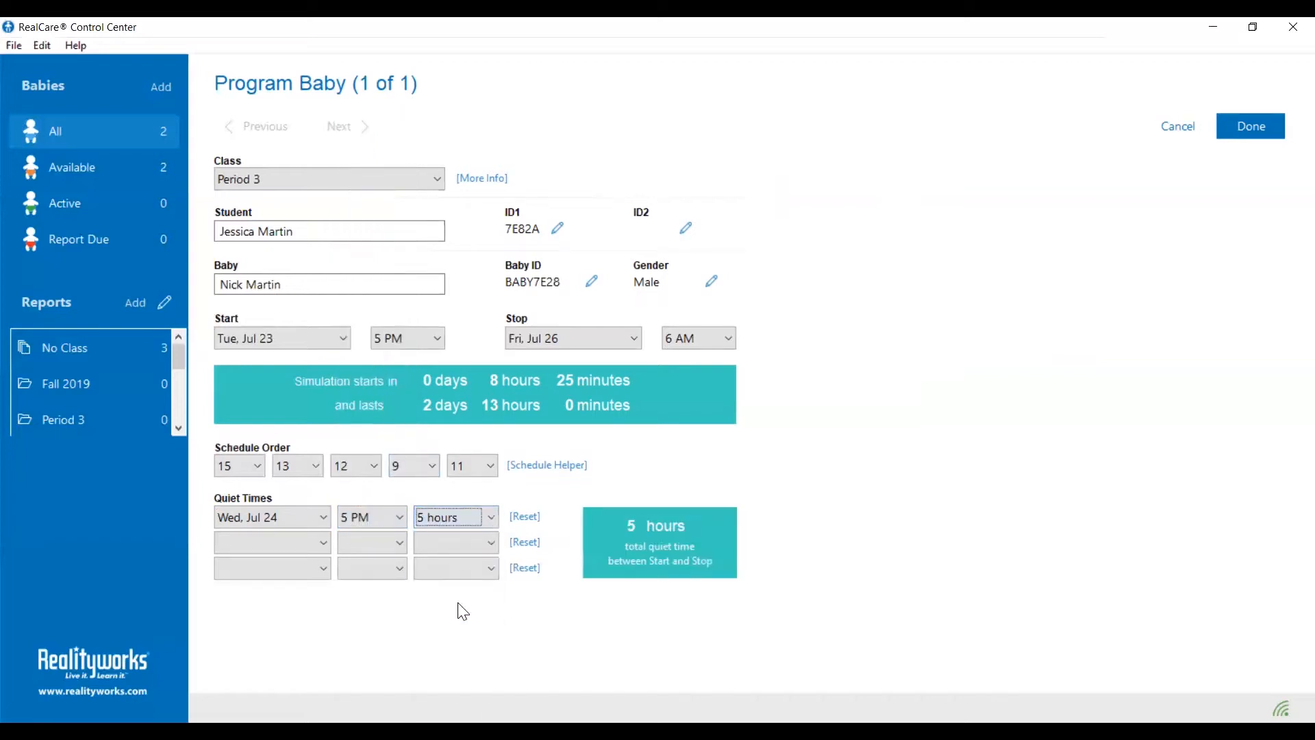
mouse_move(671, 528)
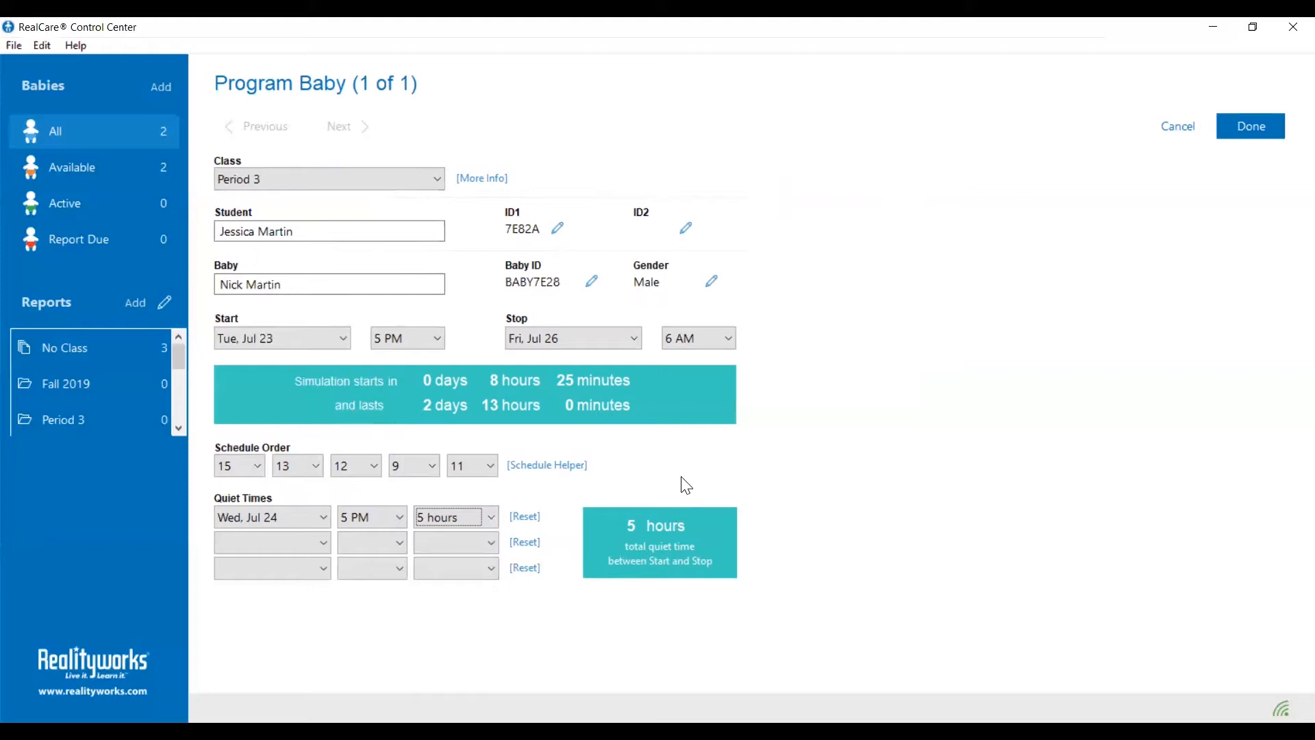
mouse_move(654, 535)
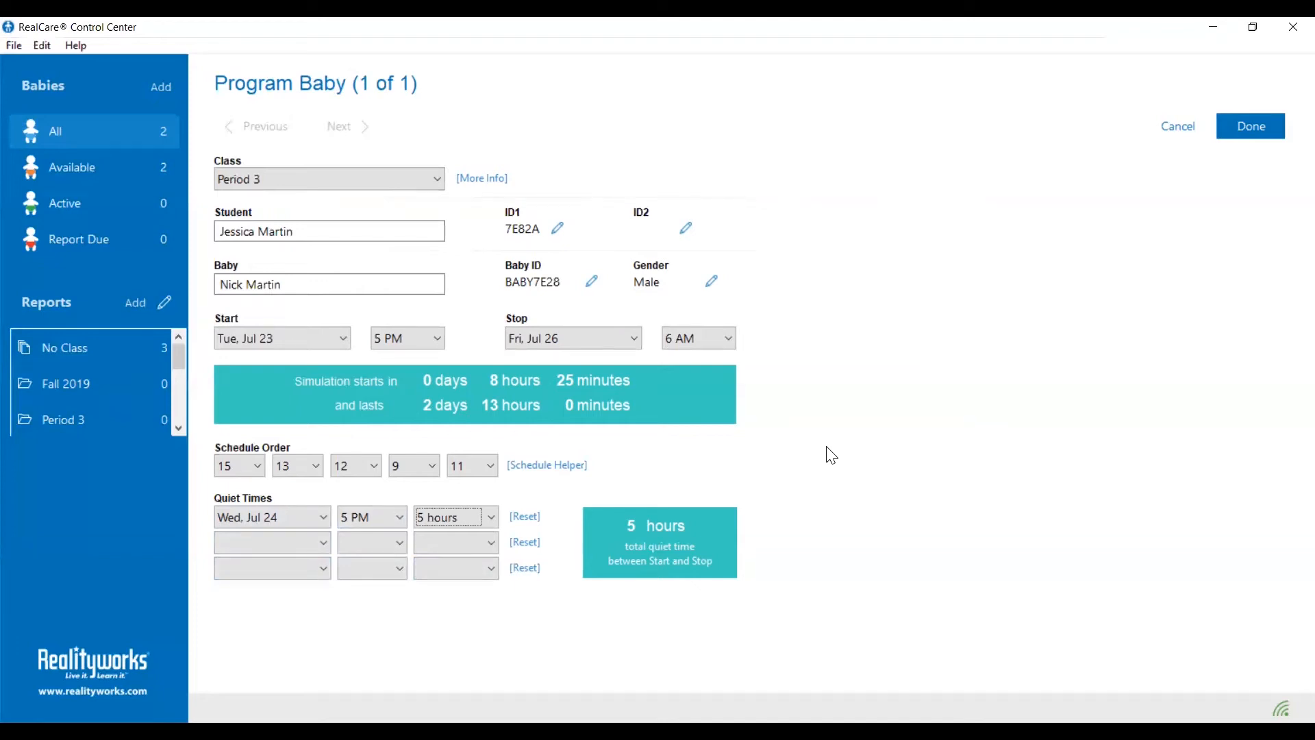
mouse_move(837, 445)
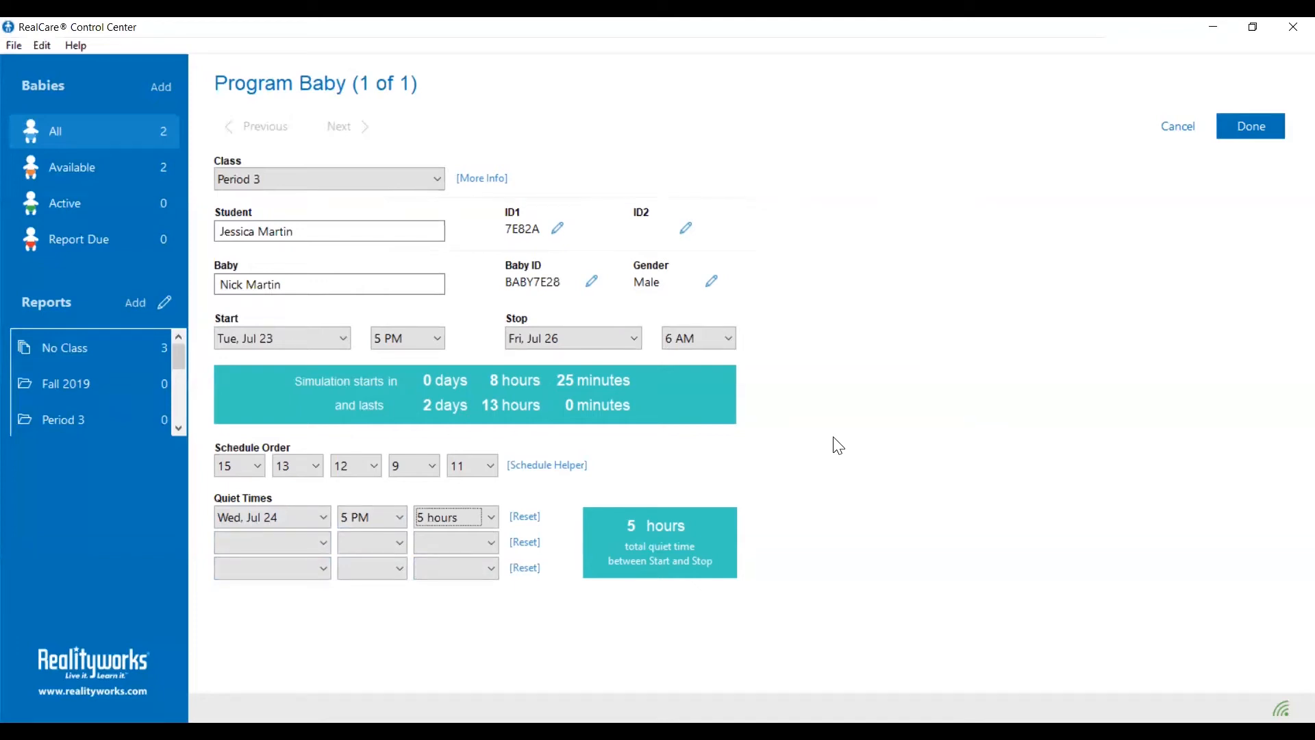
mouse_move(526, 313)
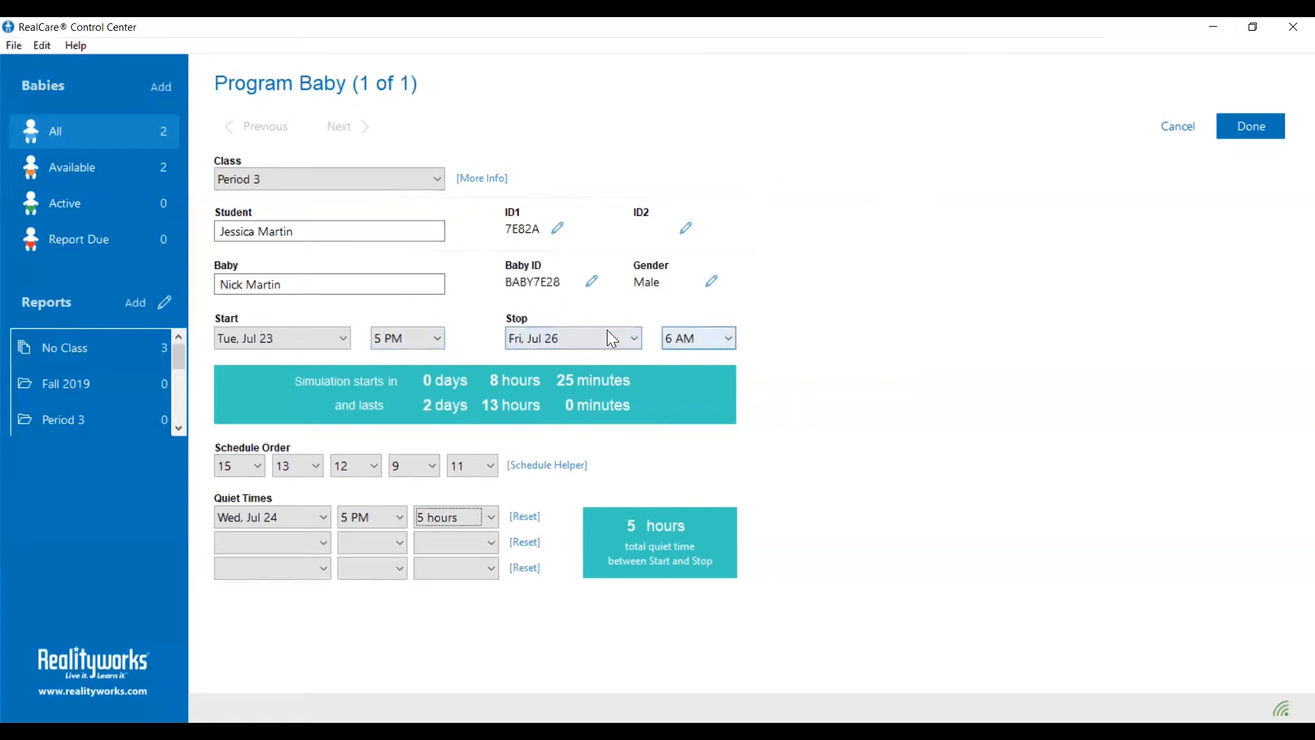
mouse_move(591, 454)
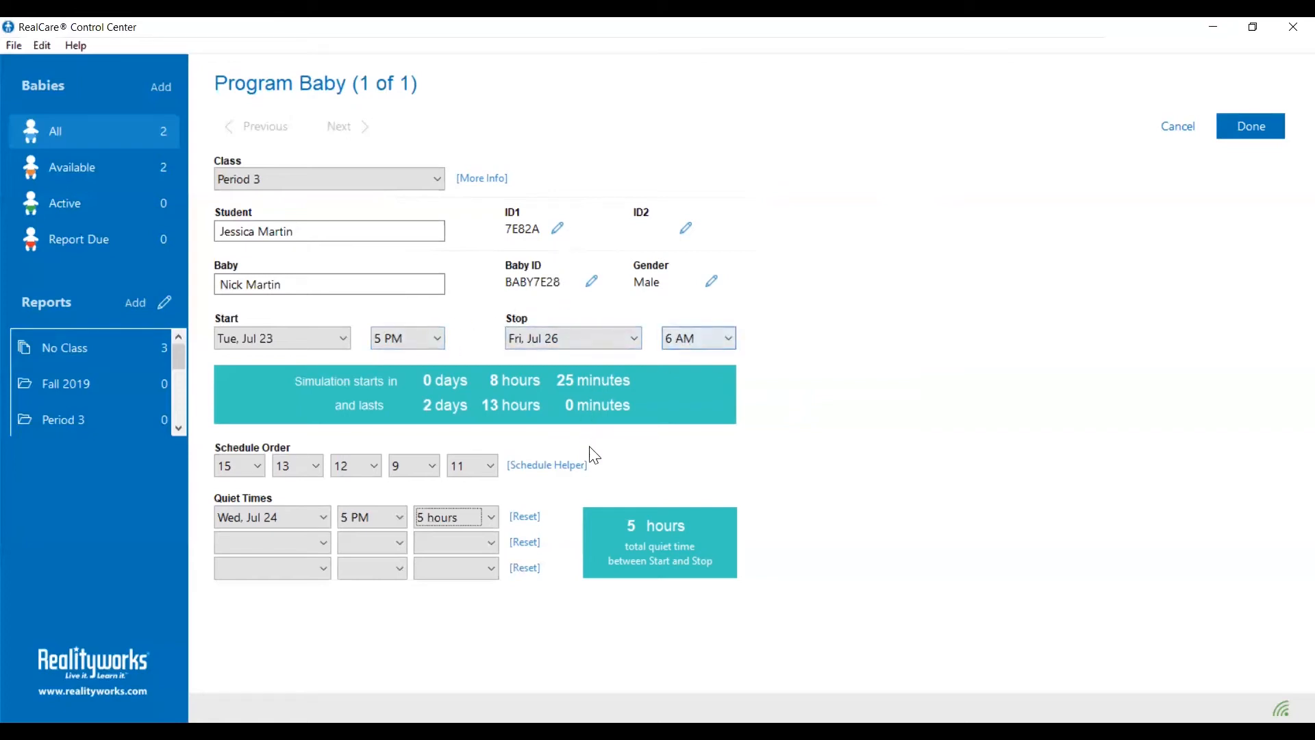
mouse_move(1006, 269)
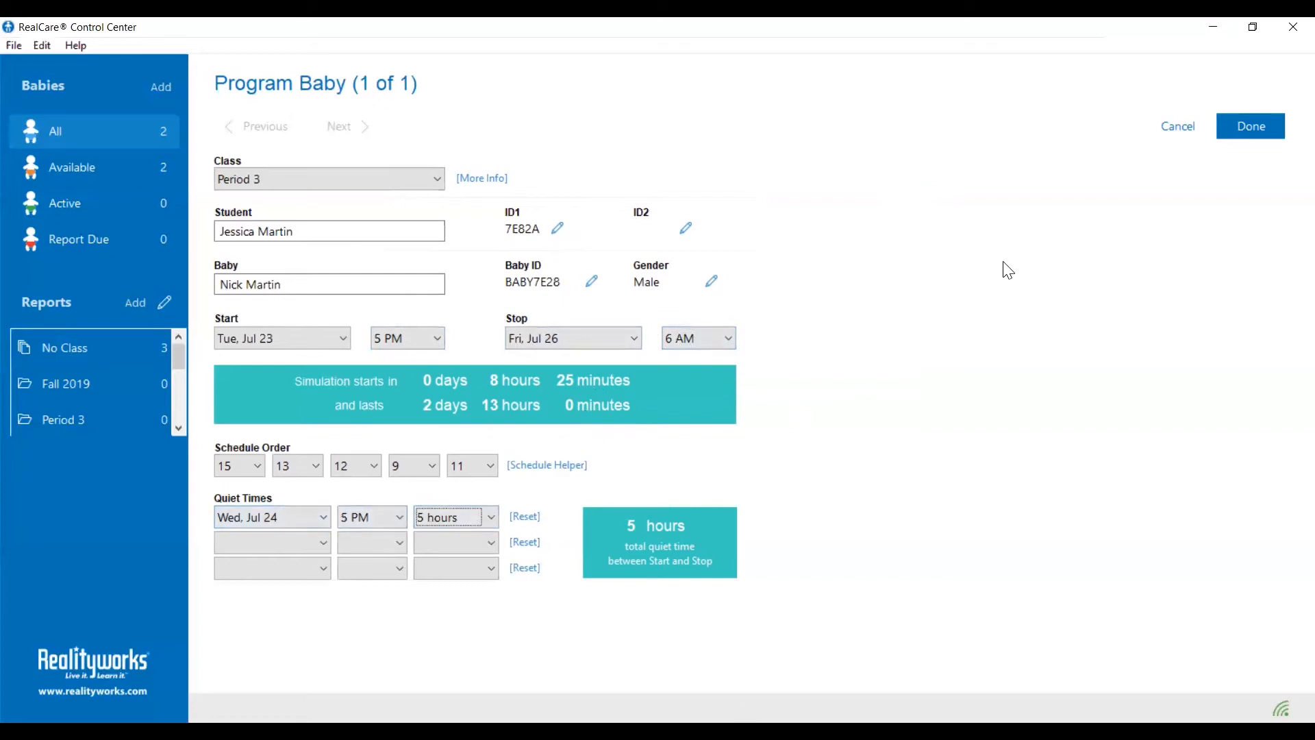
mouse_move(1251, 126)
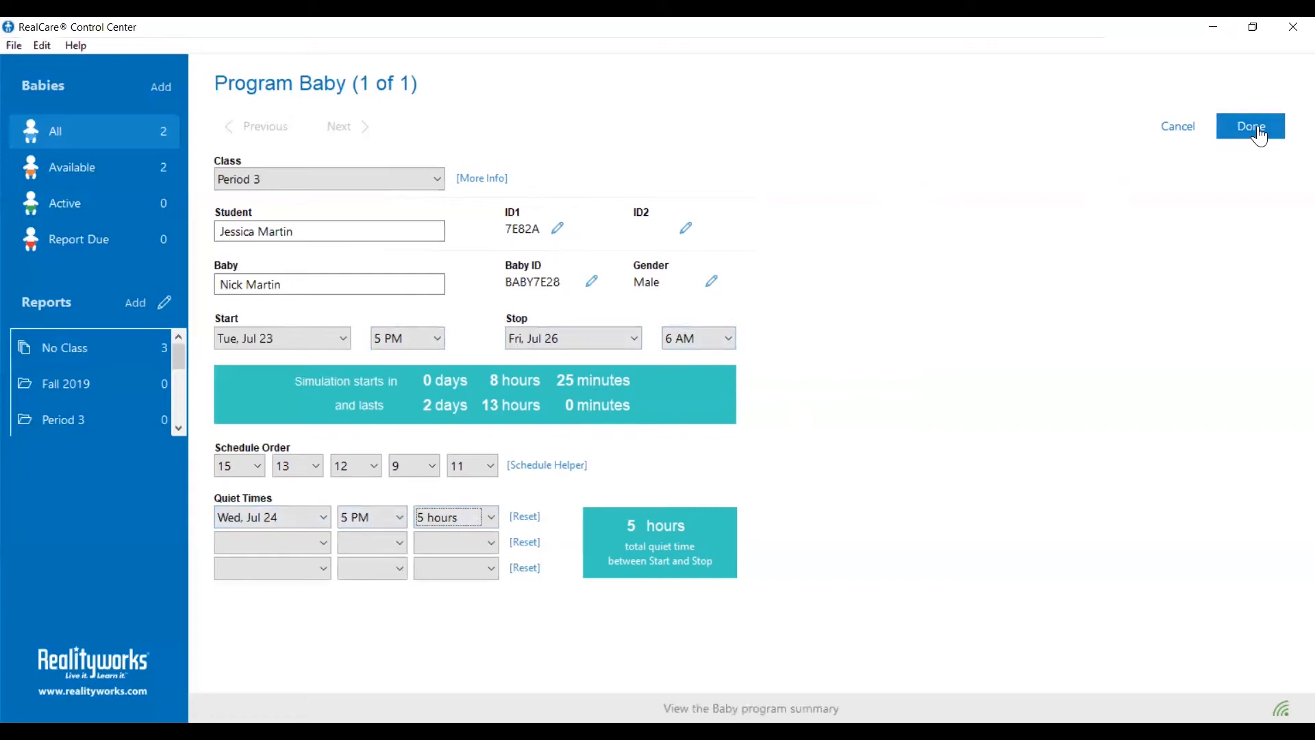
Finish programming with Done and dismiss the reminder with 'I got it'
click(1249, 126)
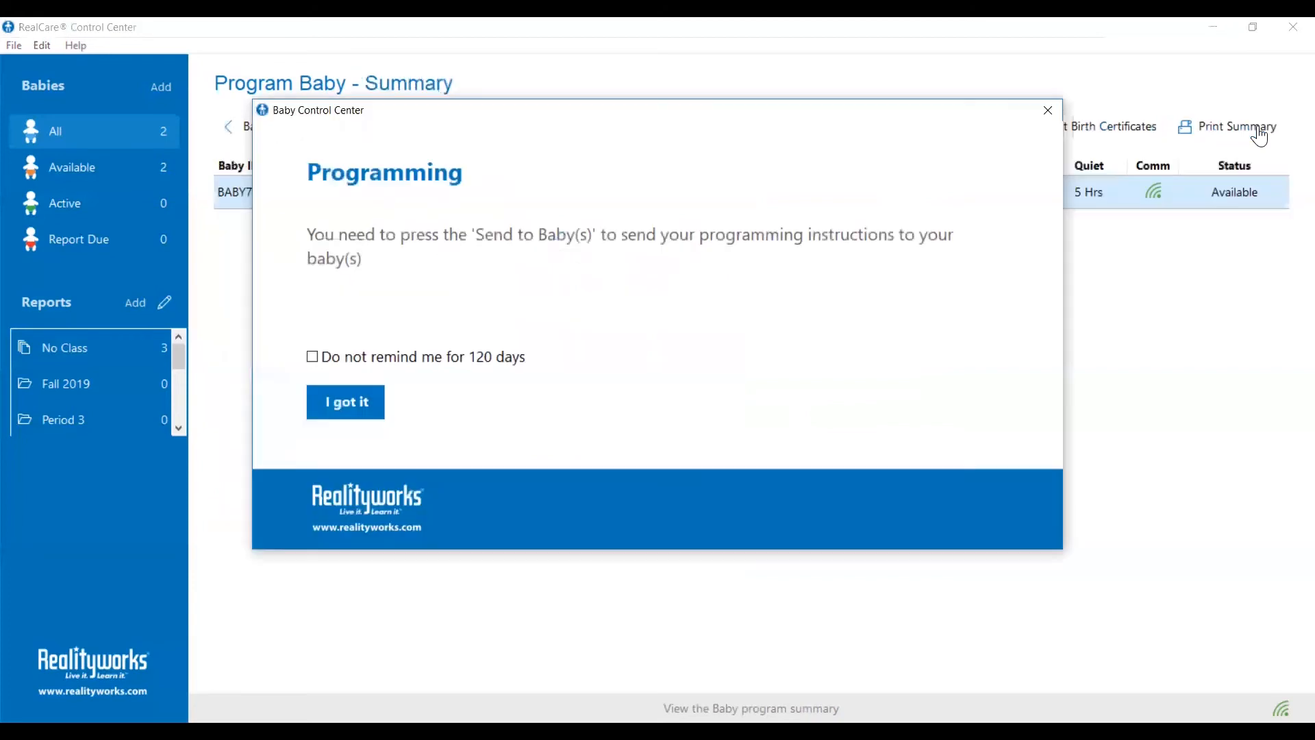
mouse_move(1011, 255)
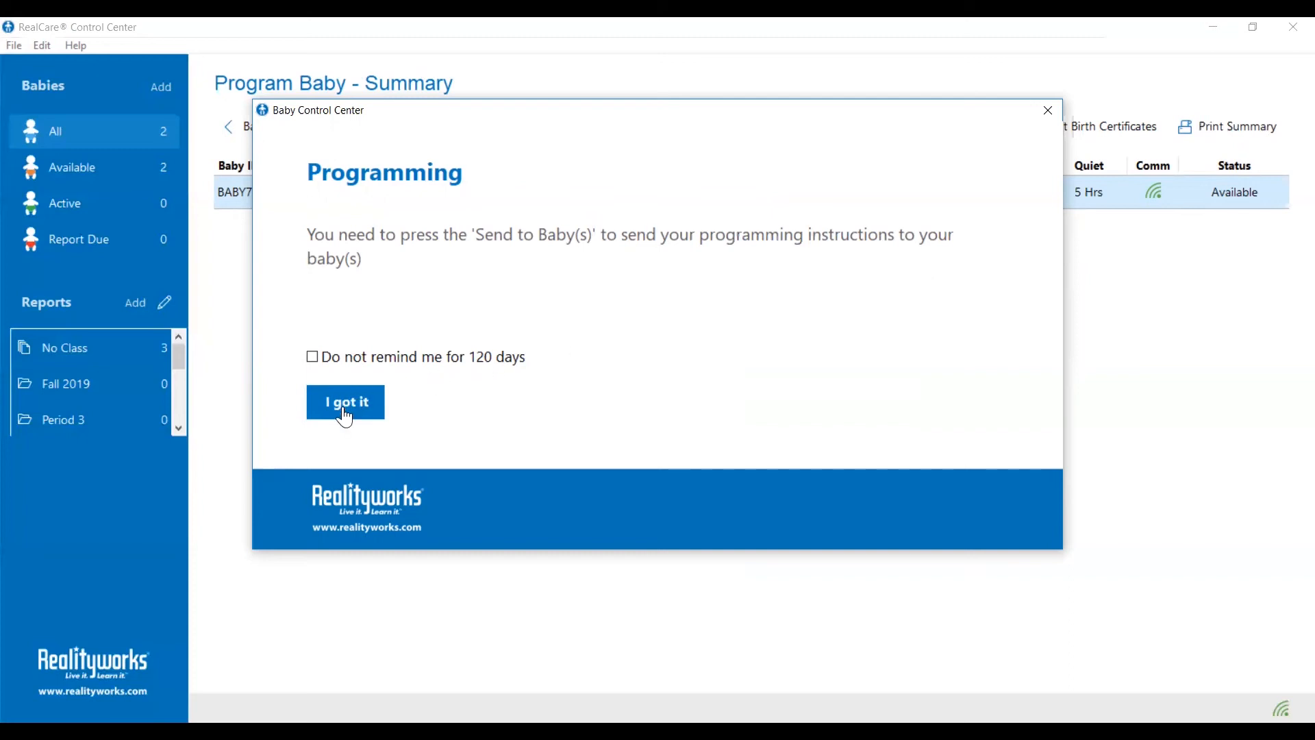
click(344, 402)
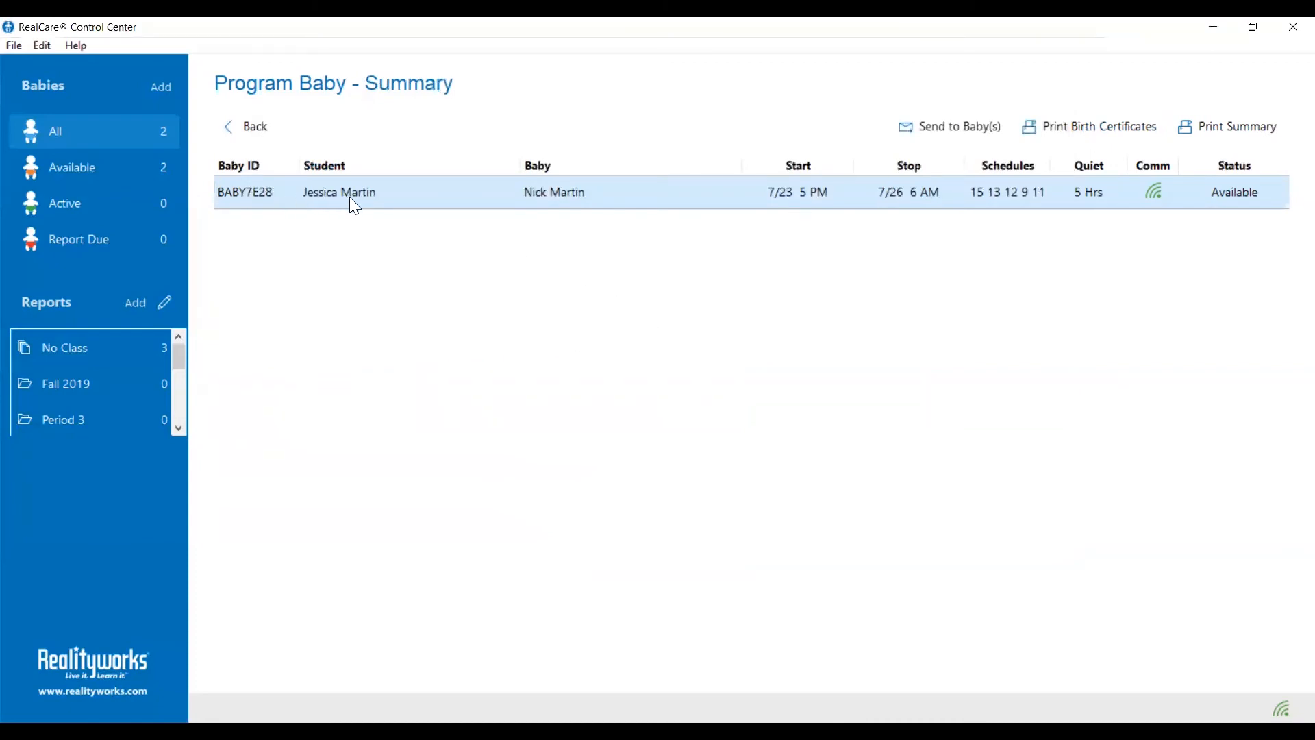
mouse_move(860, 214)
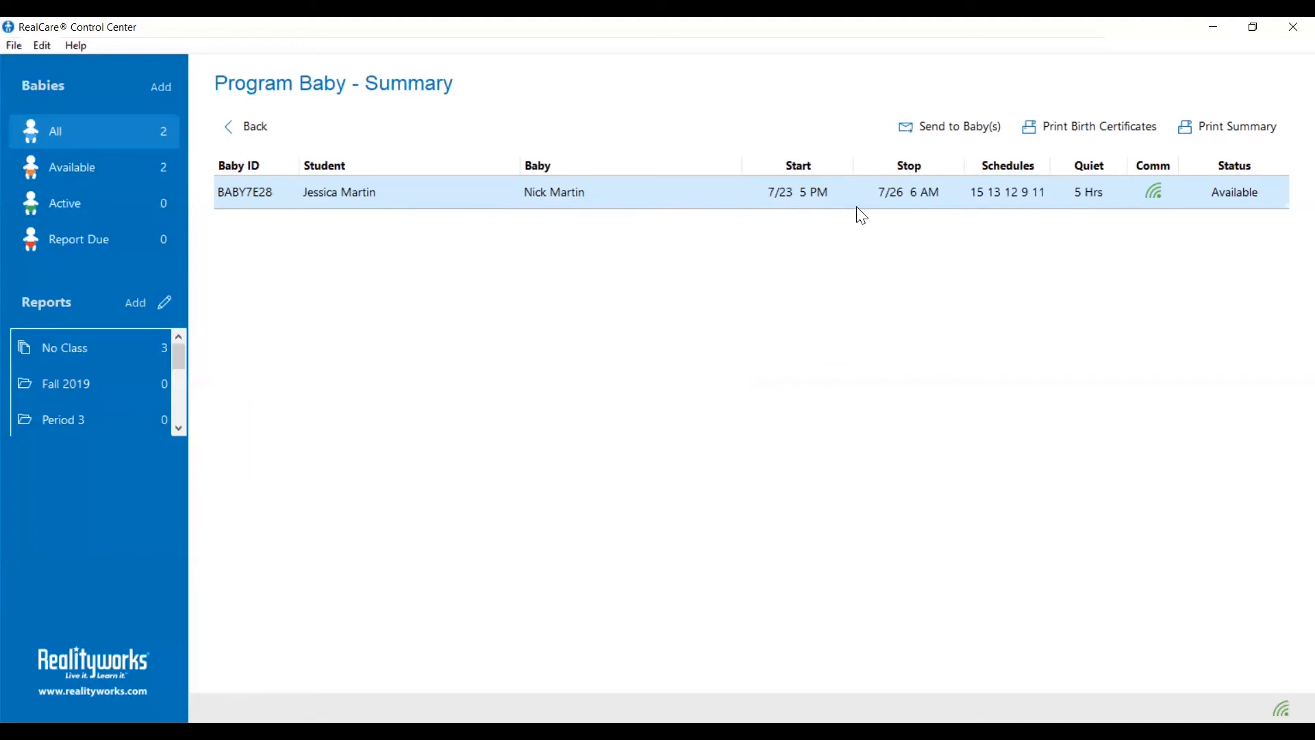
mouse_move(1088, 164)
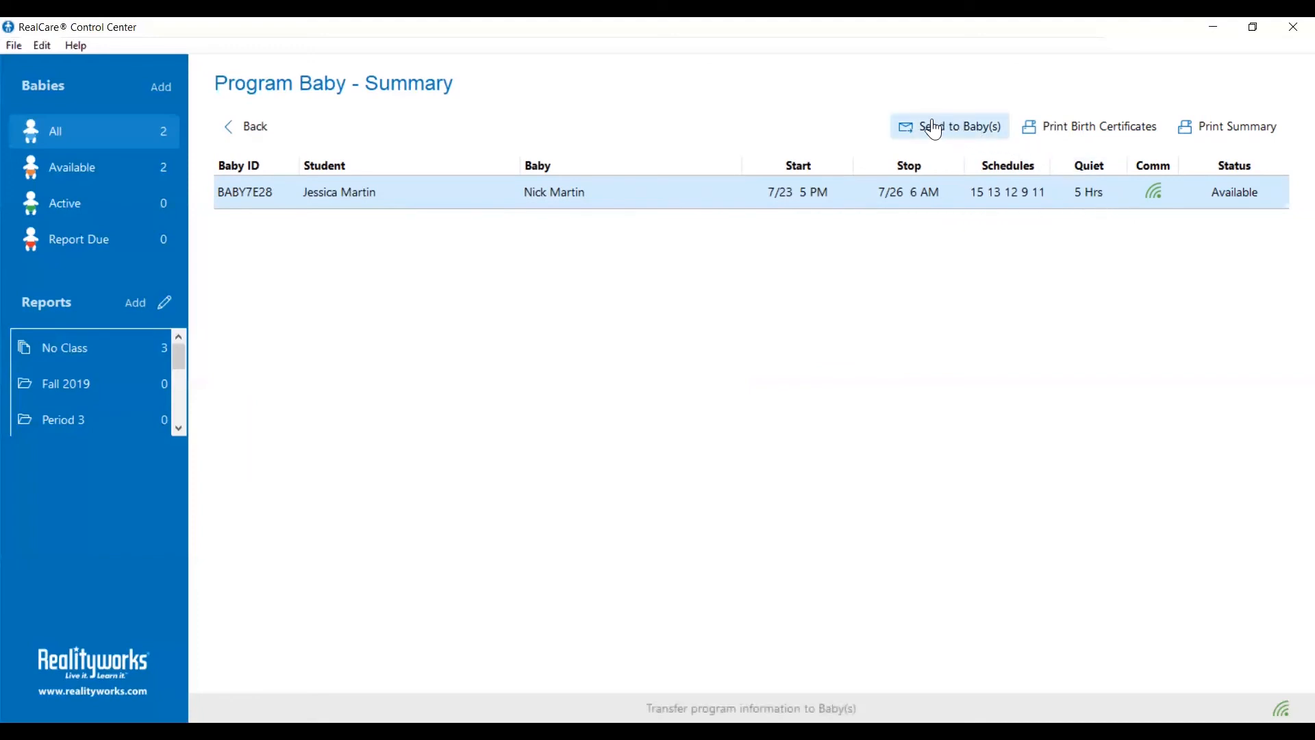
mouse_move(934, 126)
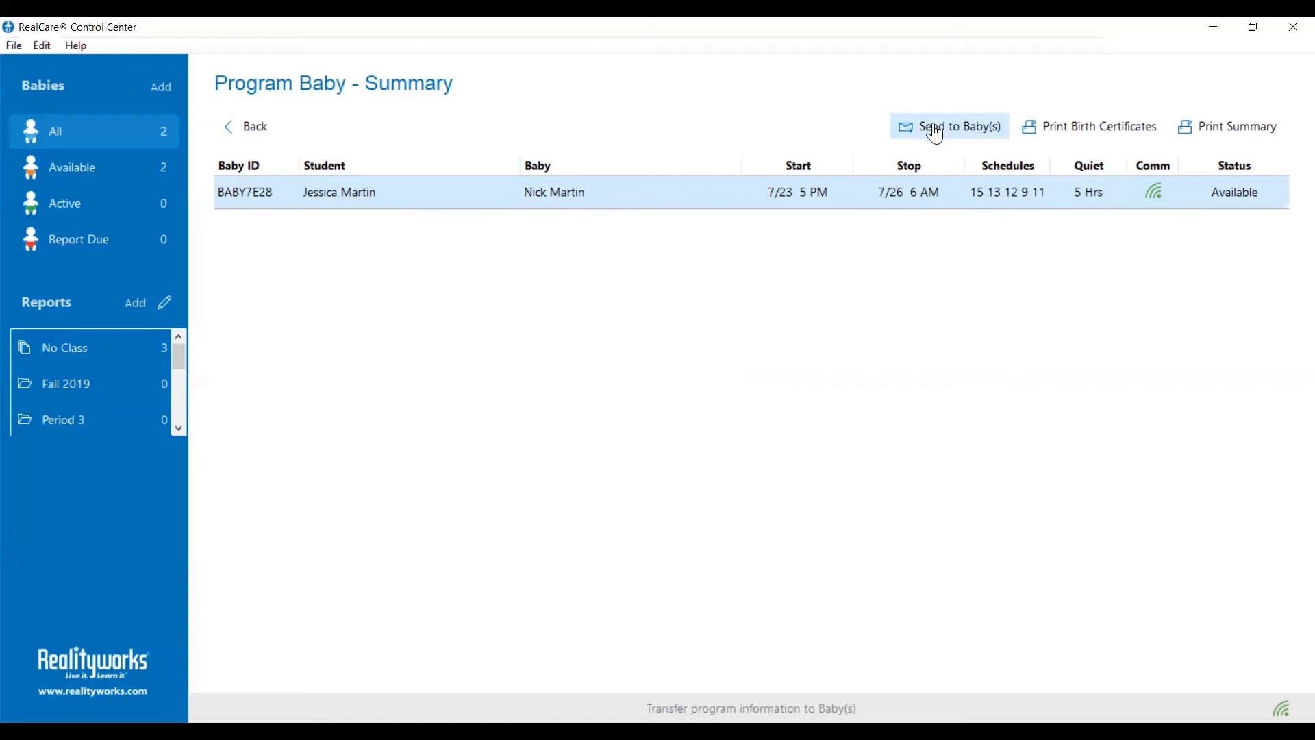
Send BABY7E28's program with Send to Baby(s)
click(958, 127)
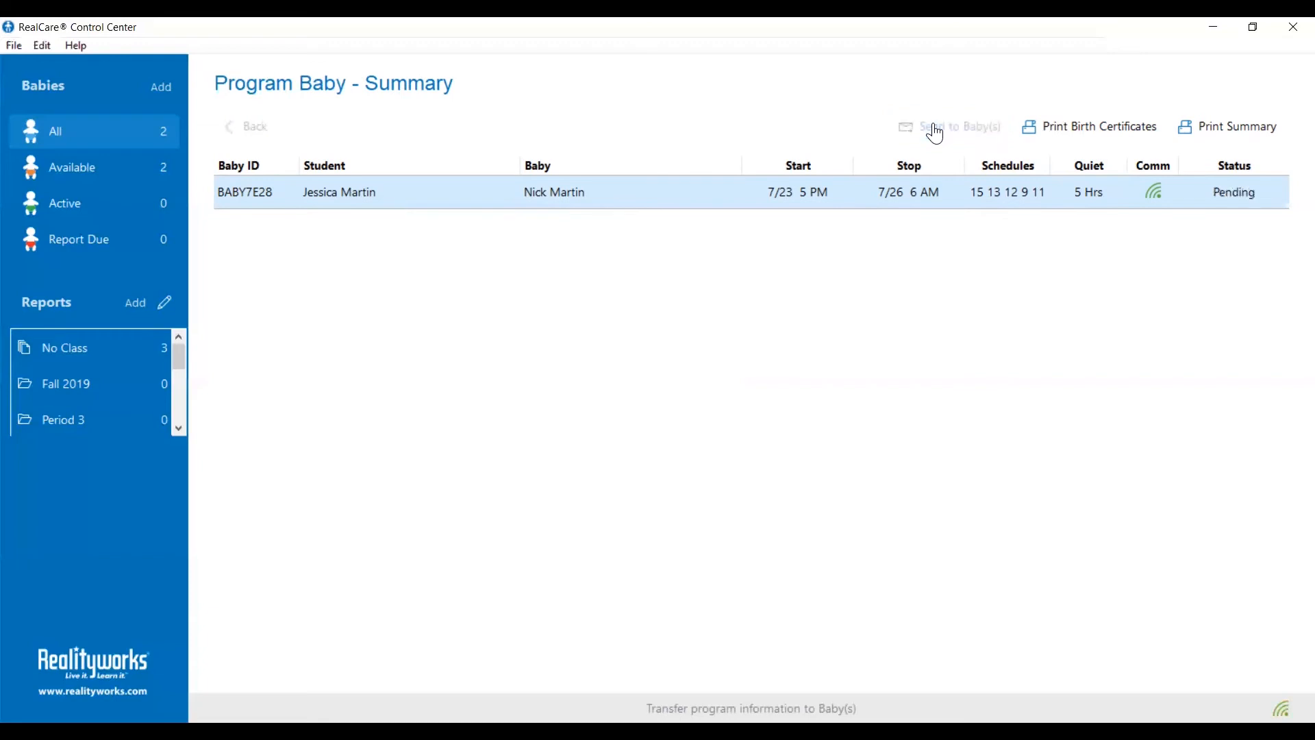